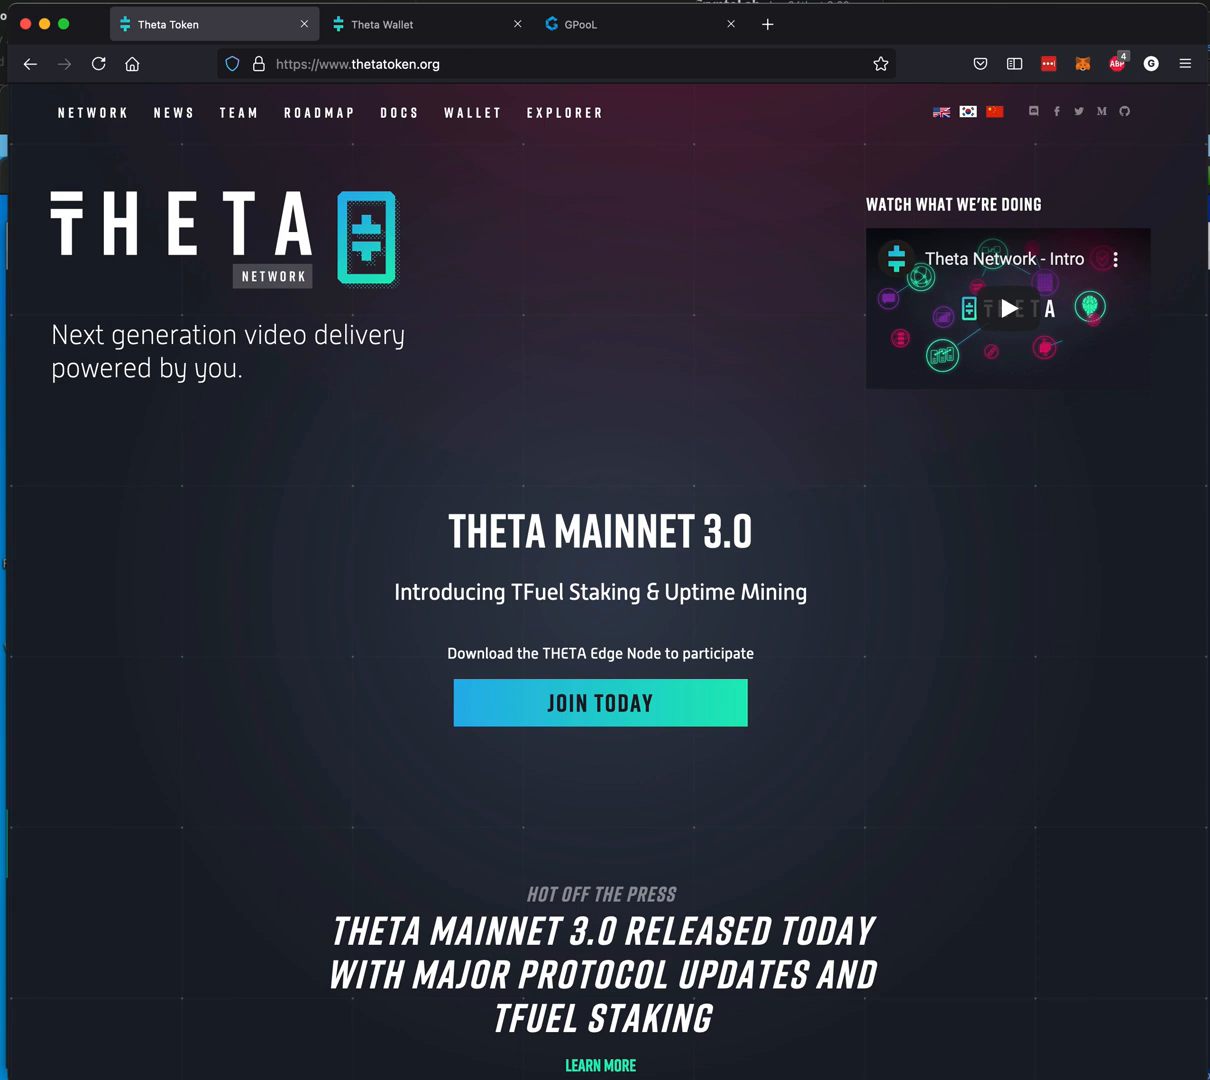
mouse_move(912, 766)
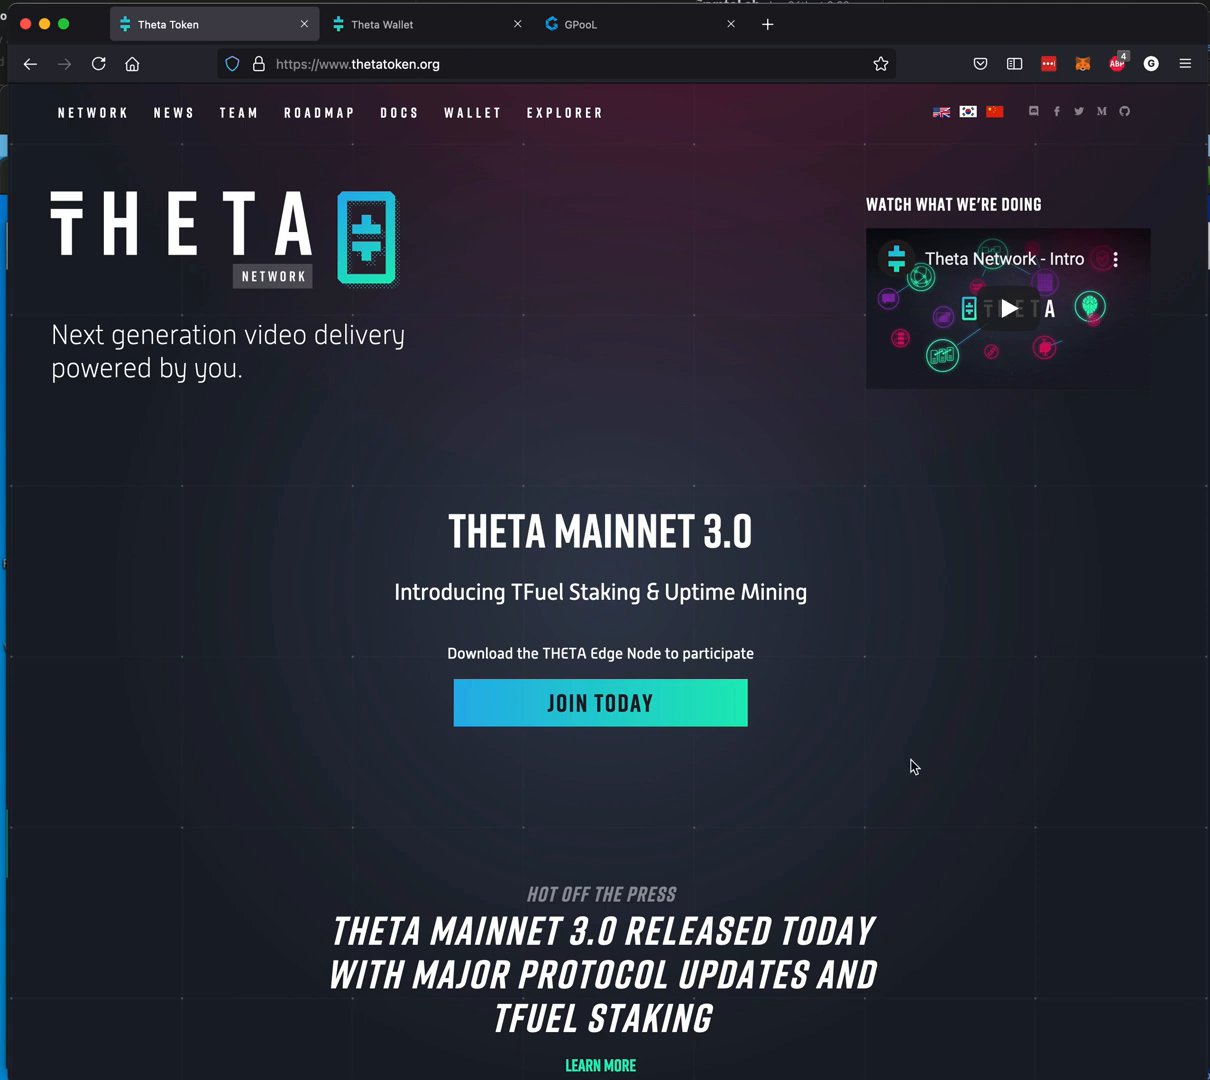
mouse_move(404, 32)
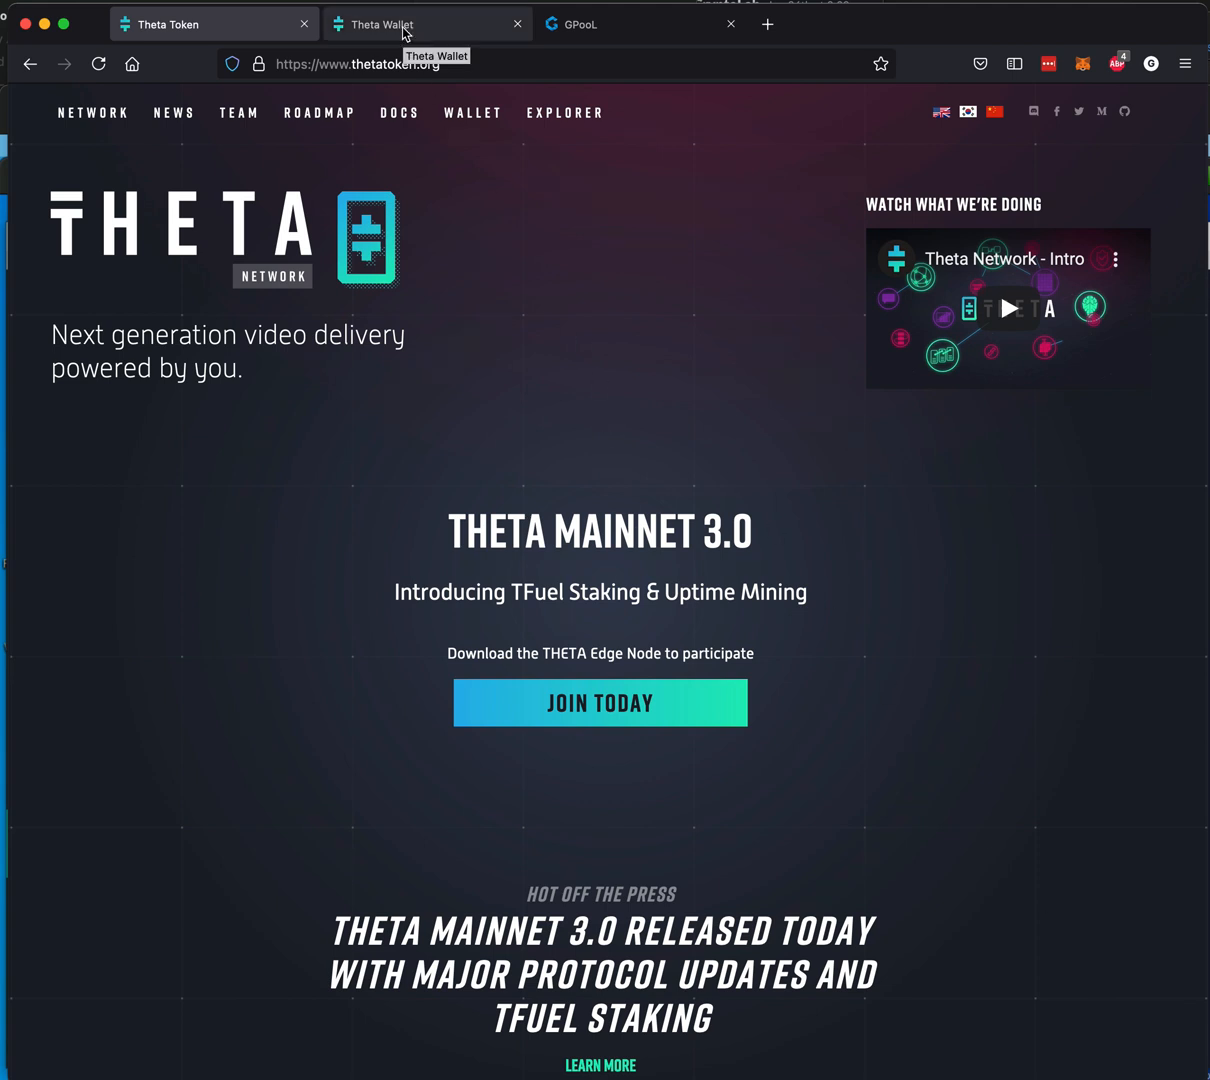
Step: Switch to the Theta Wallet unlock page with Trezor and Ledger hardware options
click(428, 24)
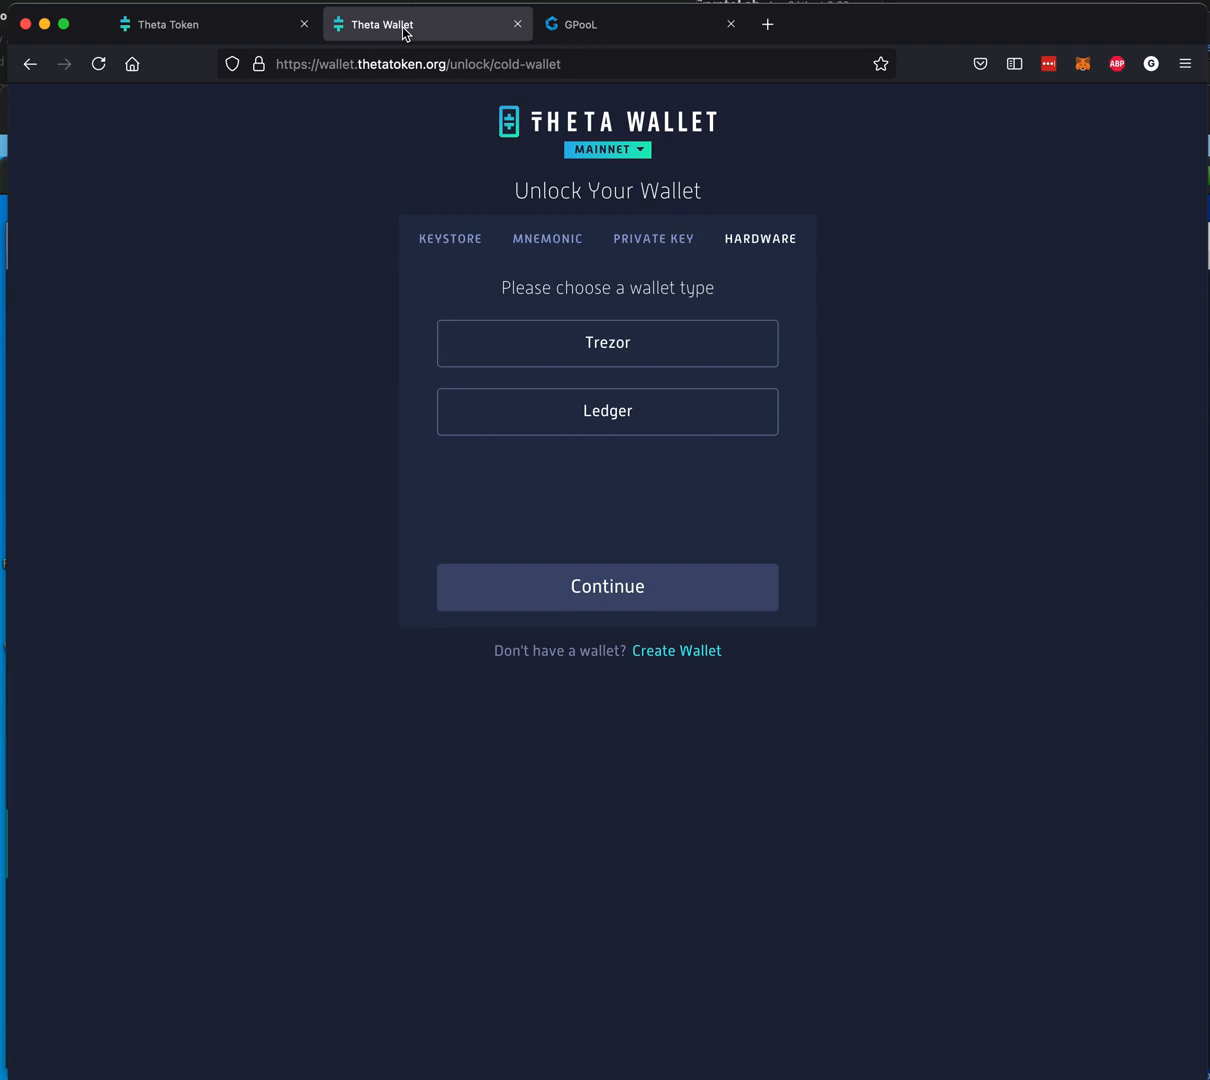
mouse_move(612, 376)
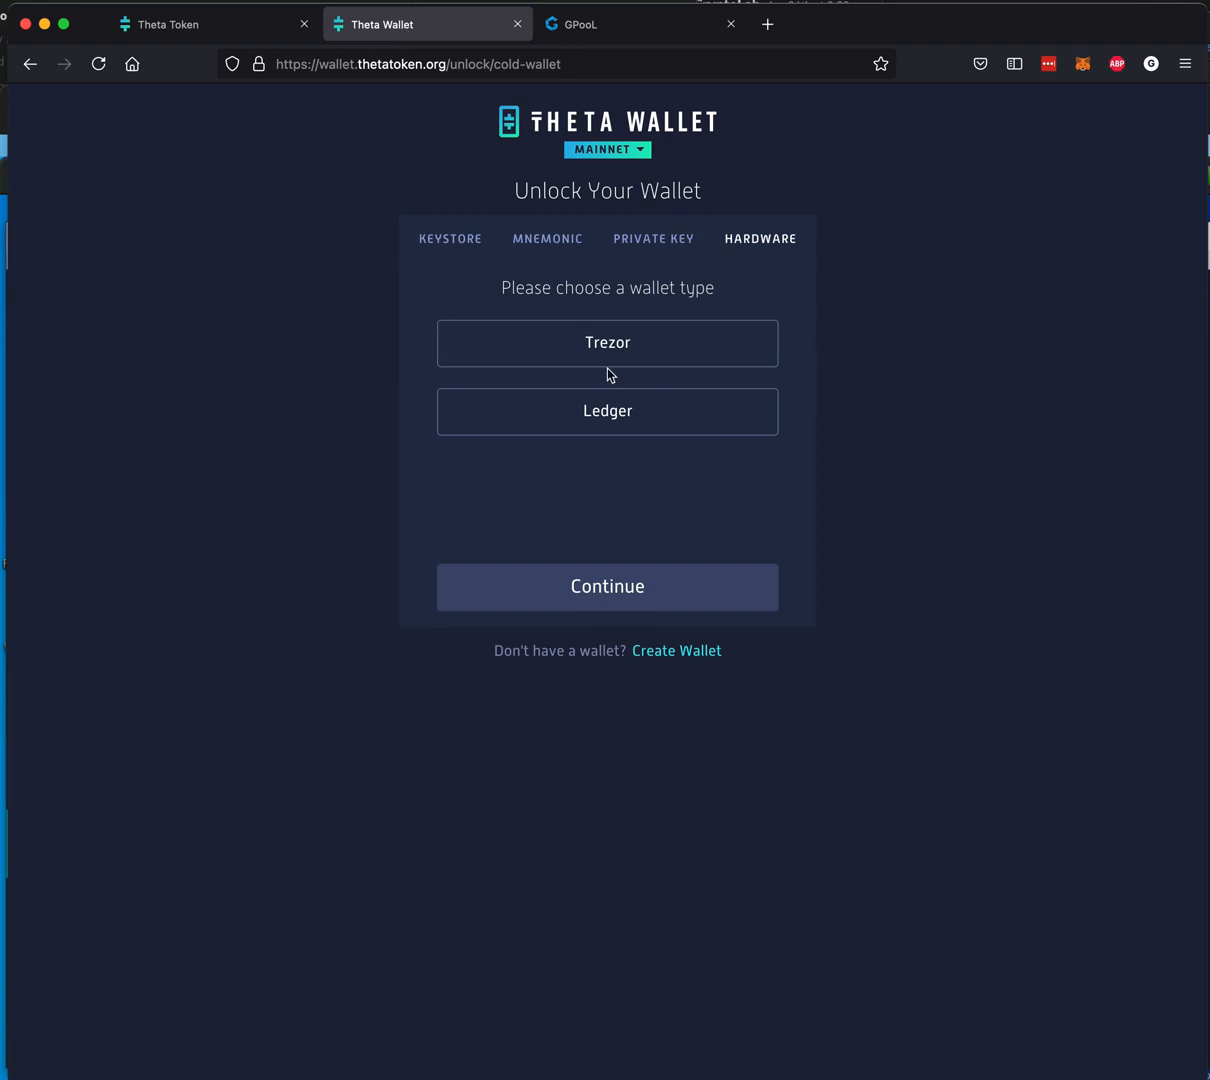
mouse_move(848, 416)
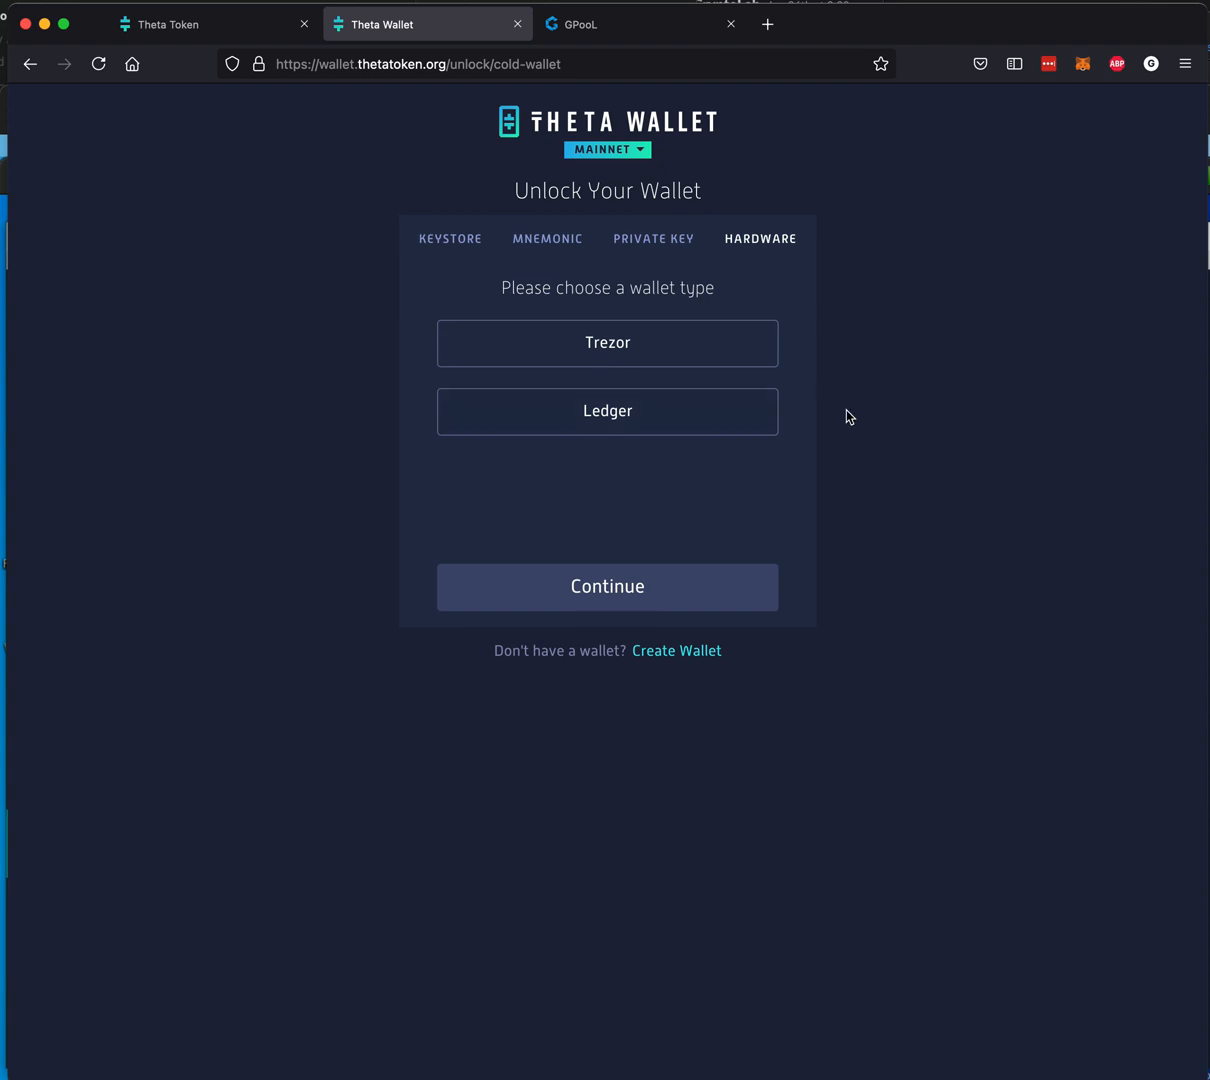
mouse_move(1200, 194)
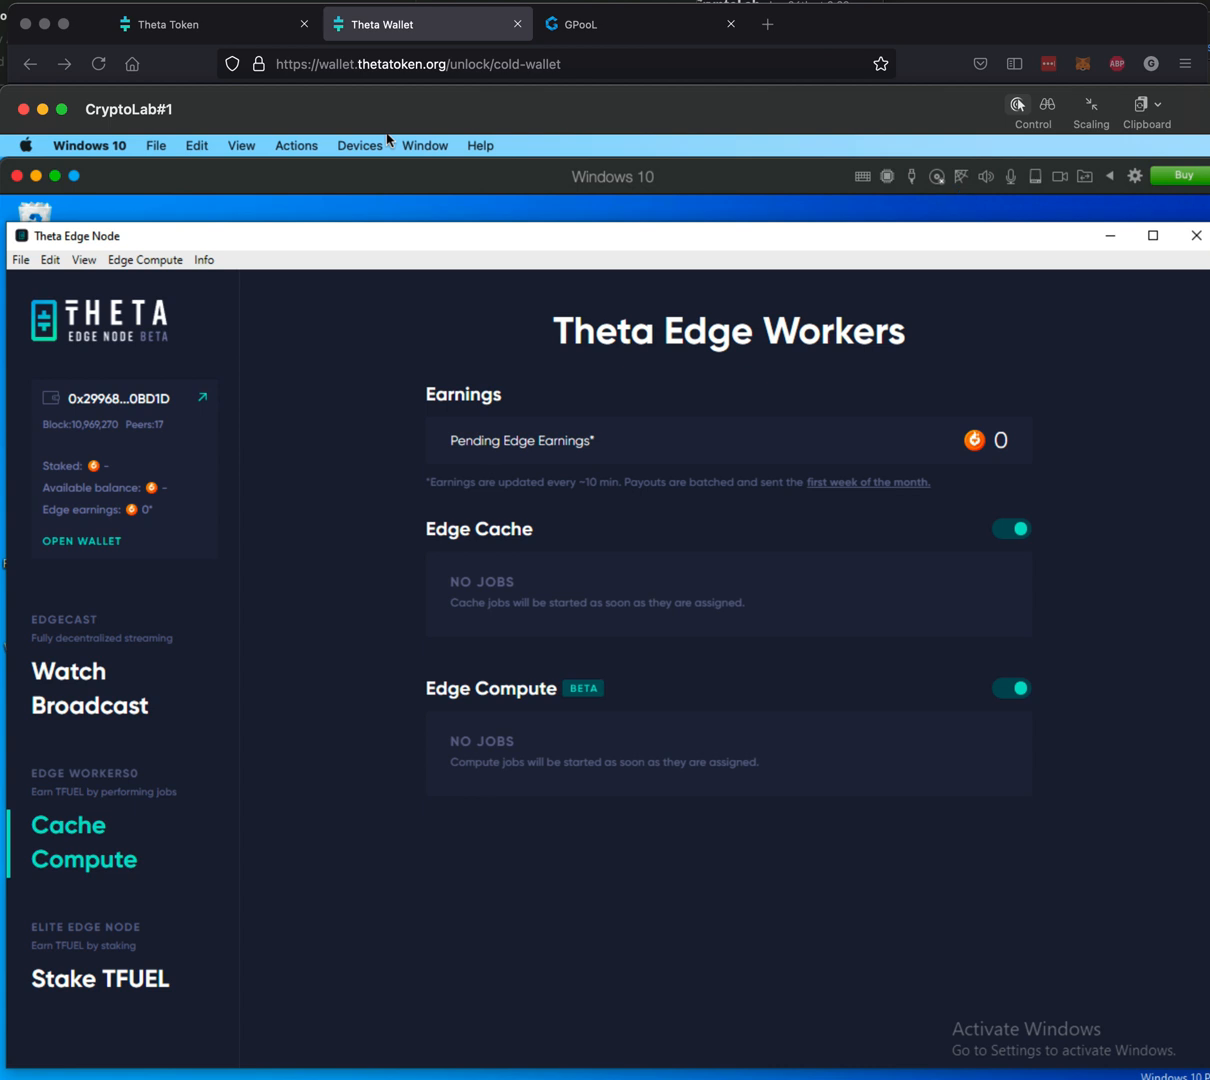
mouse_move(576, 180)
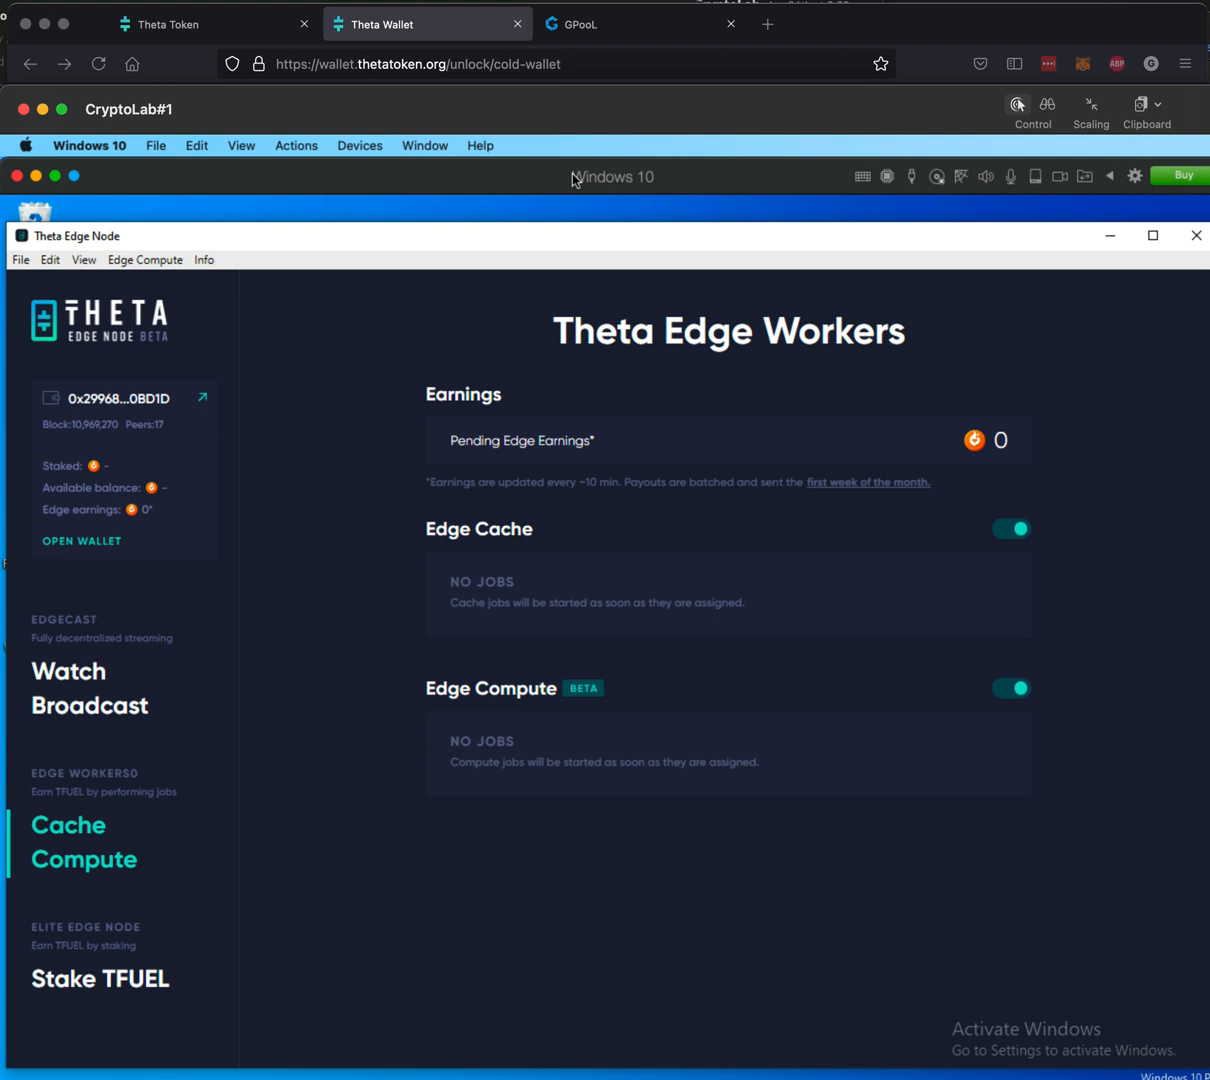
mouse_move(530, 116)
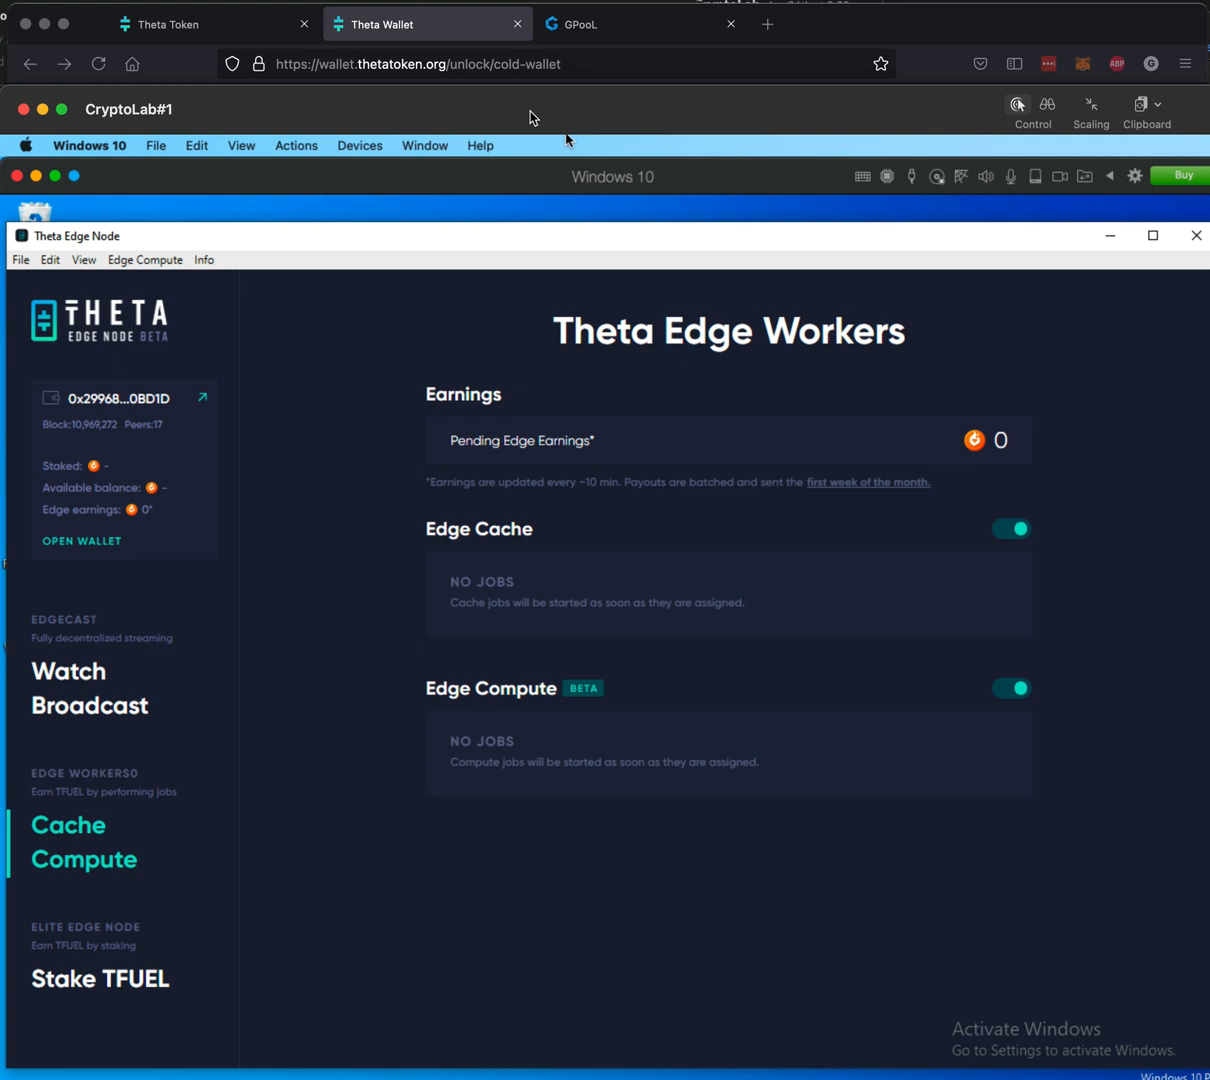
mouse_move(452, 352)
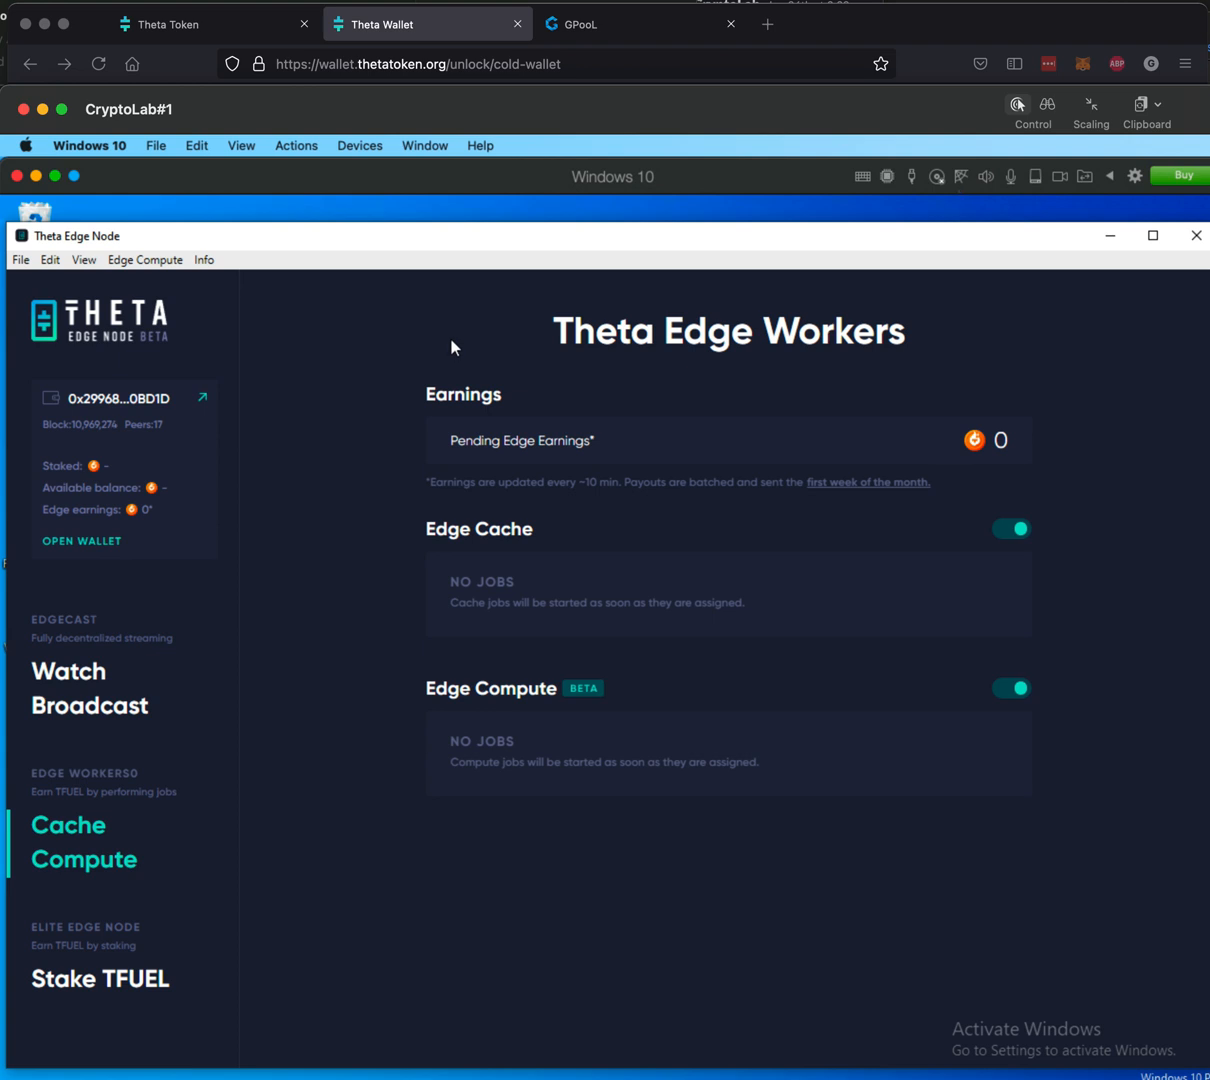
mouse_move(618, 212)
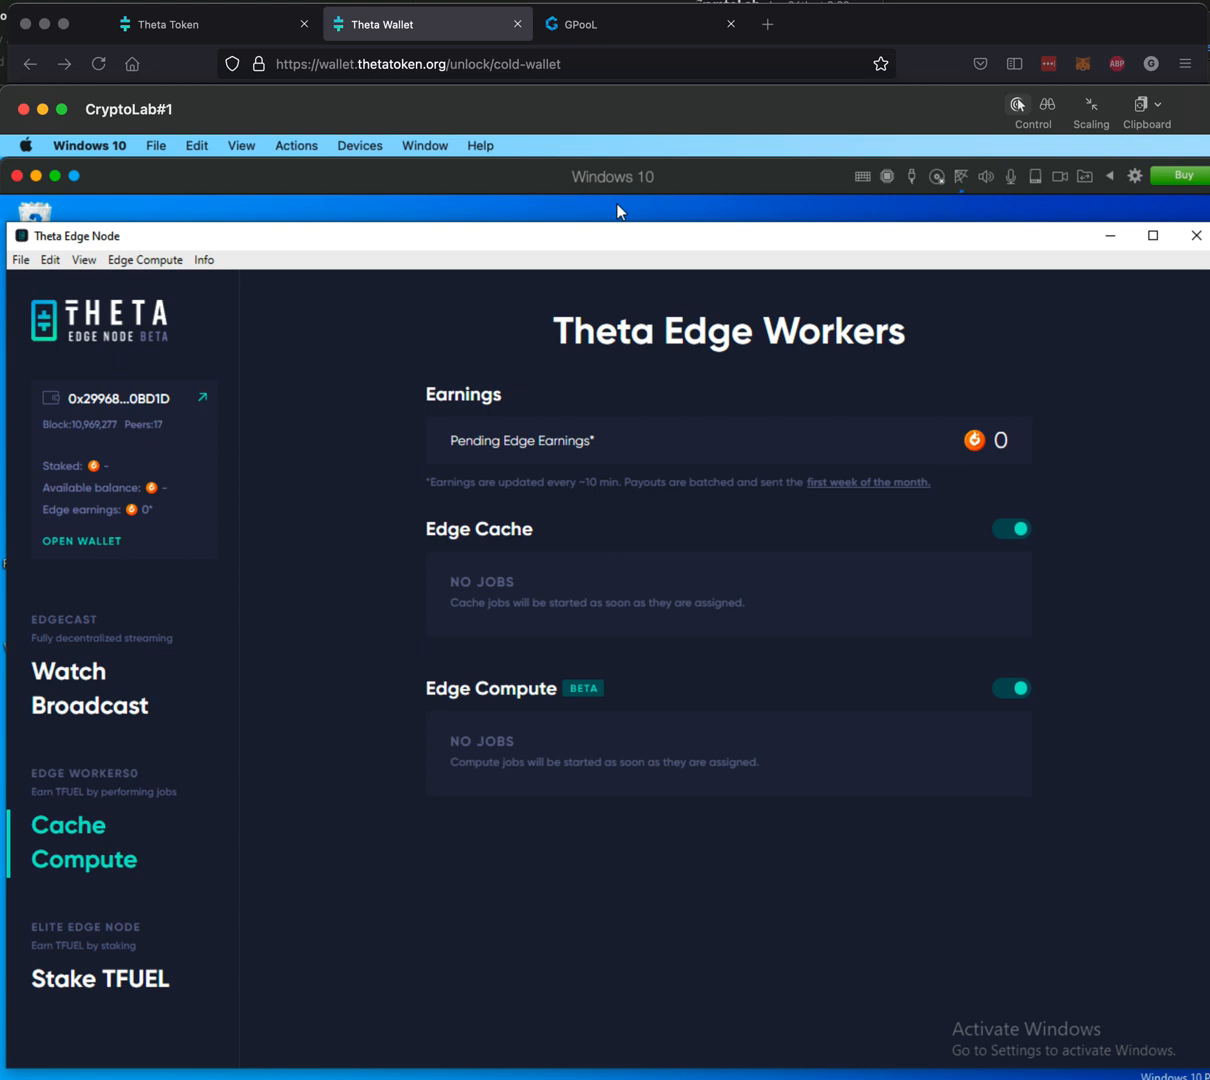
mouse_move(496, 288)
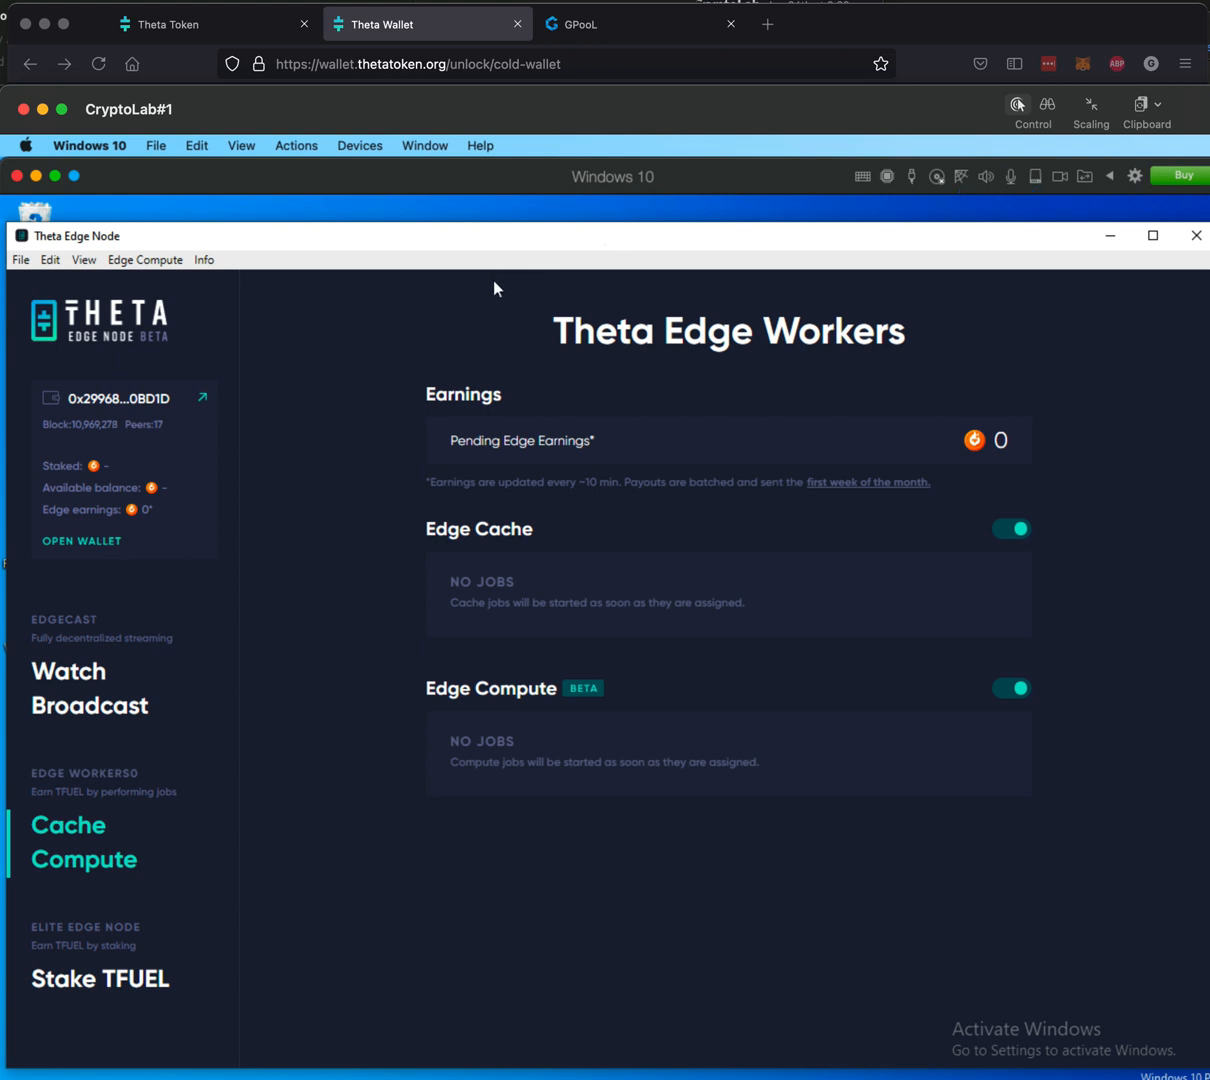
mouse_move(584, 342)
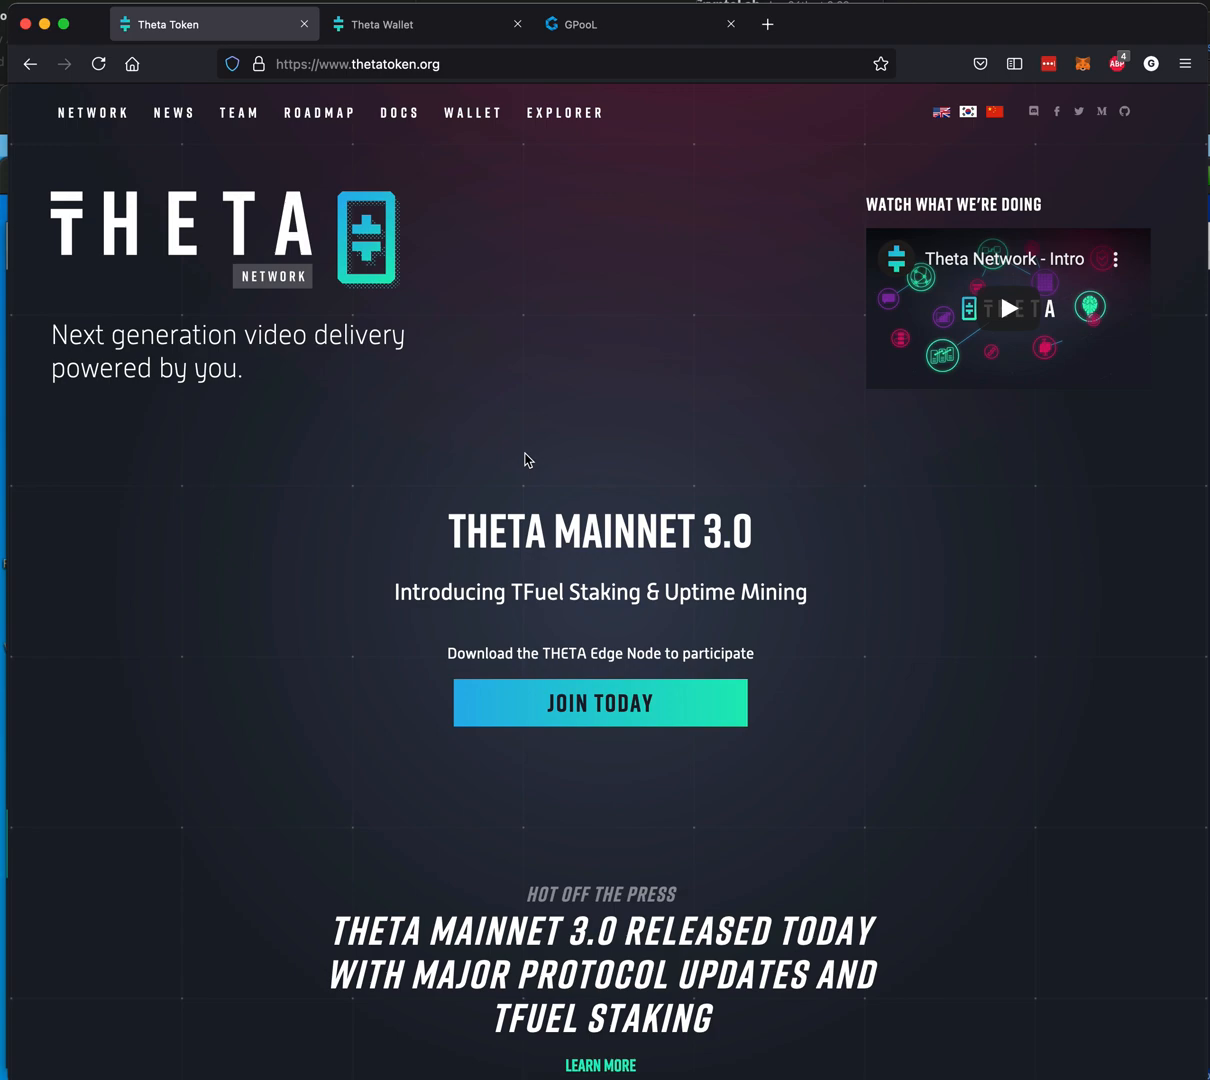
mouse_move(520, 630)
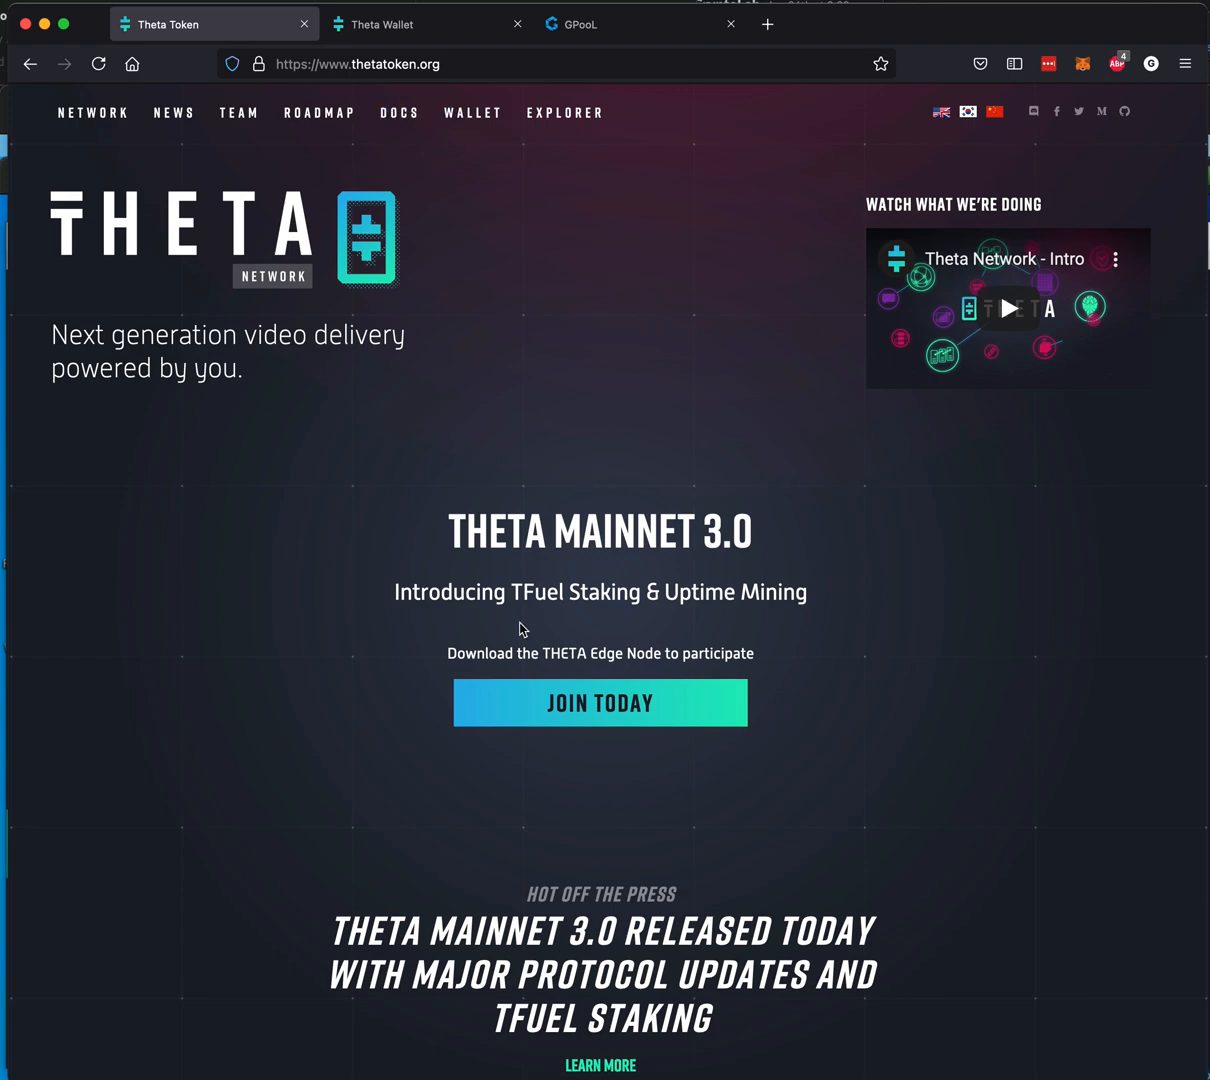
Step: Scroll thetatoken.org down to the Join the Network section with Guardian and Edge Node downloads
scroll(down, 3)
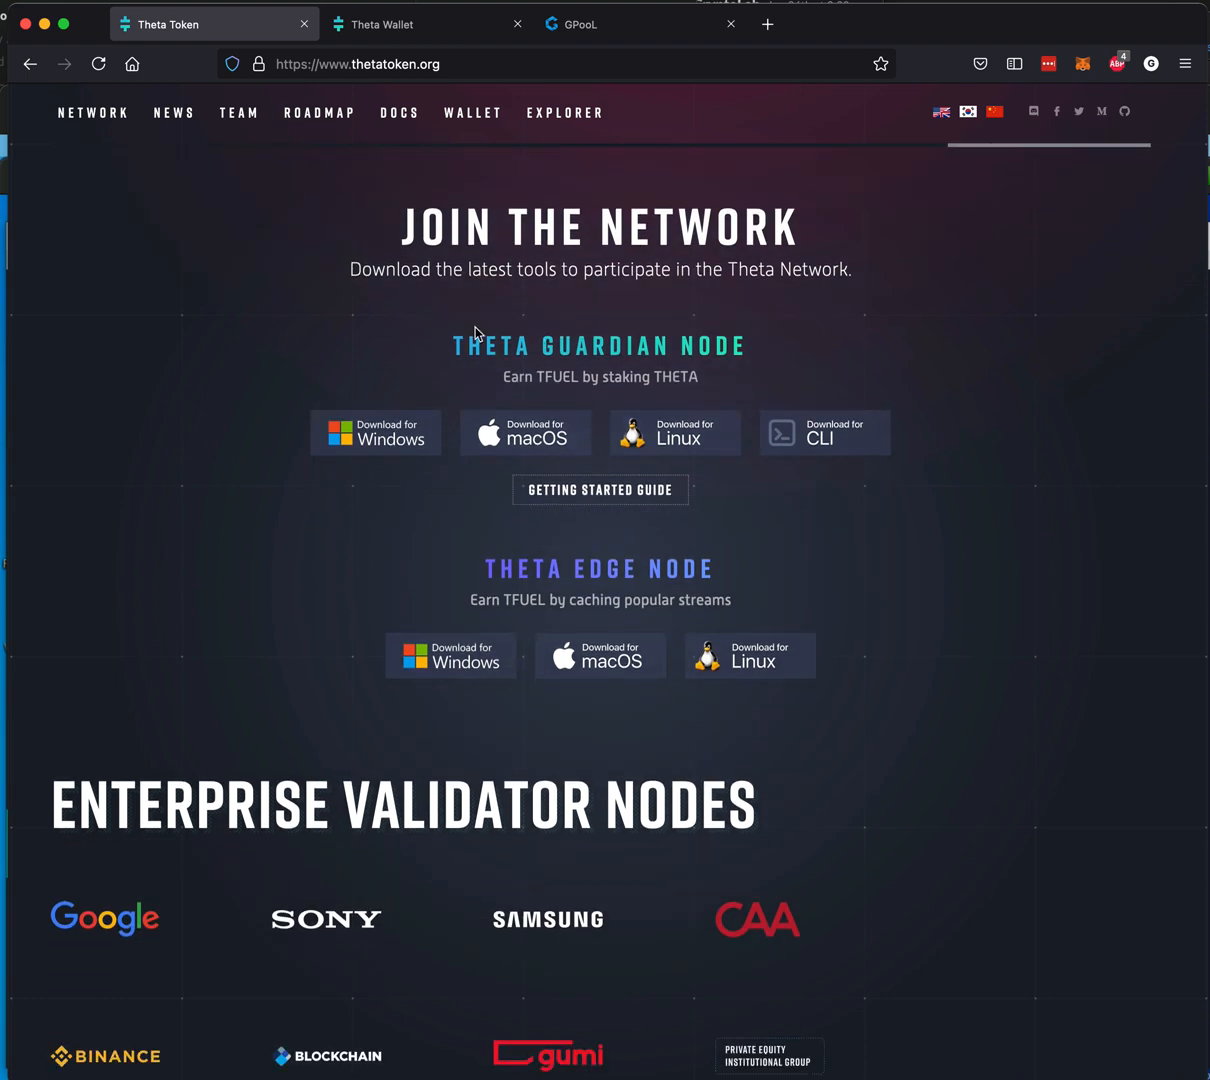
mouse_move(824, 320)
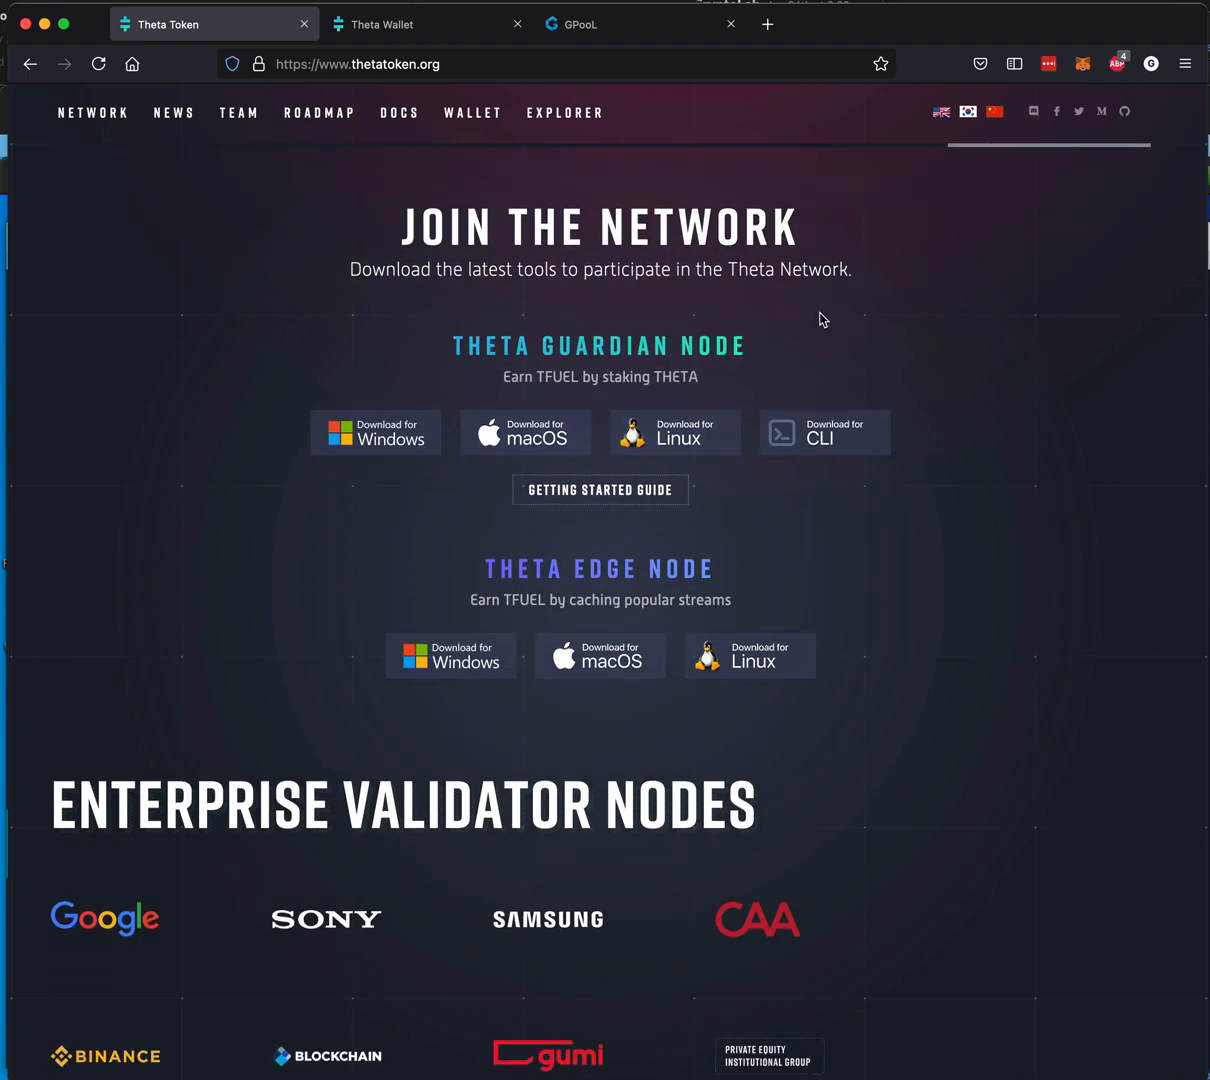
mouse_move(478, 588)
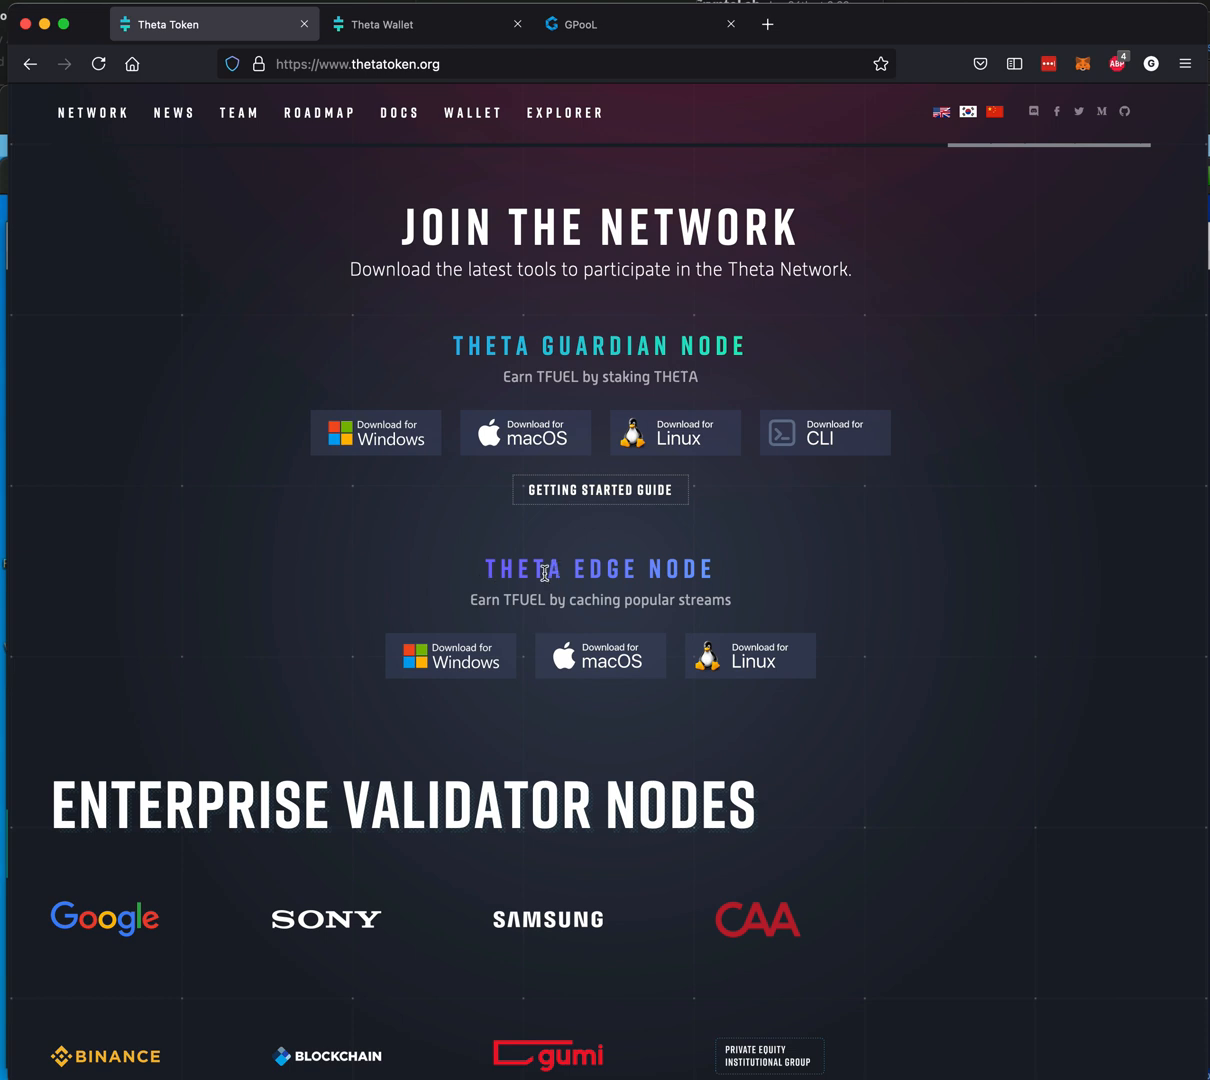
mouse_move(472, 636)
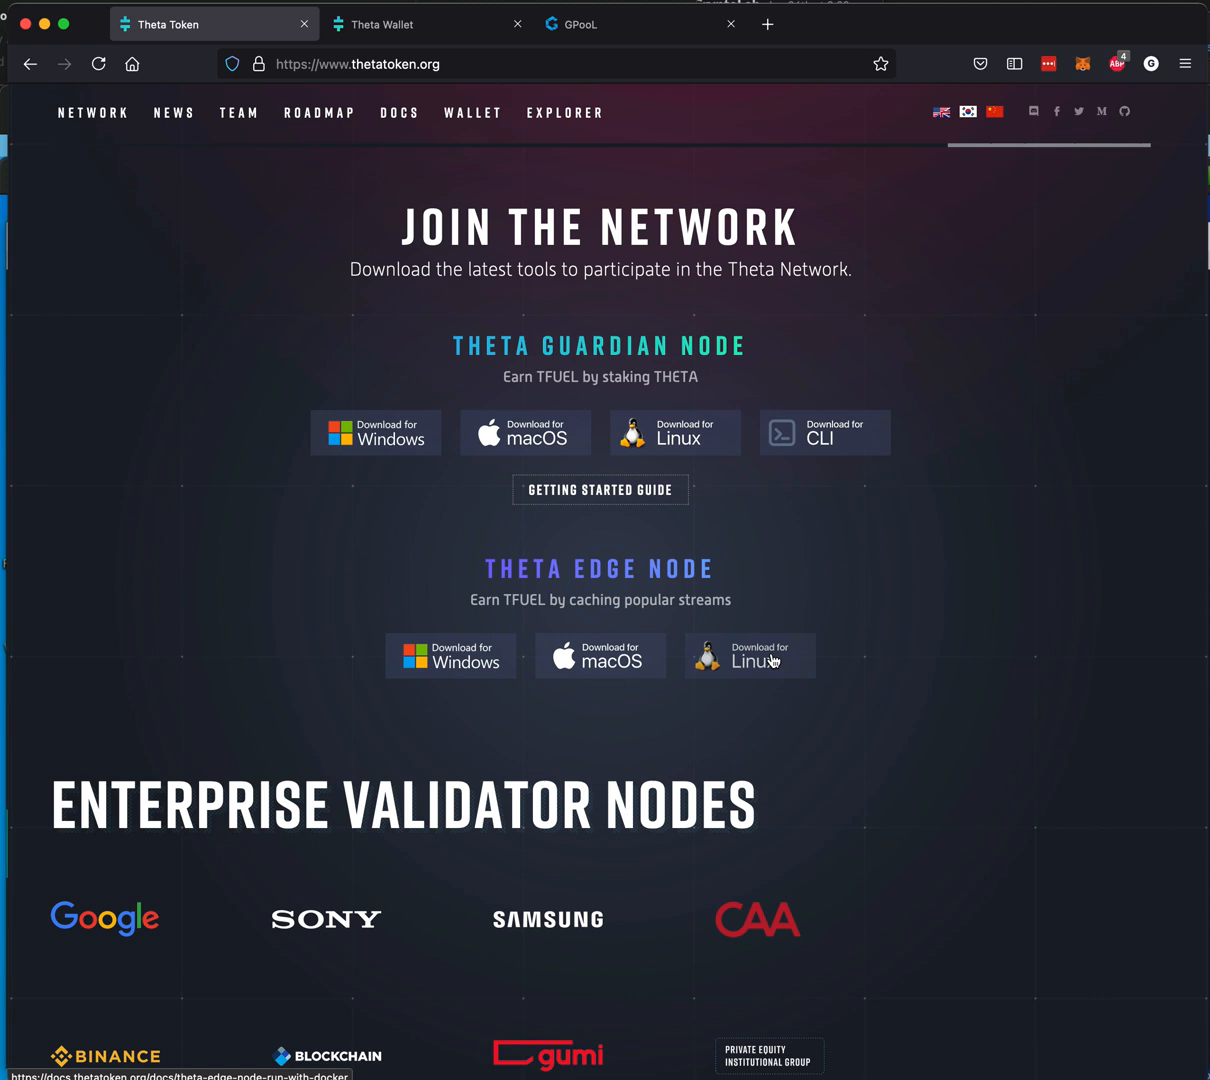
mouse_move(892, 664)
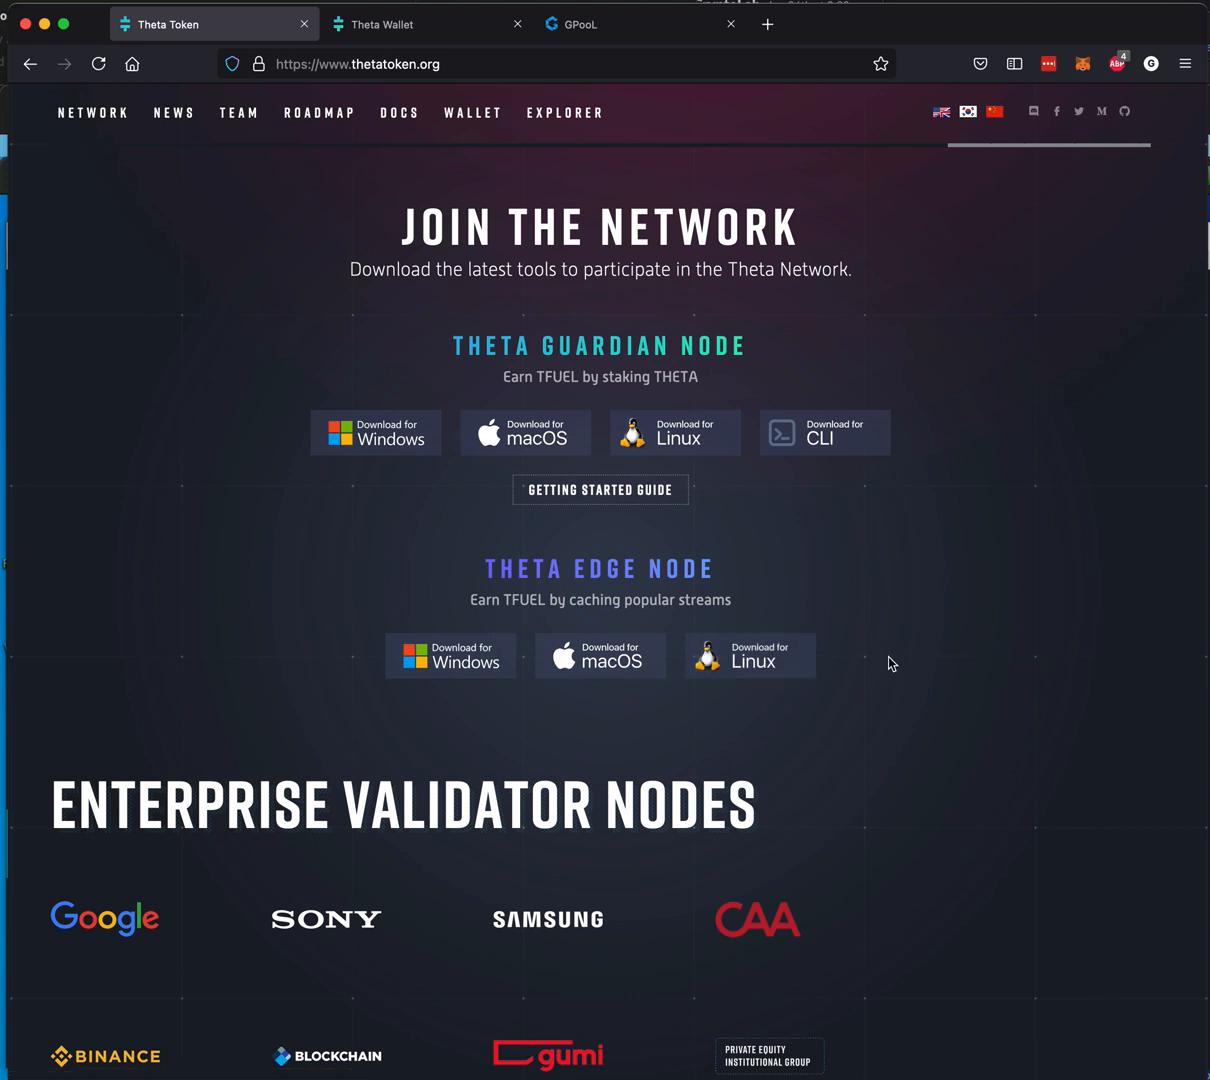
mouse_move(450, 656)
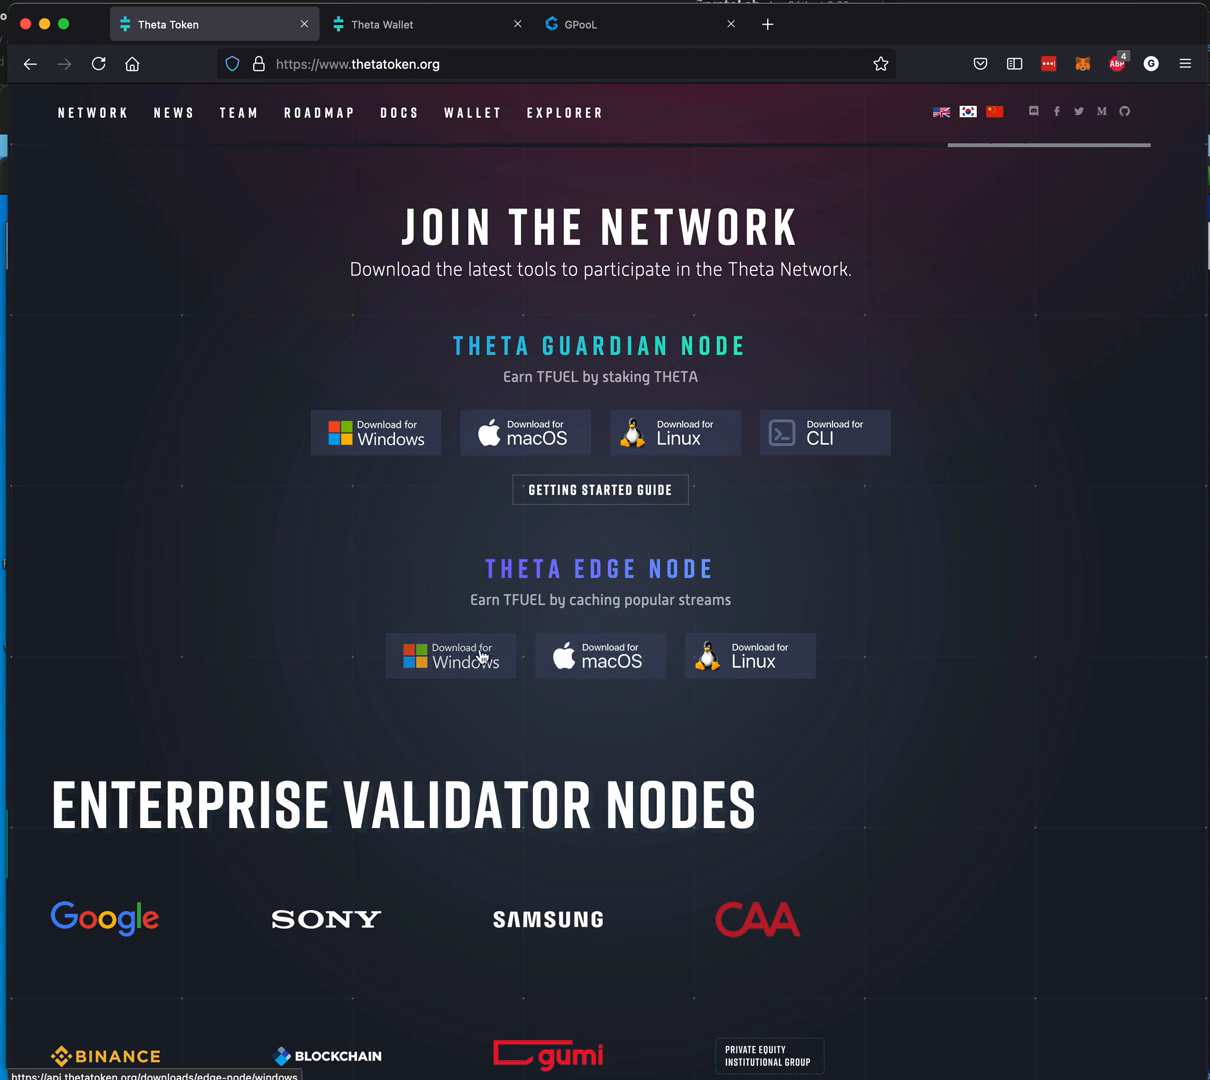
mouse_move(600, 656)
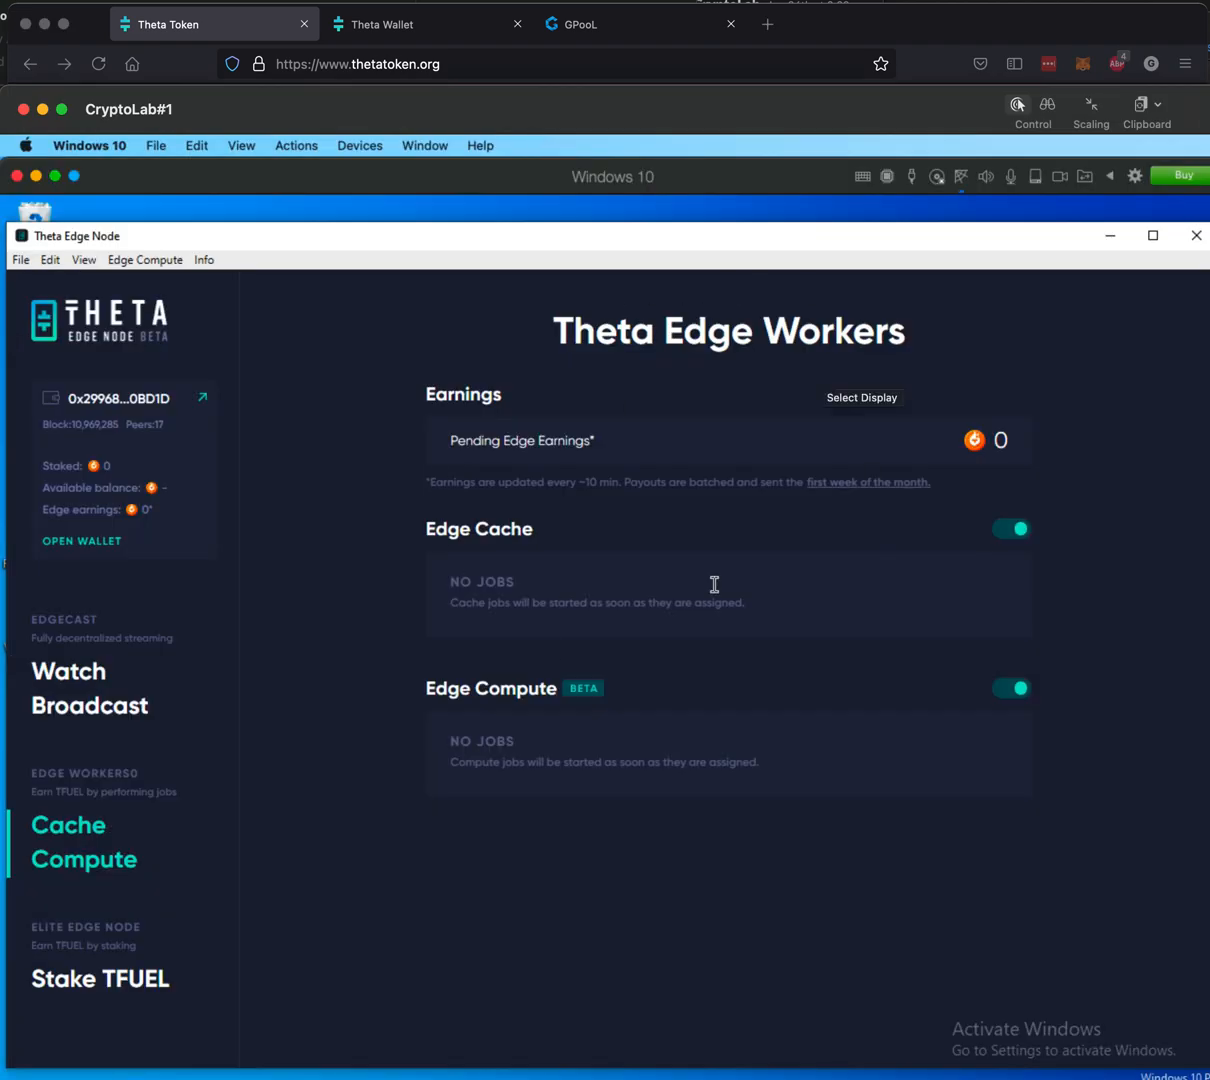
mouse_move(228, 408)
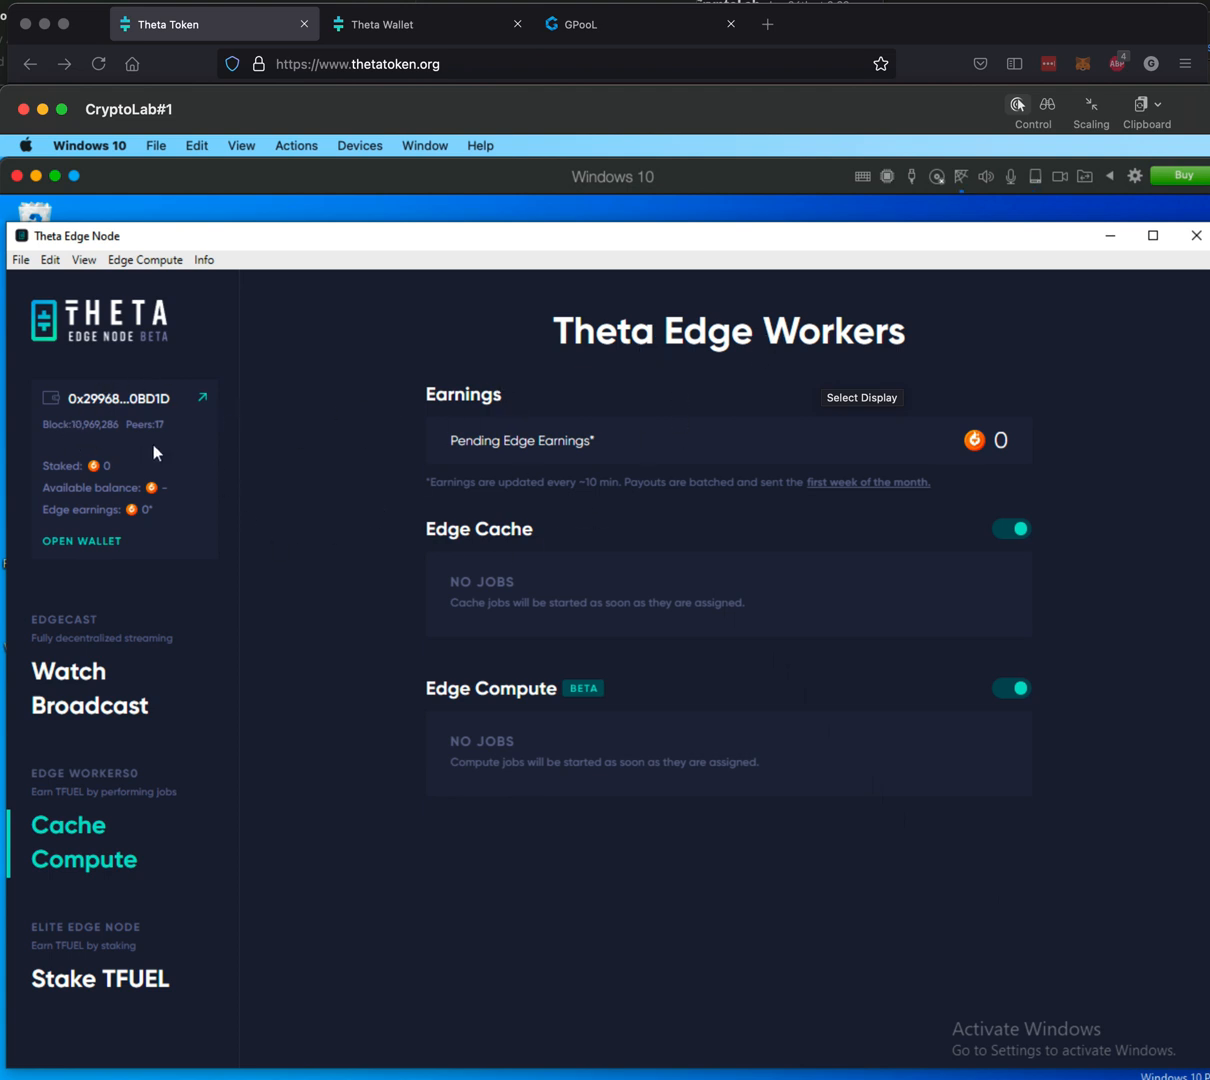
mouse_move(116, 398)
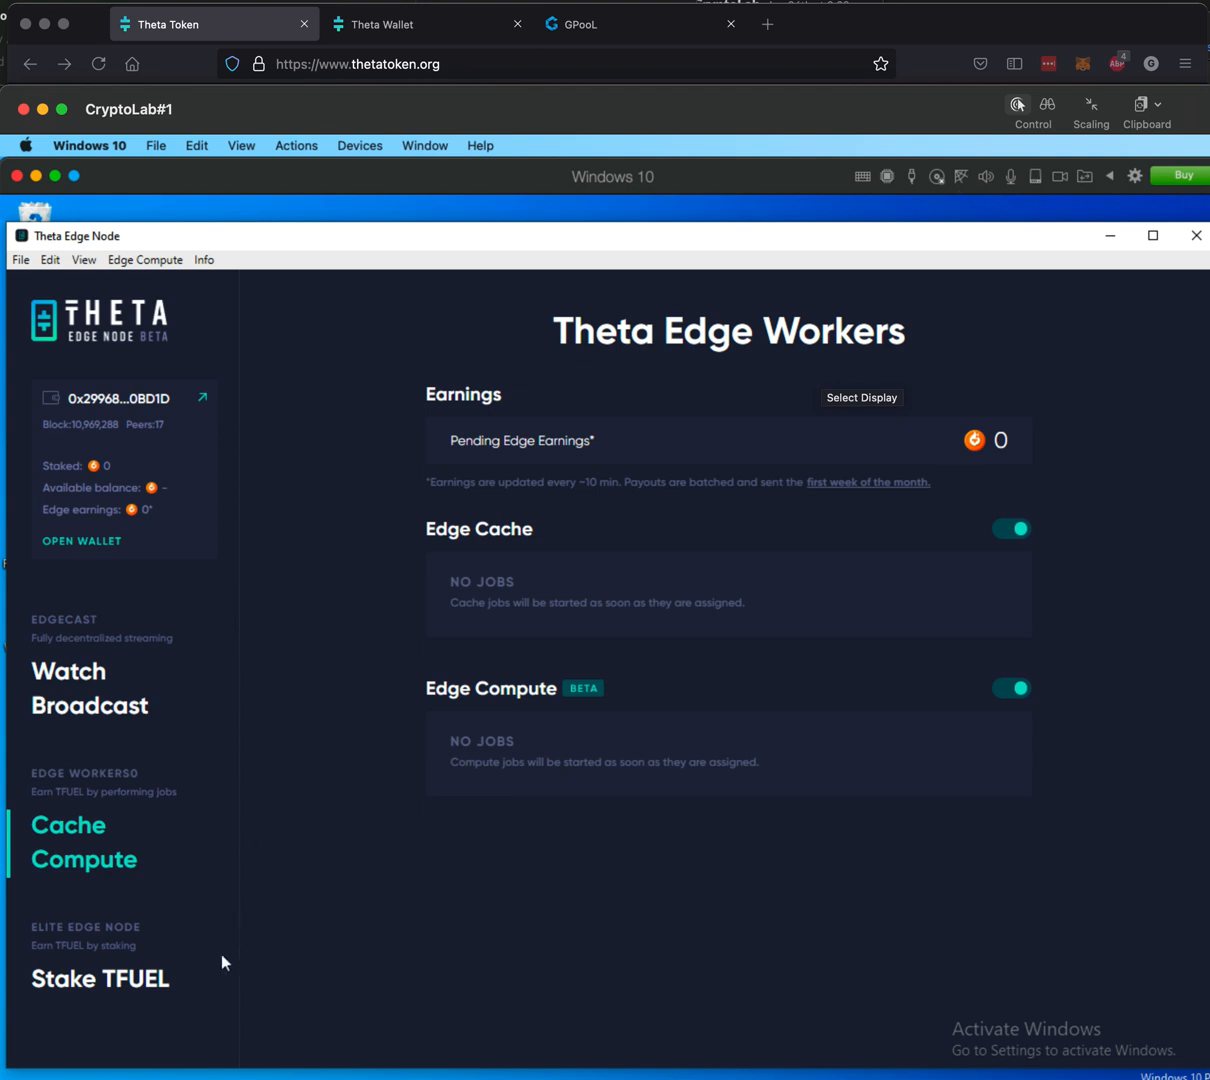
mouse_move(100, 980)
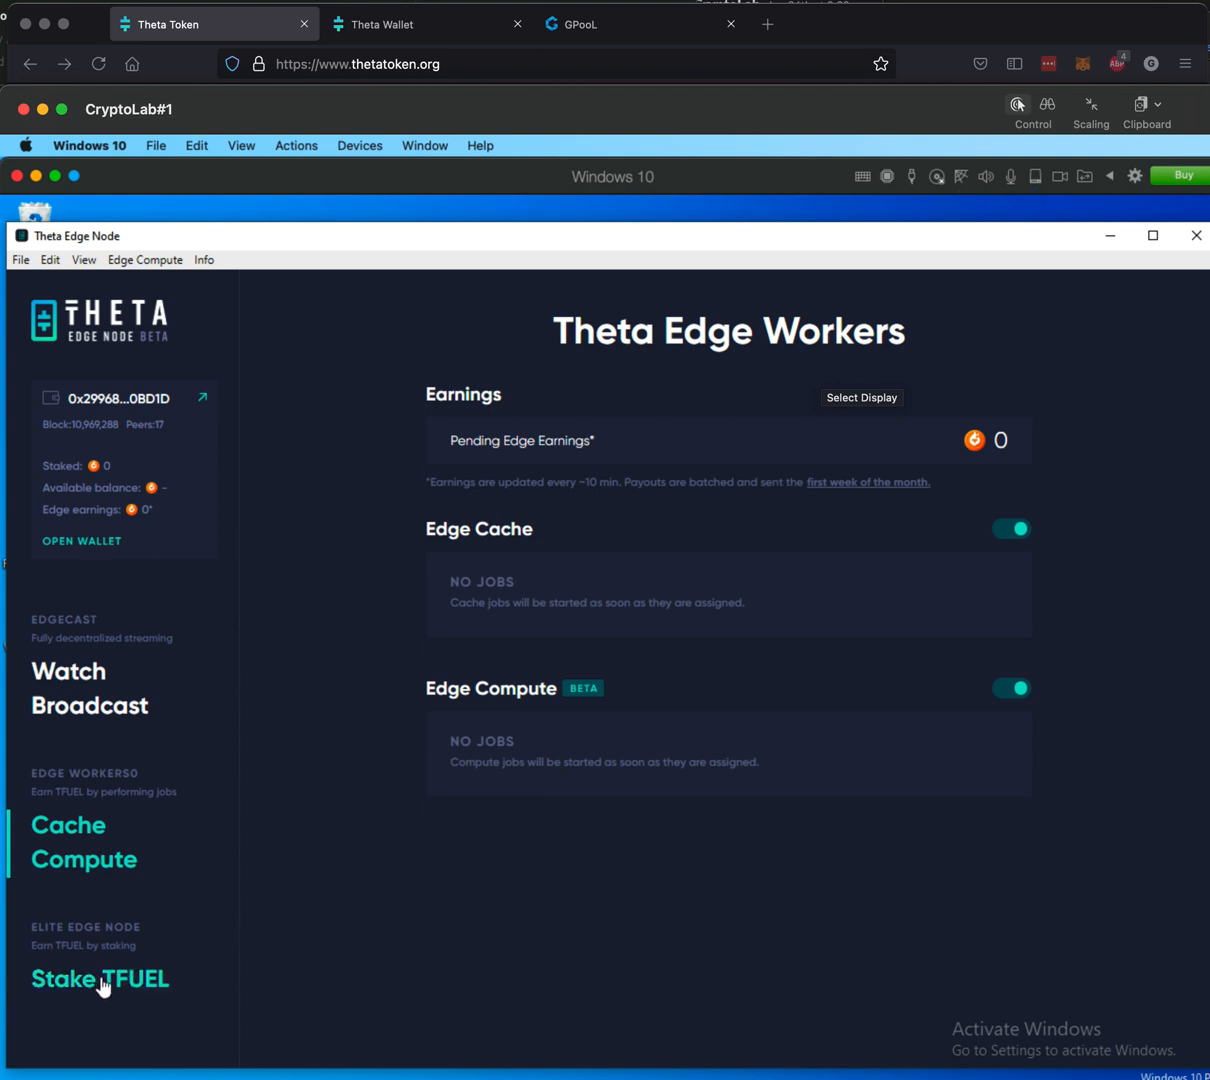
mouse_move(260, 644)
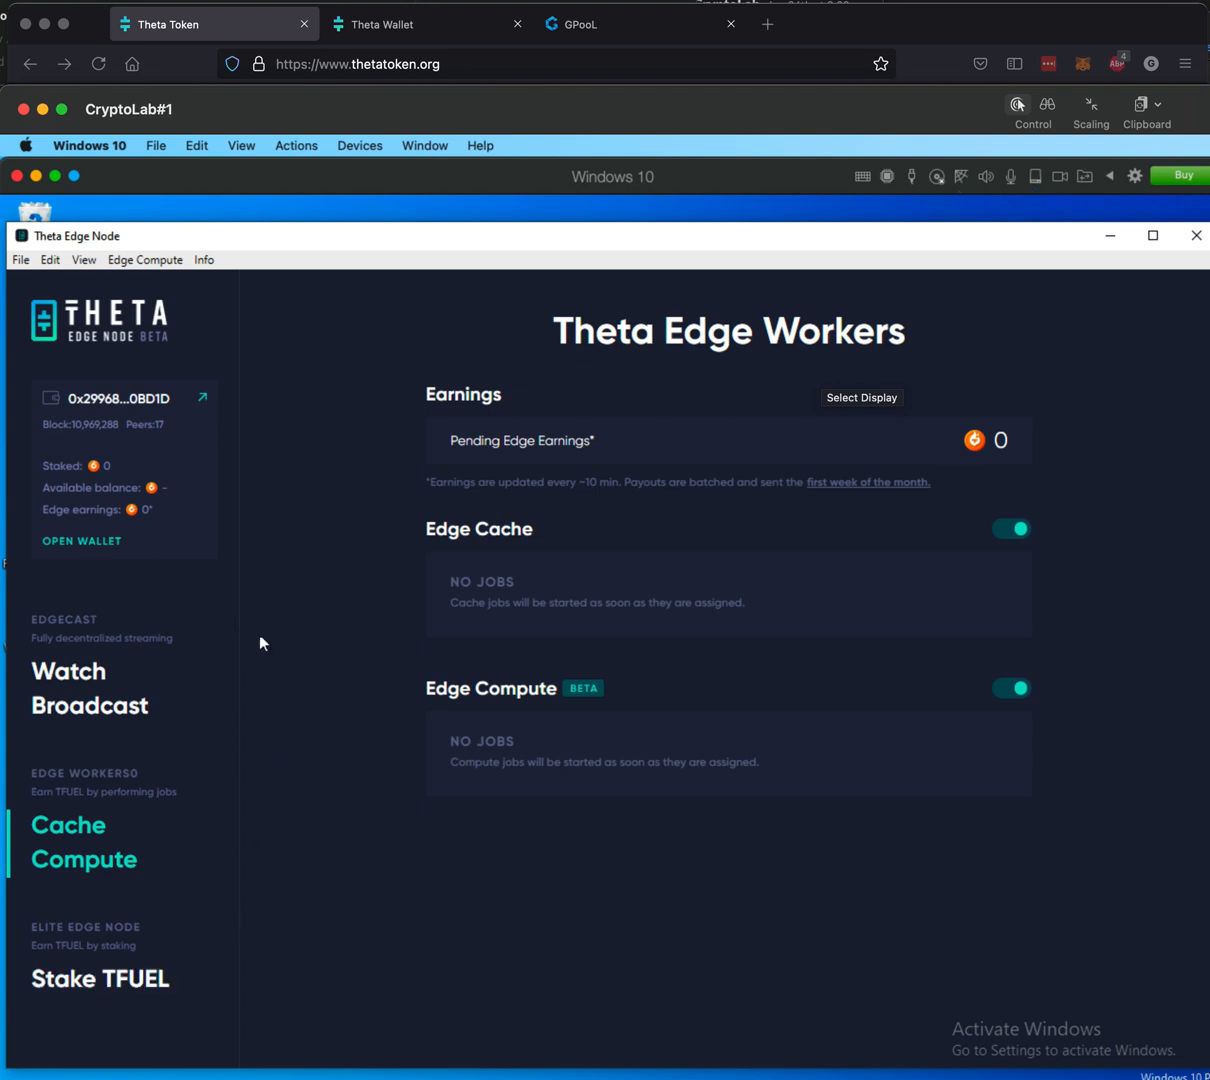
mouse_move(72, 488)
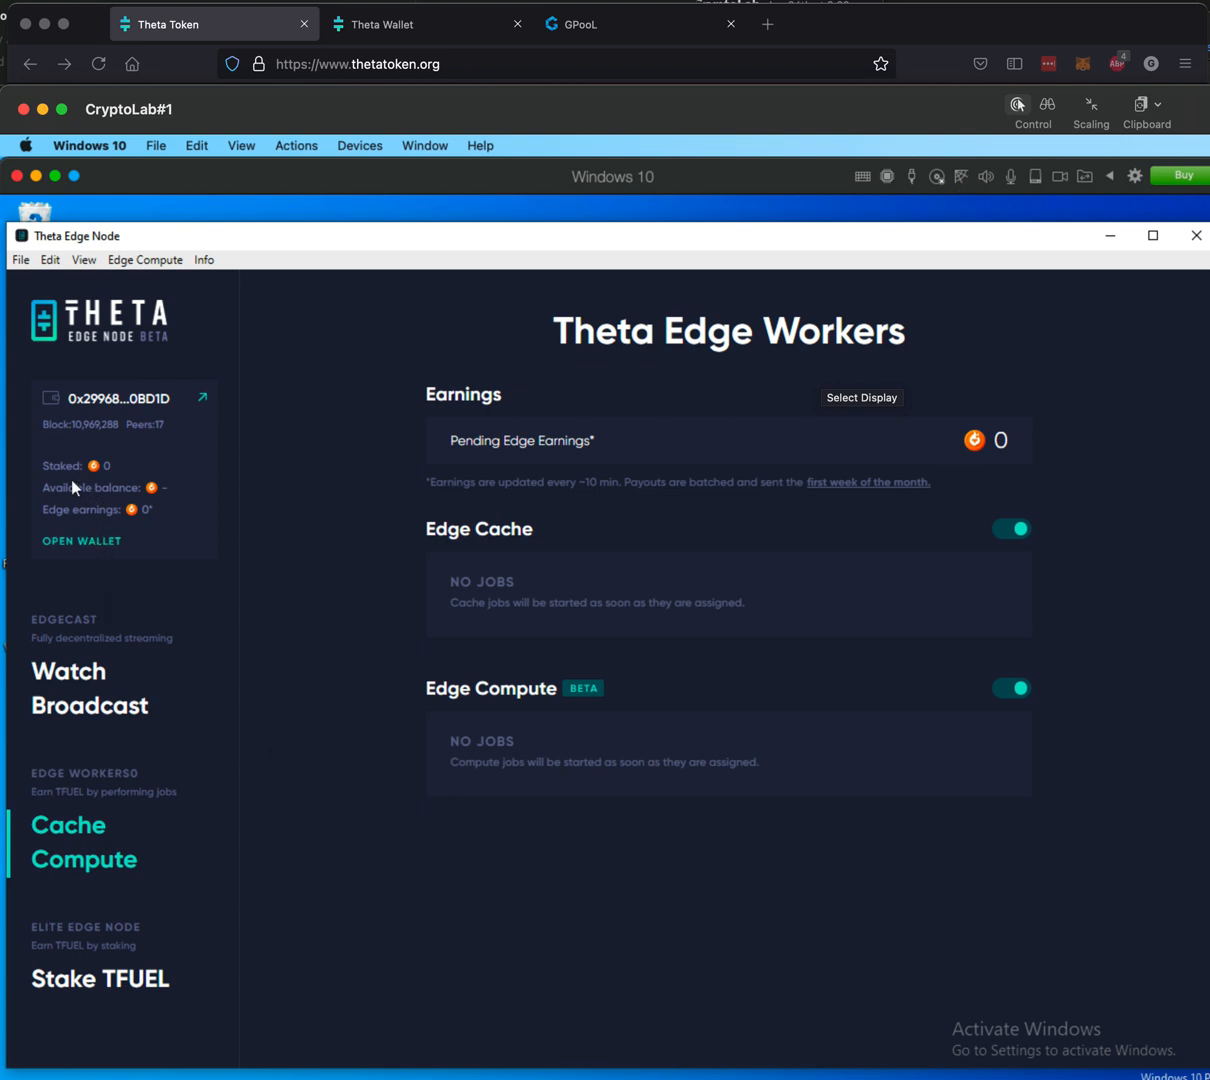
mouse_move(136, 398)
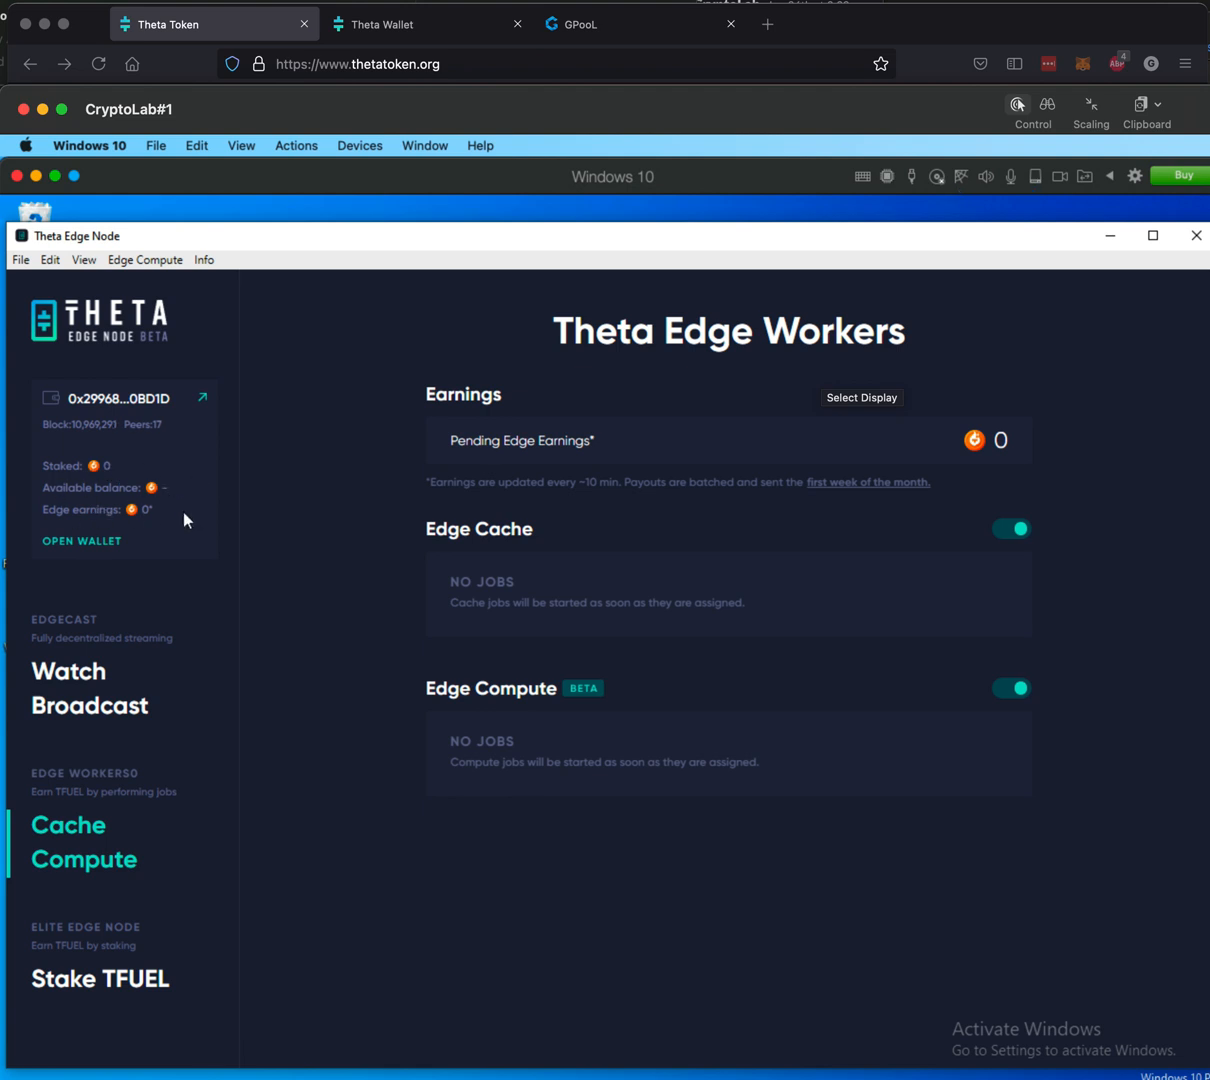
mouse_move(136, 990)
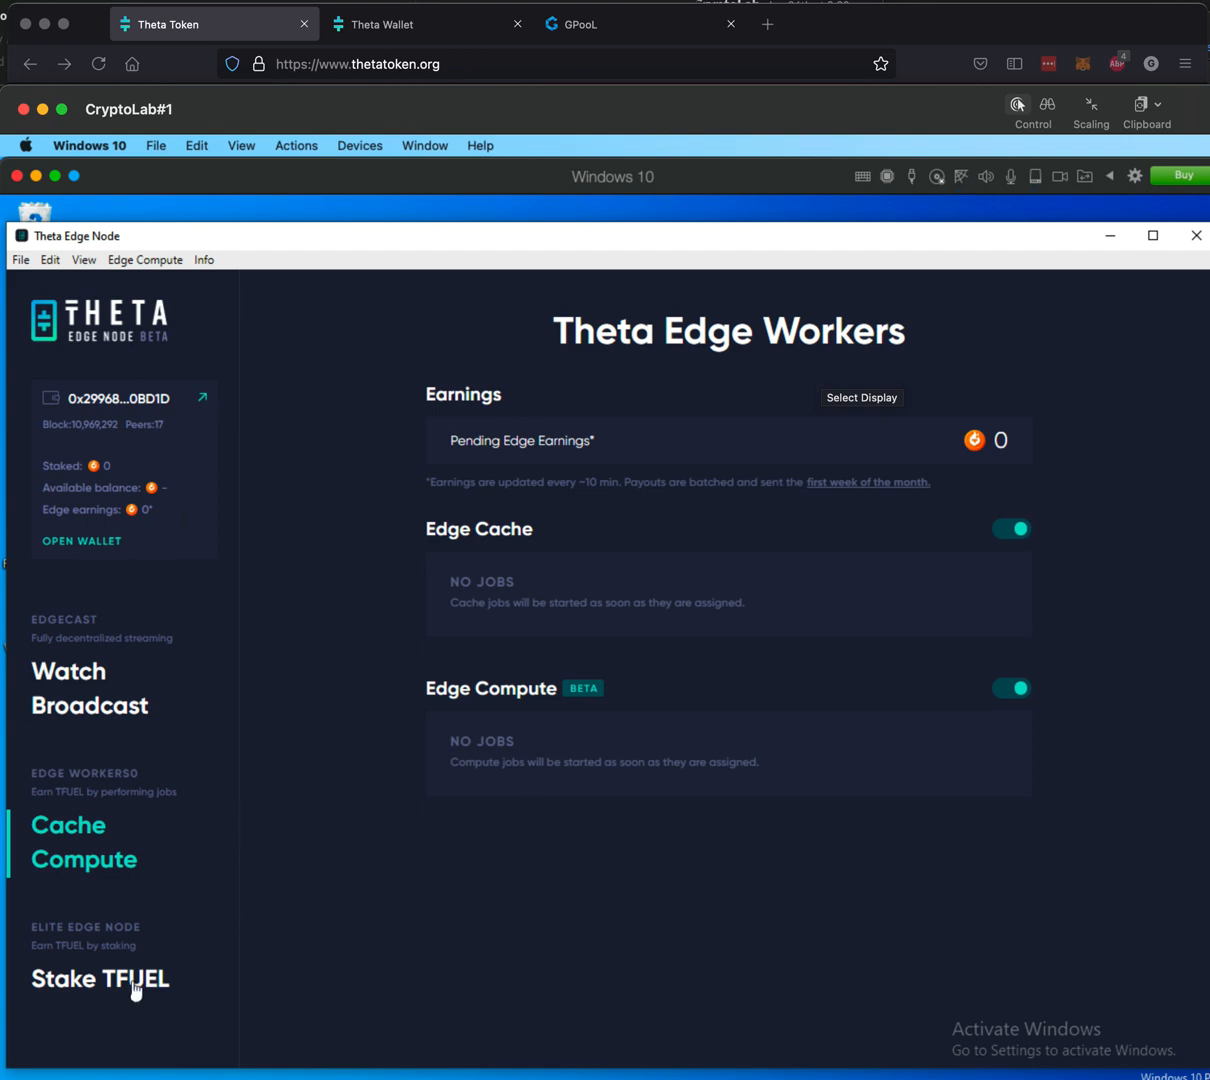
Step: Show the Stake TFUEL deposit details and select the full Edge Node Holder (Summary) text
click(100, 978)
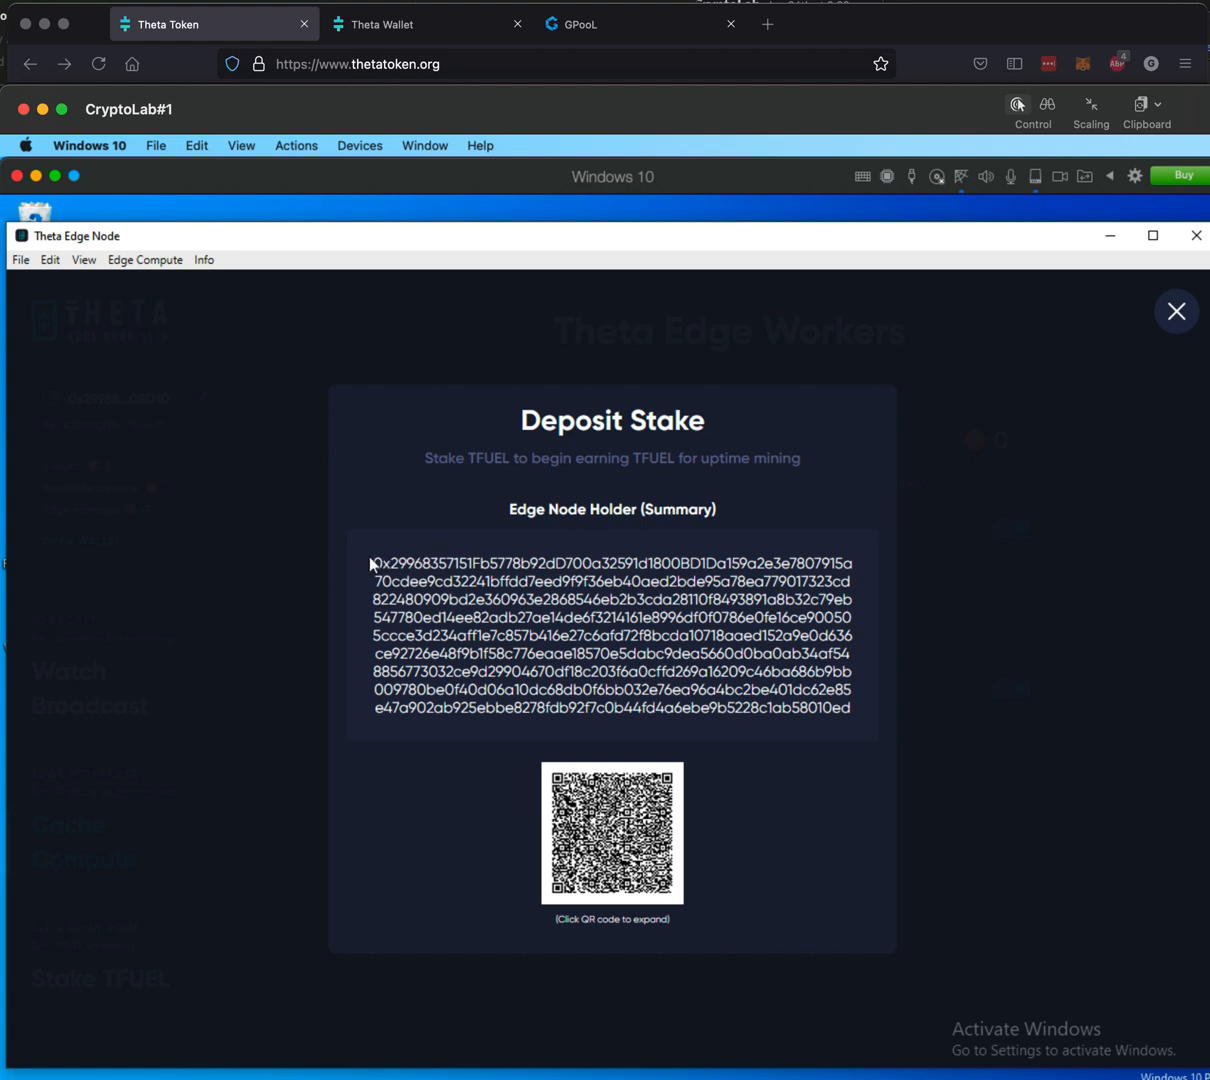
drag(372, 564, 852, 708)
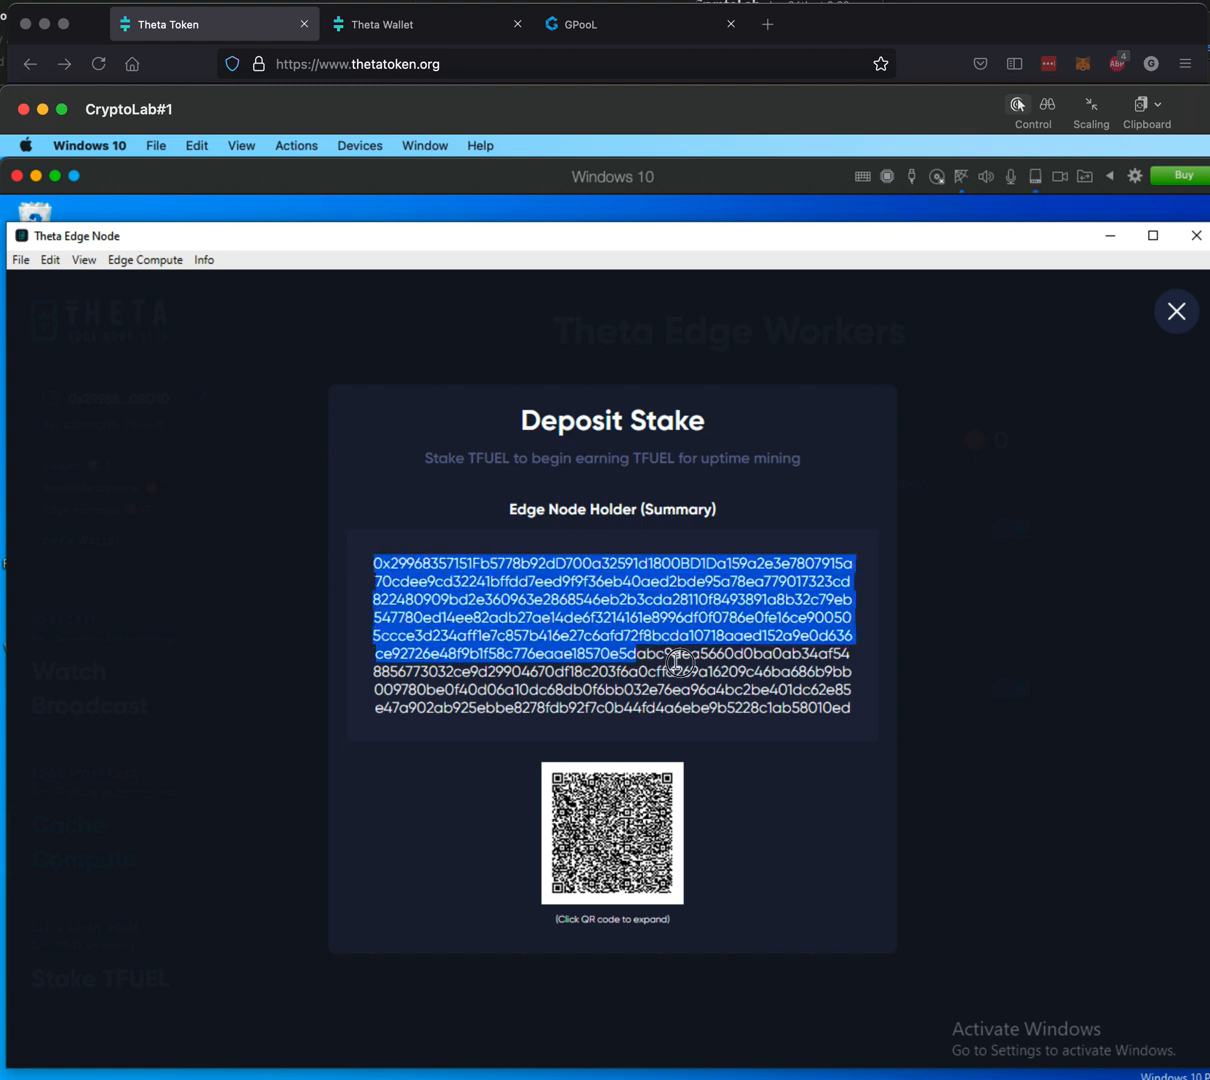
drag(676, 660, 864, 720)
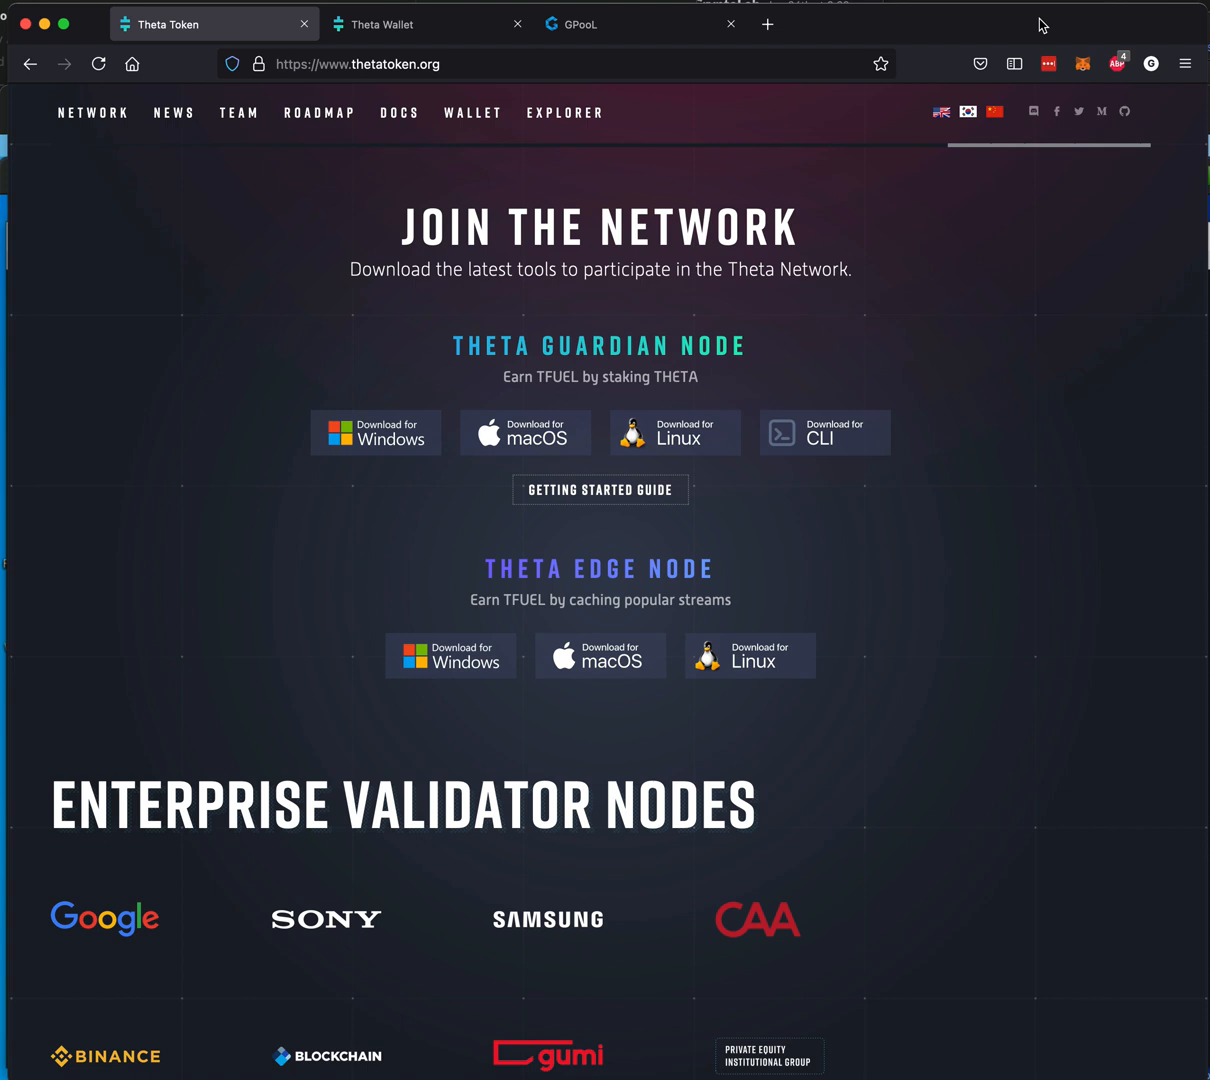
Step: Unlock Theta Wallet via Ledger hardware and access the chosen address to see balance and transactions
click(428, 24)
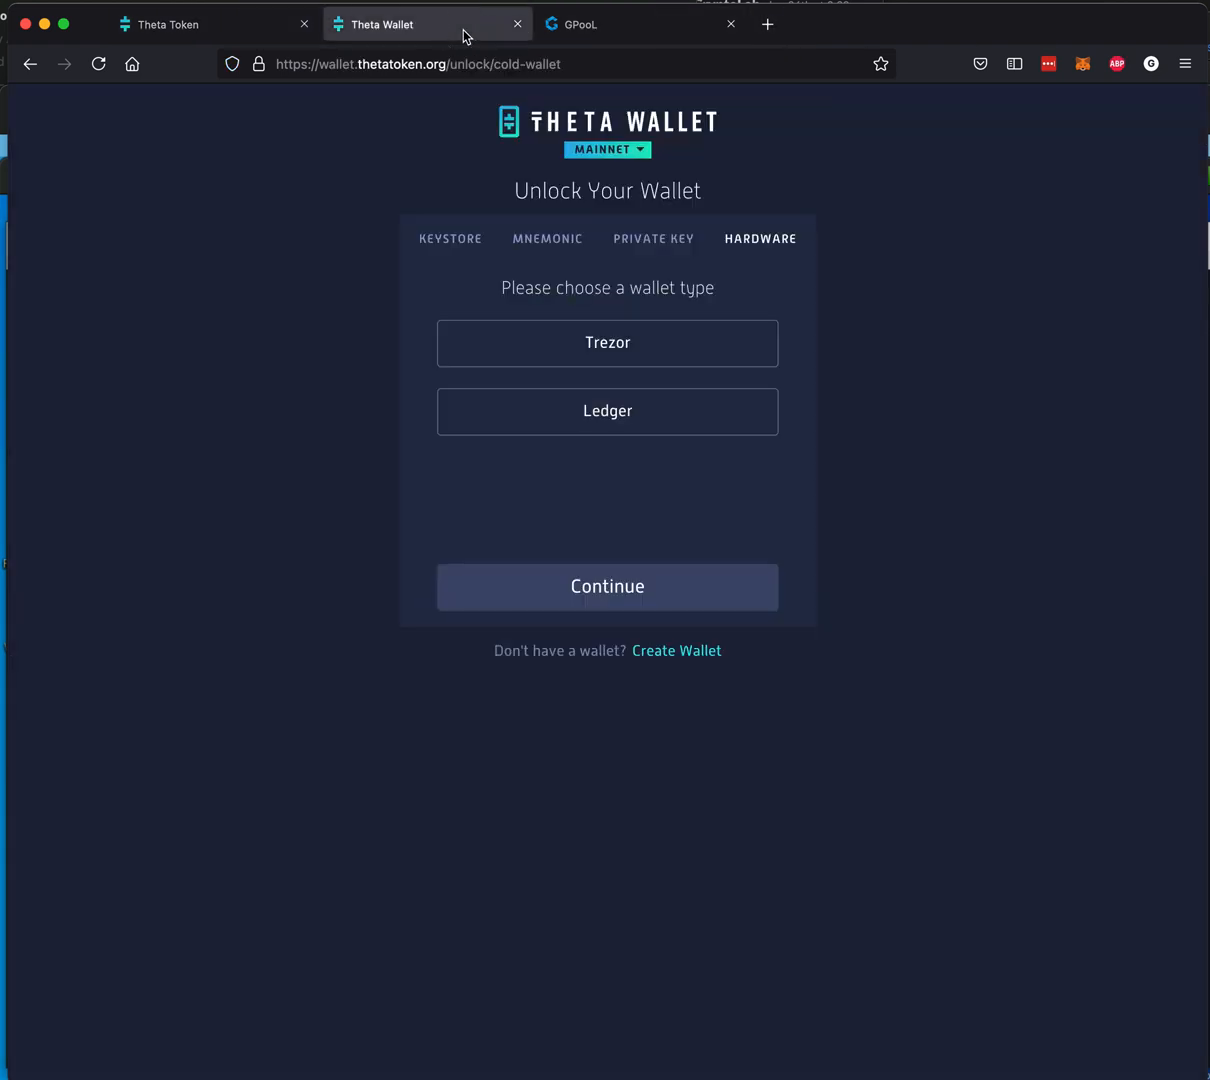
mouse_move(600, 424)
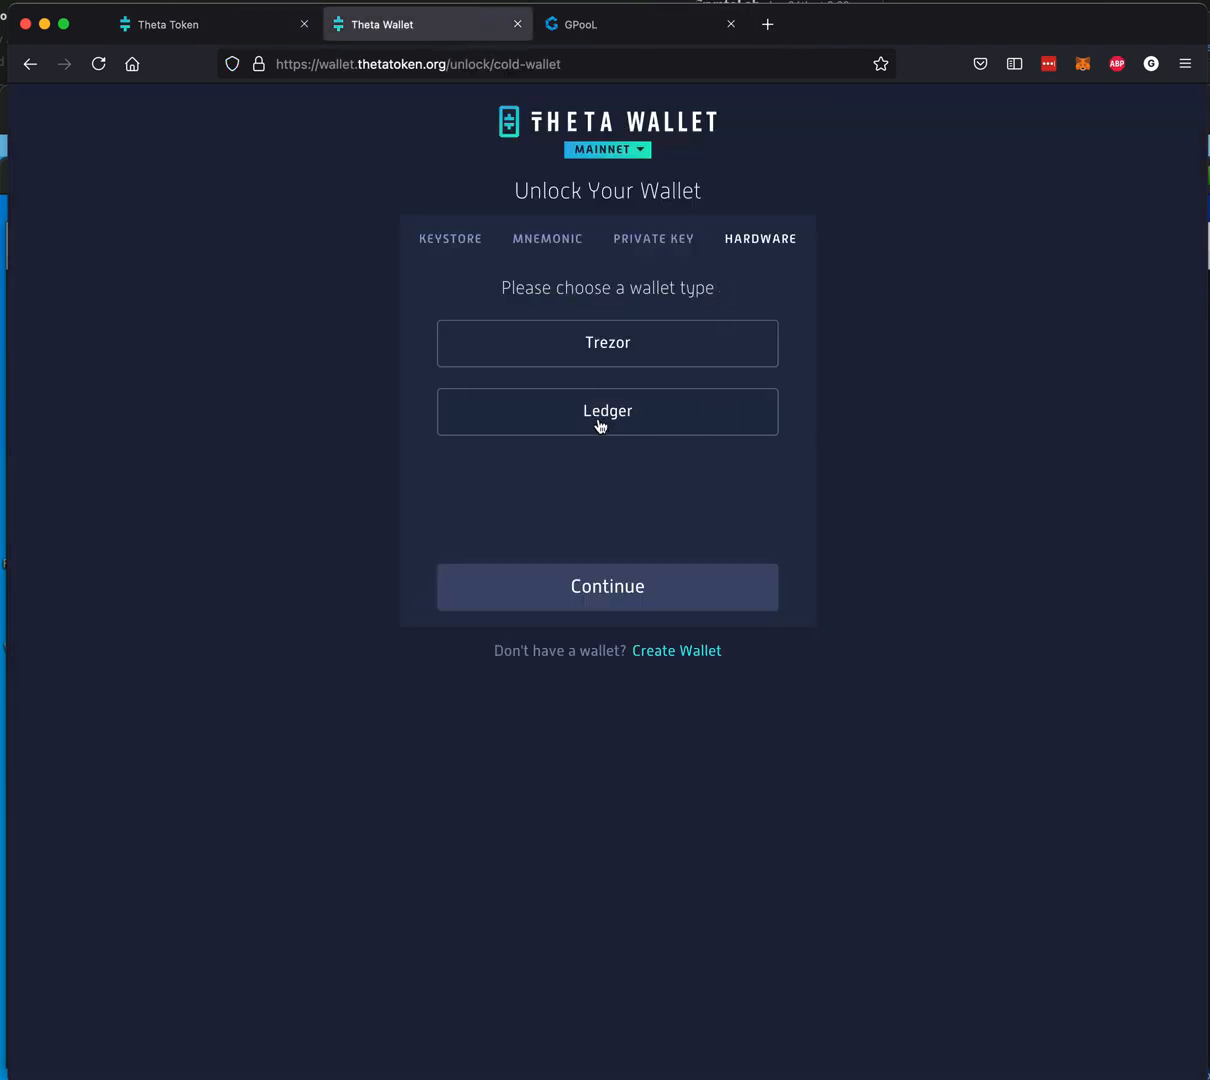
click(606, 412)
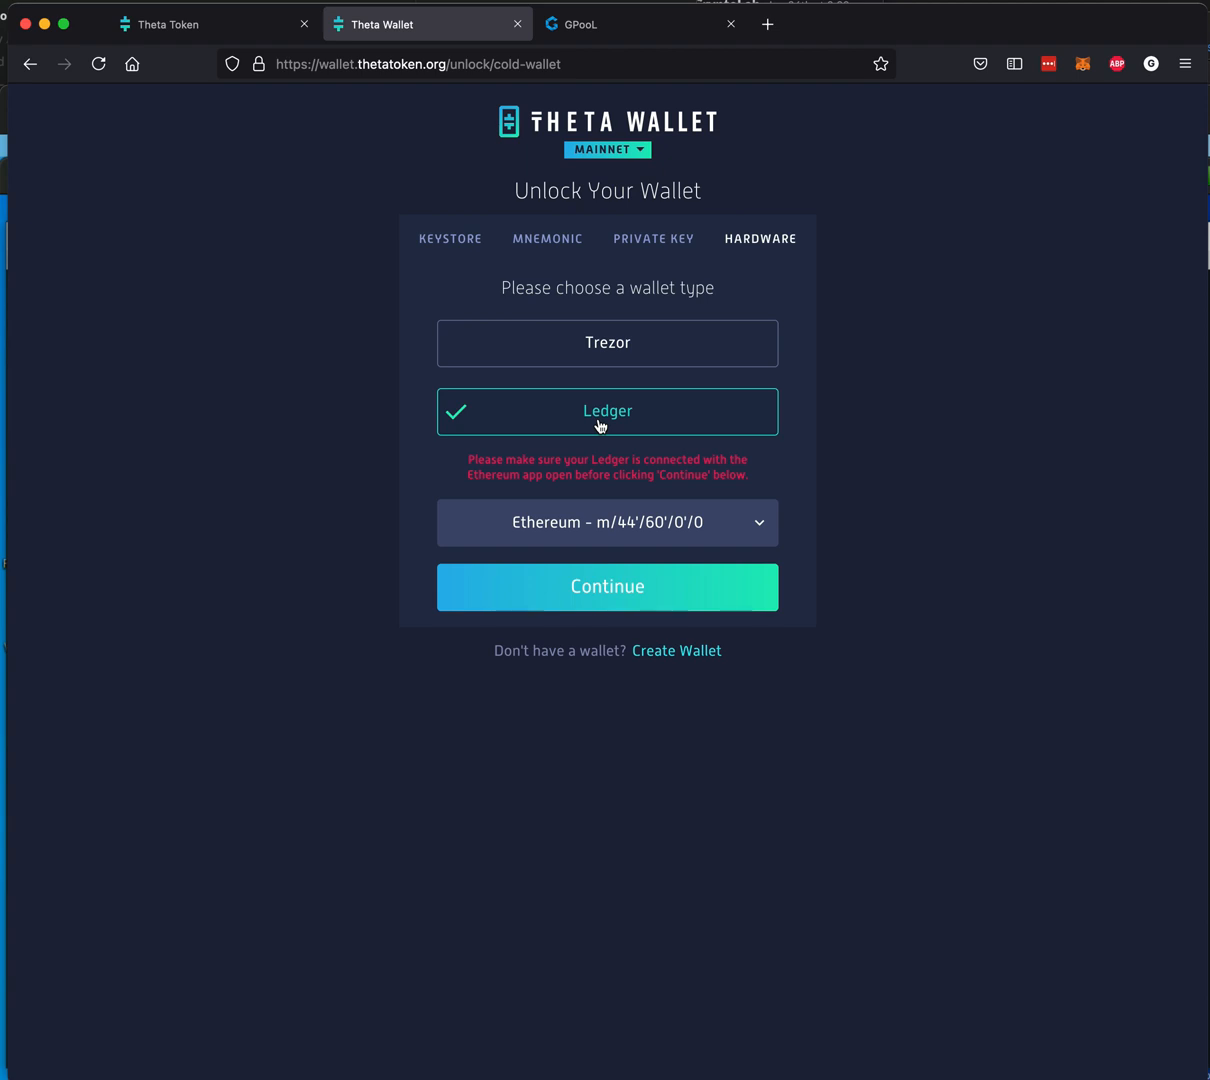
click(606, 588)
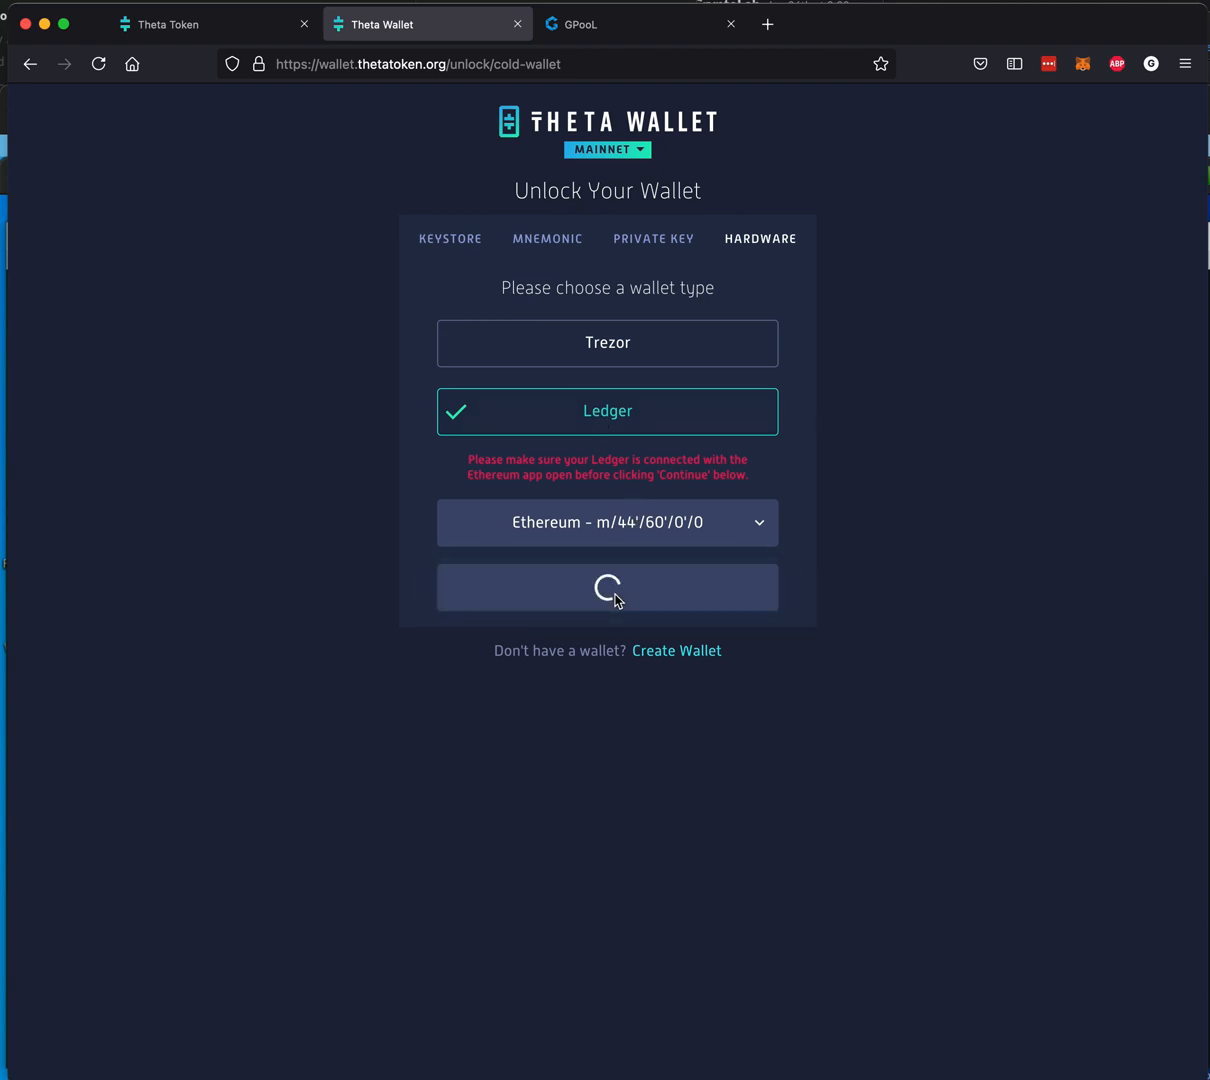
click(606, 588)
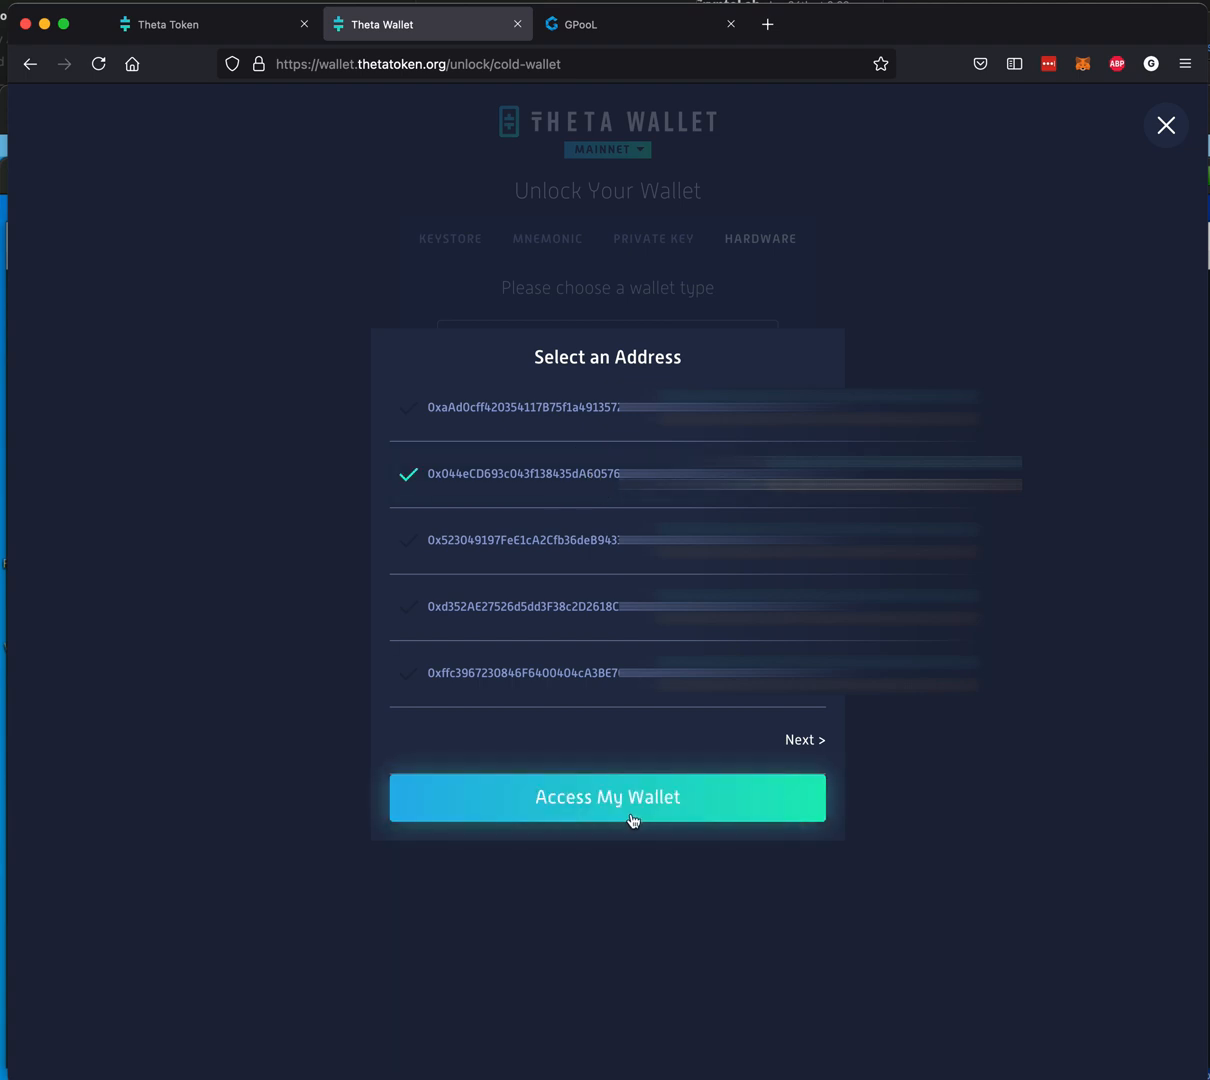
click(606, 796)
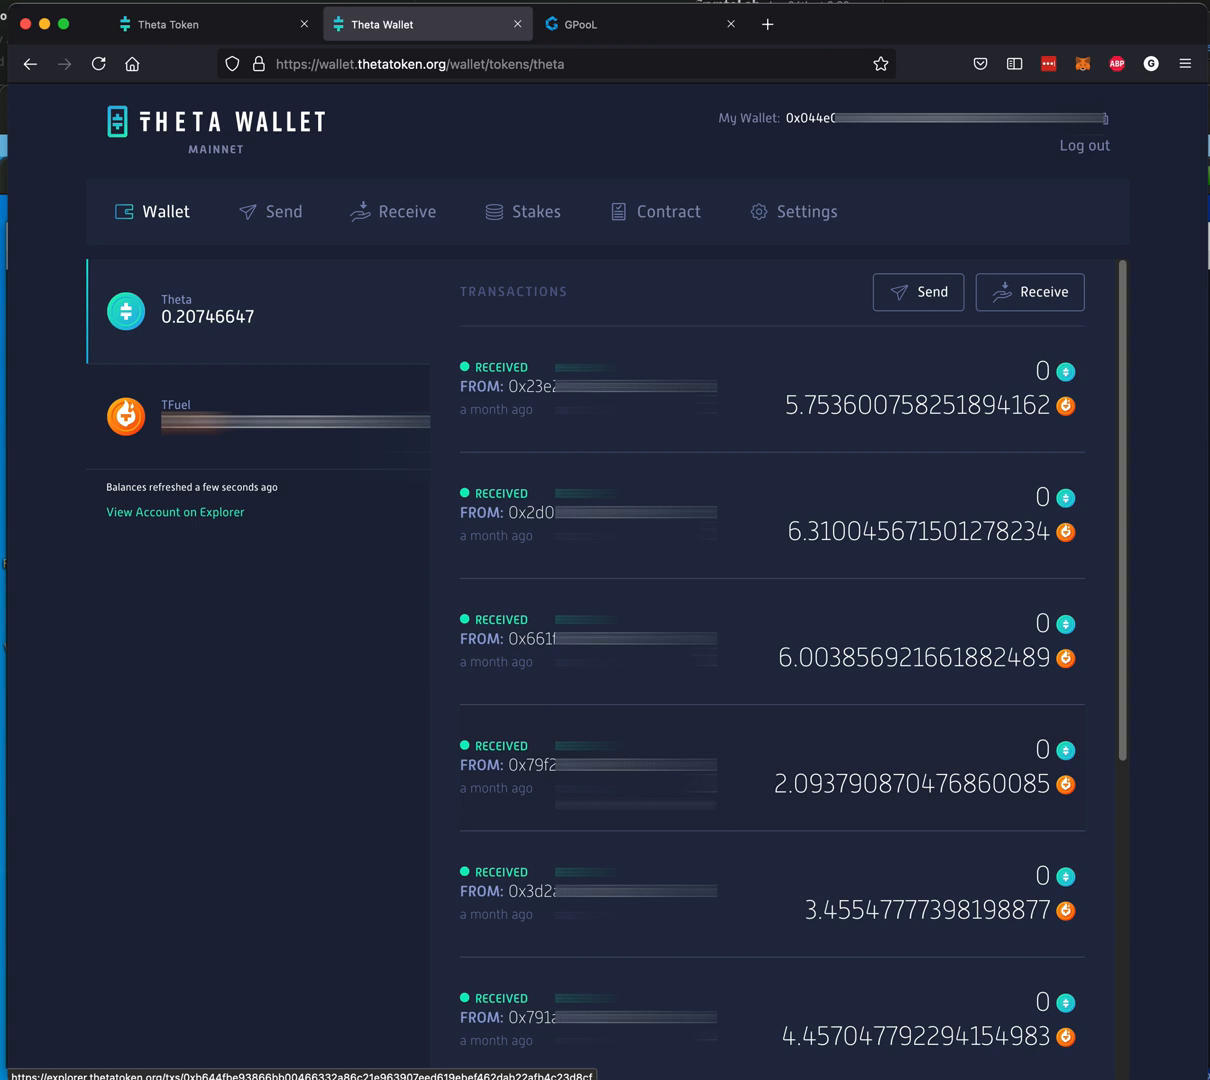
mouse_move(776, 756)
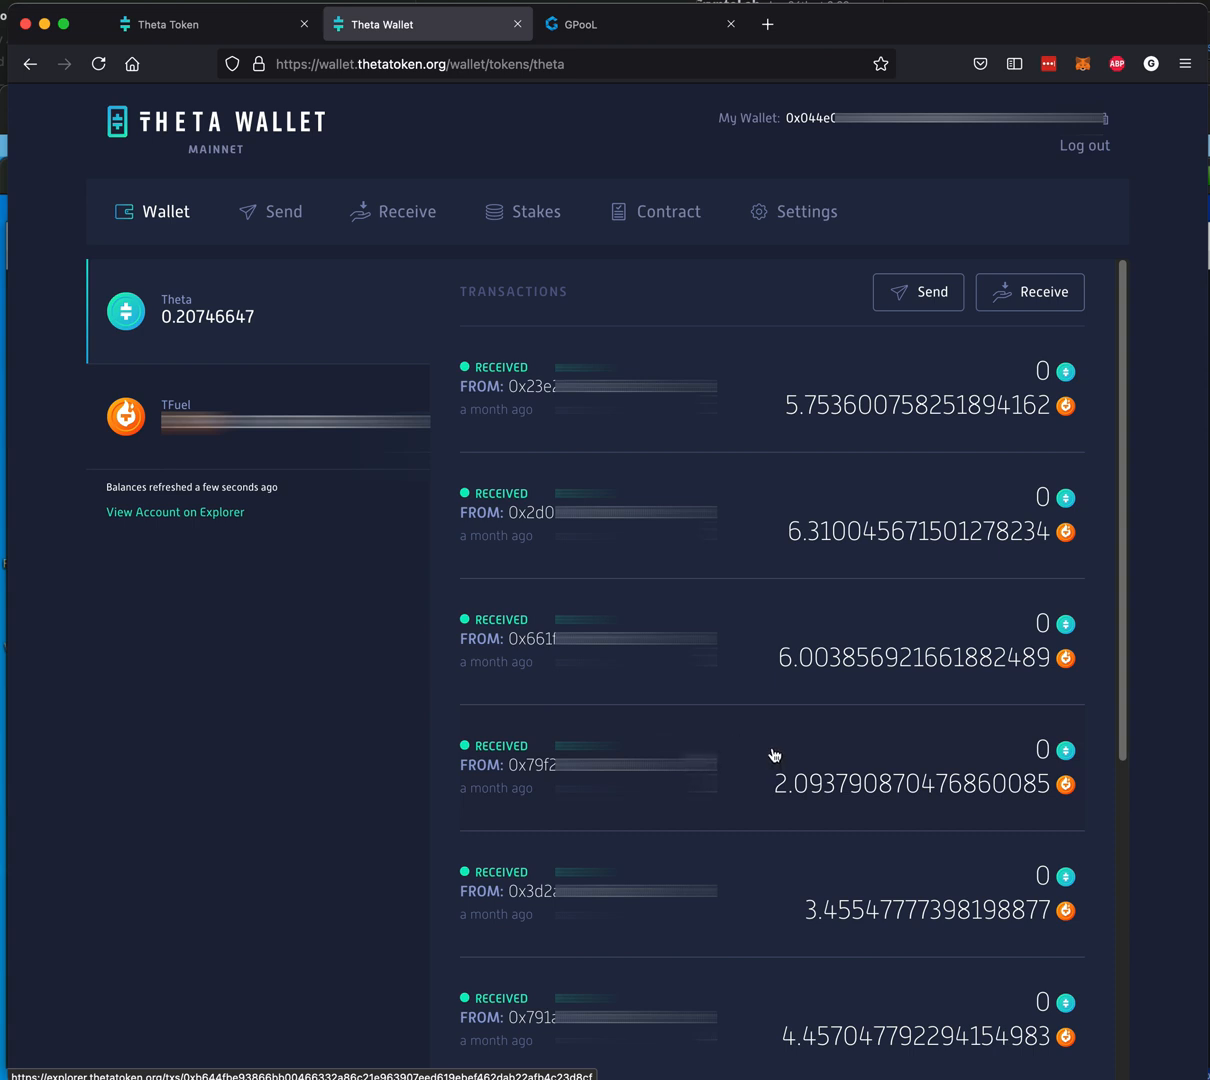
mouse_move(736, 556)
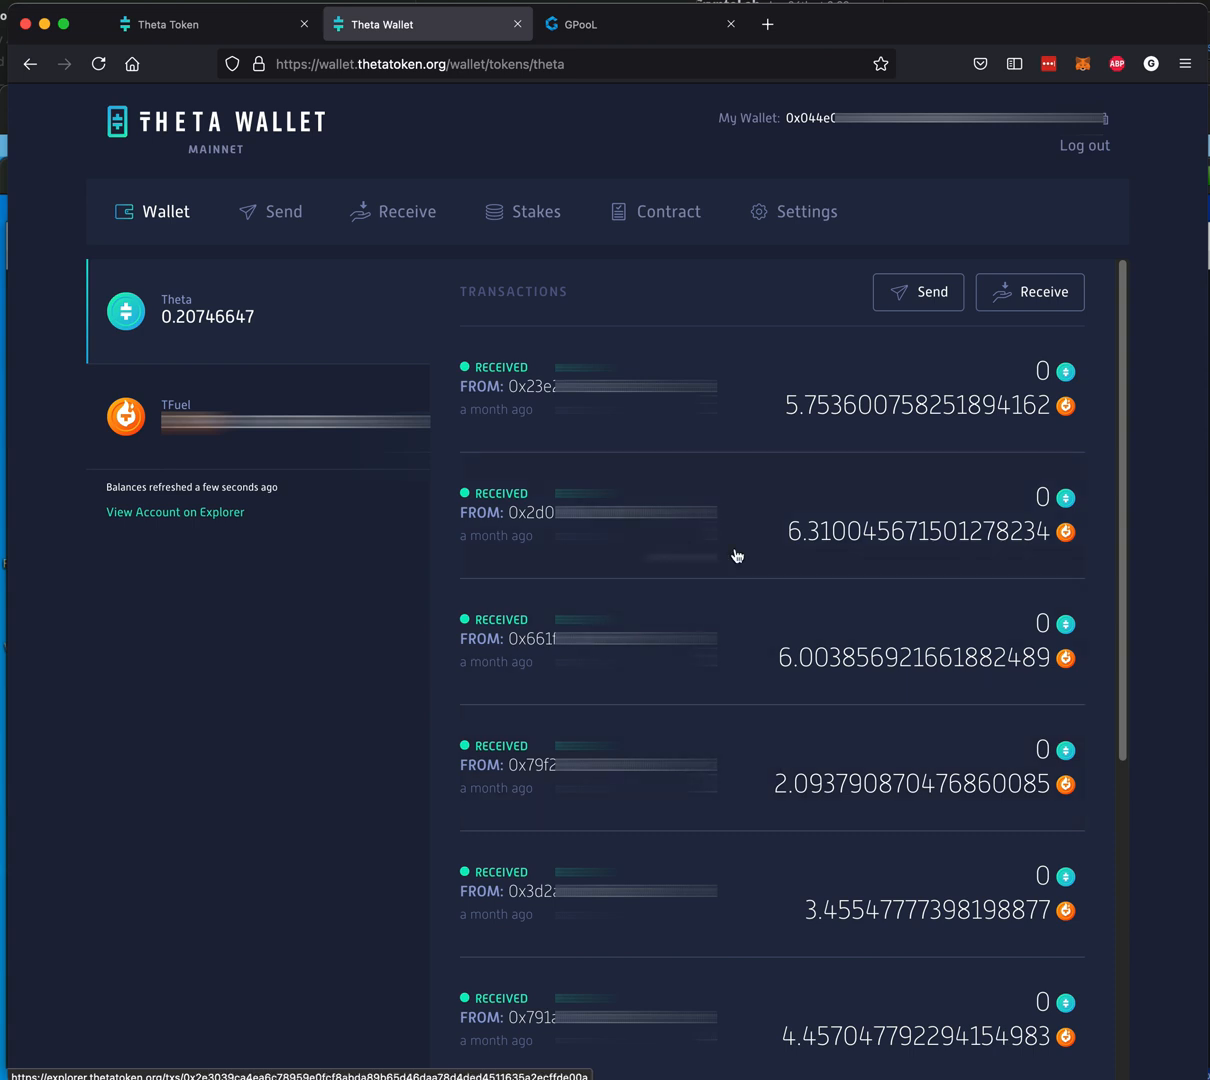
mouse_move(752, 356)
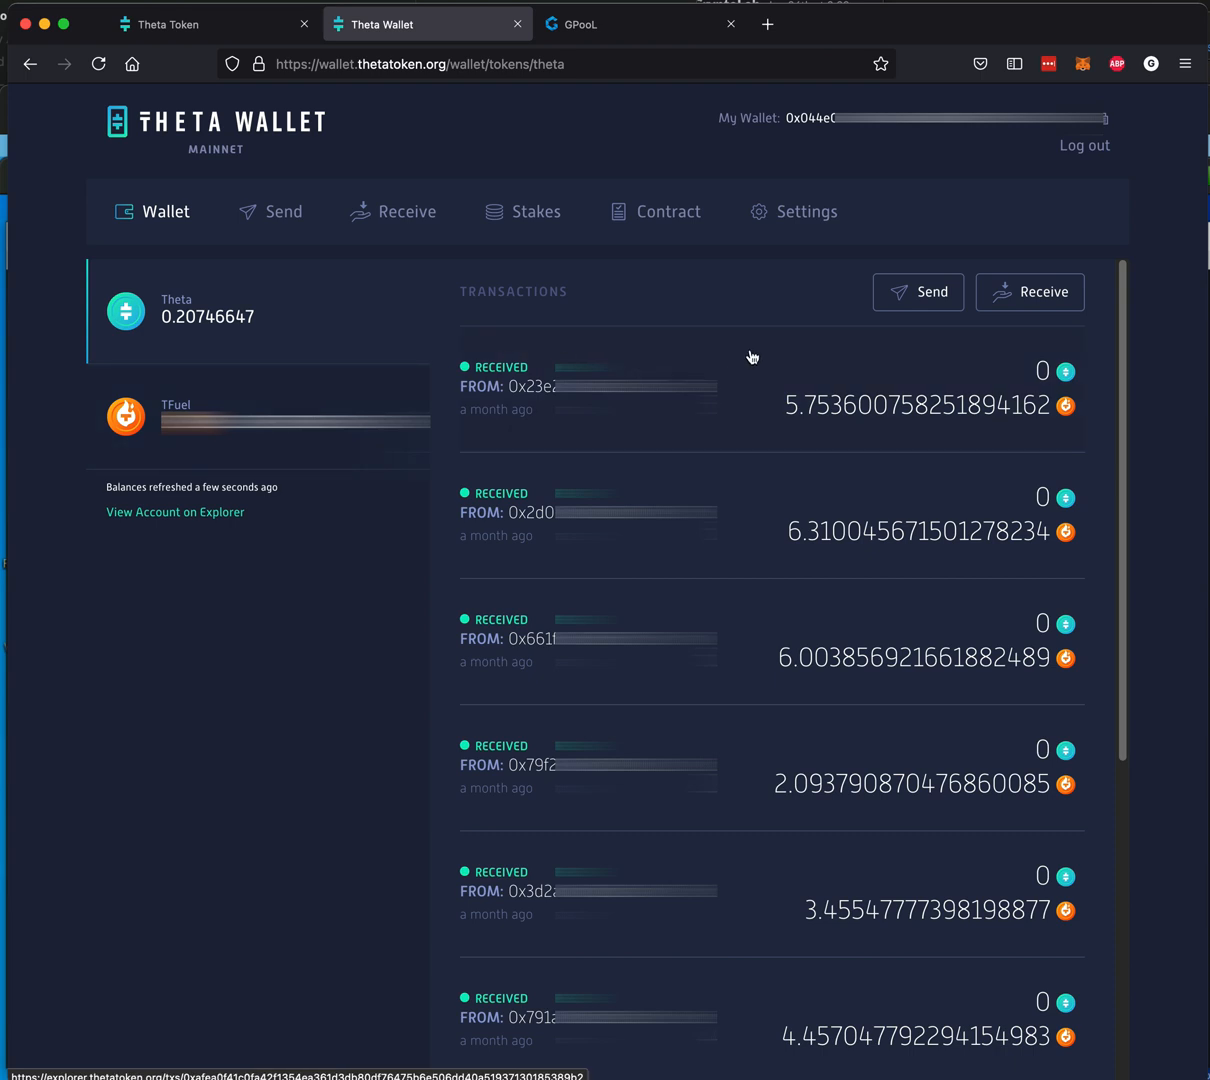
mouse_move(176, 324)
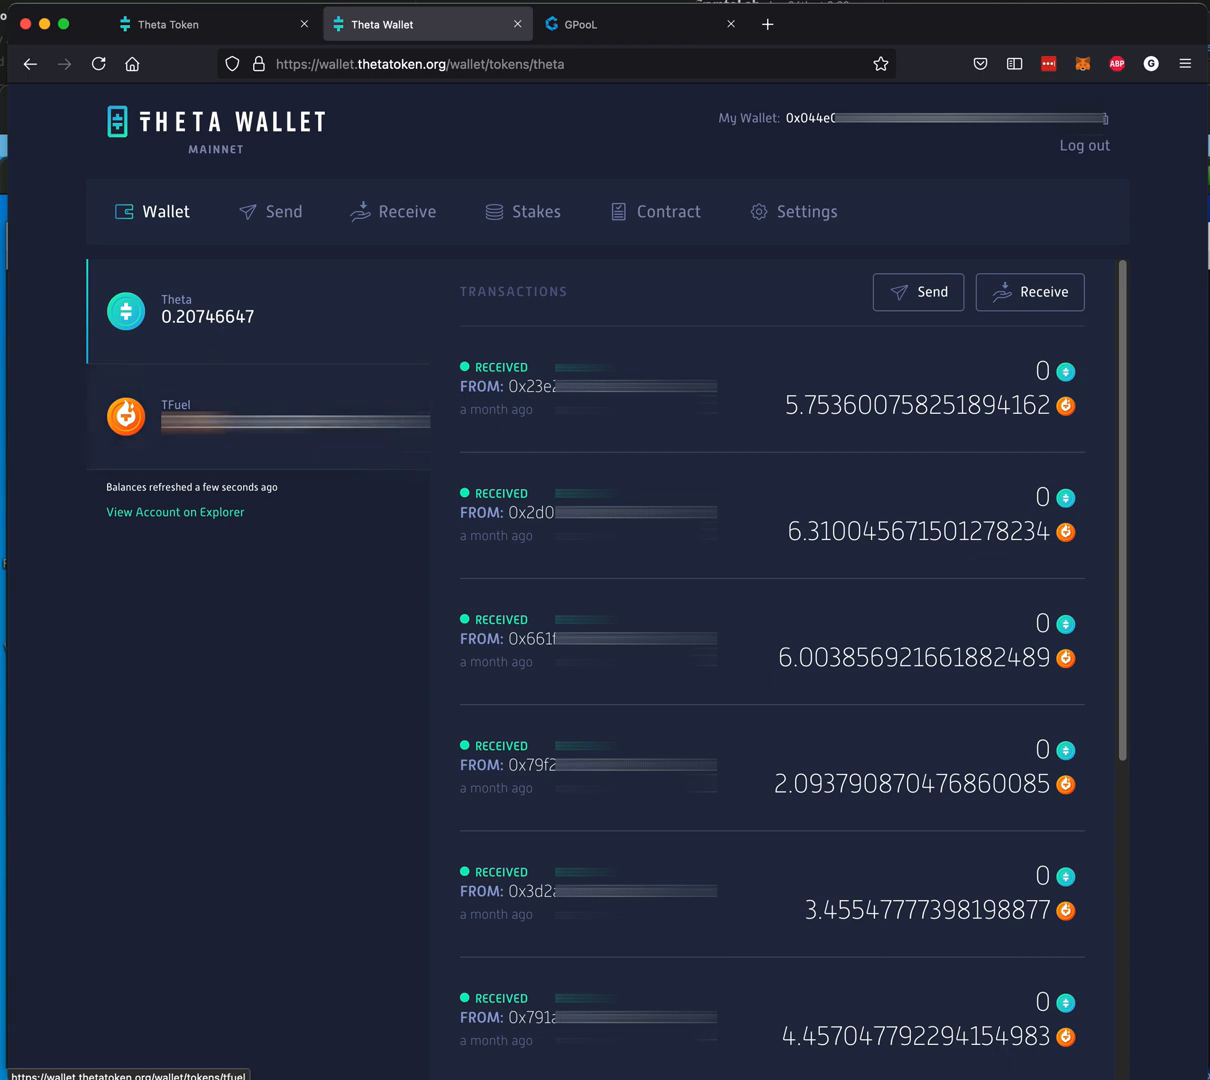
mouse_move(552, 228)
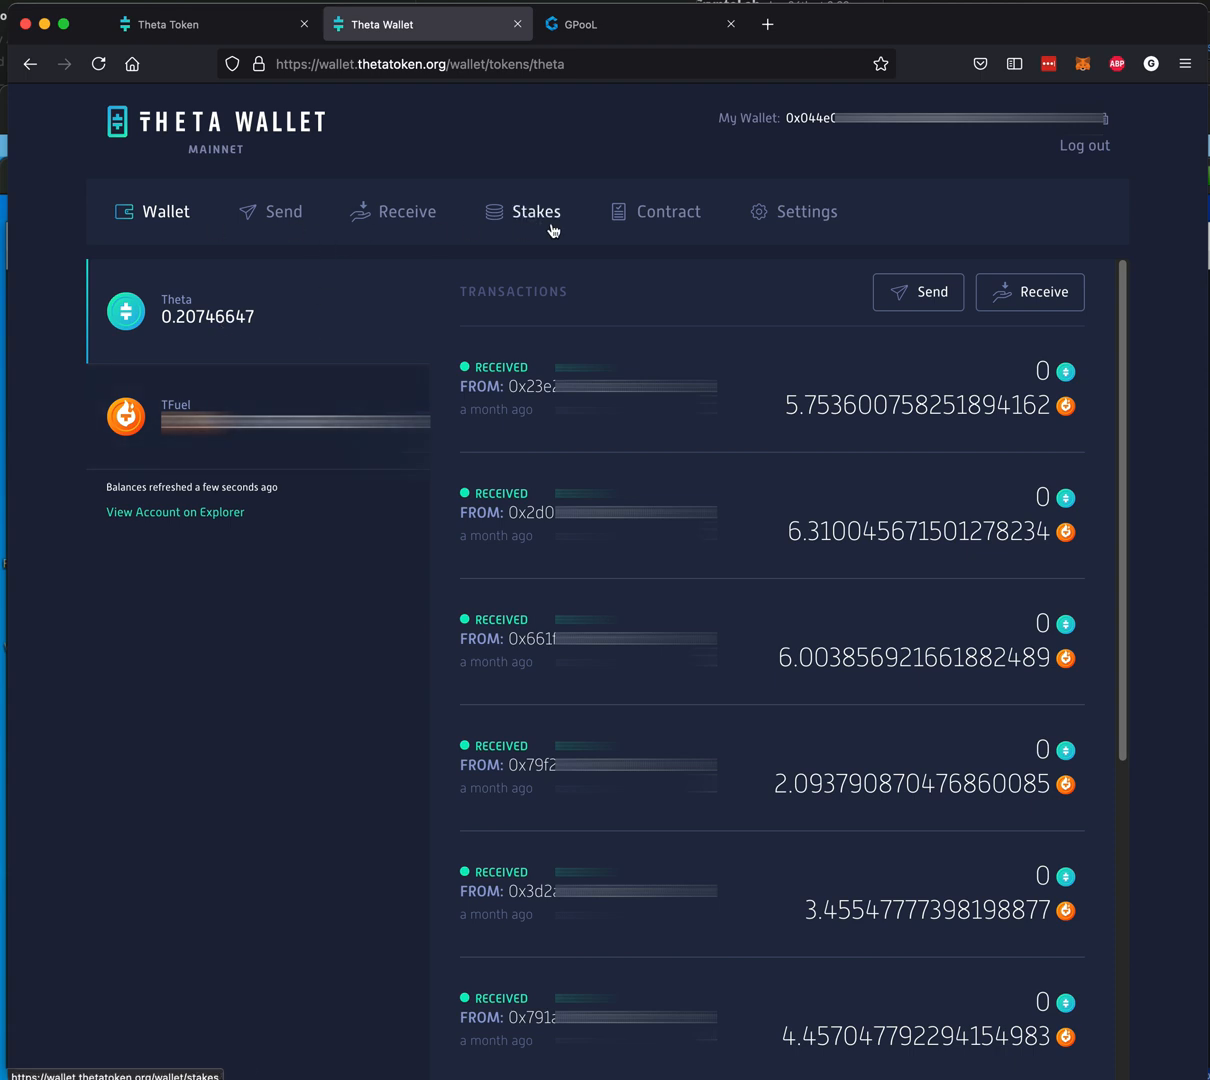
mouse_move(544, 224)
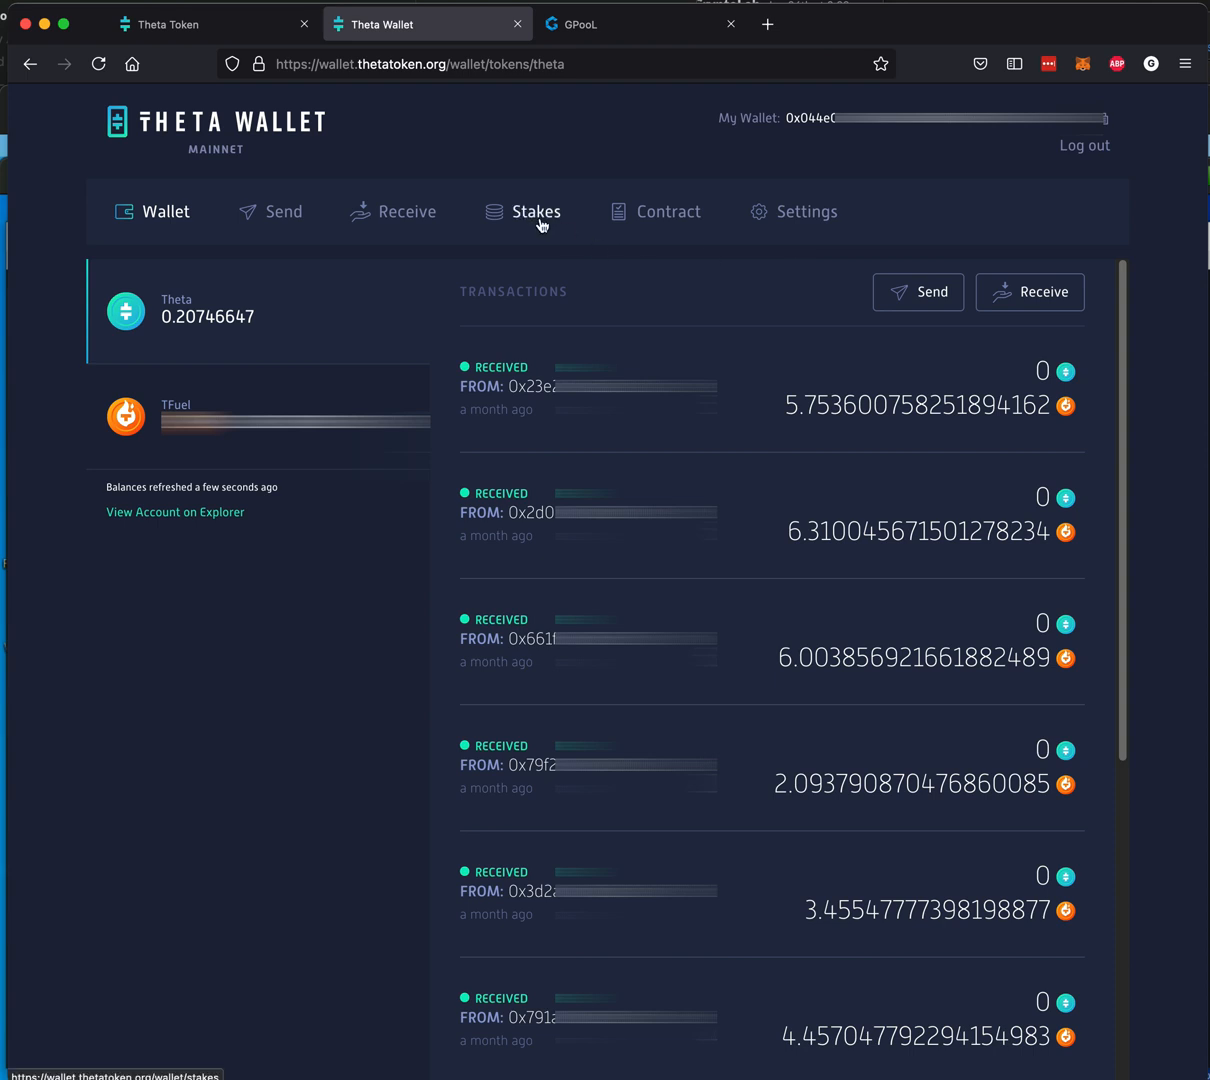
Step: Show the Stakes list with the single 500,000 TFUEL Elite Edge stake
click(536, 212)
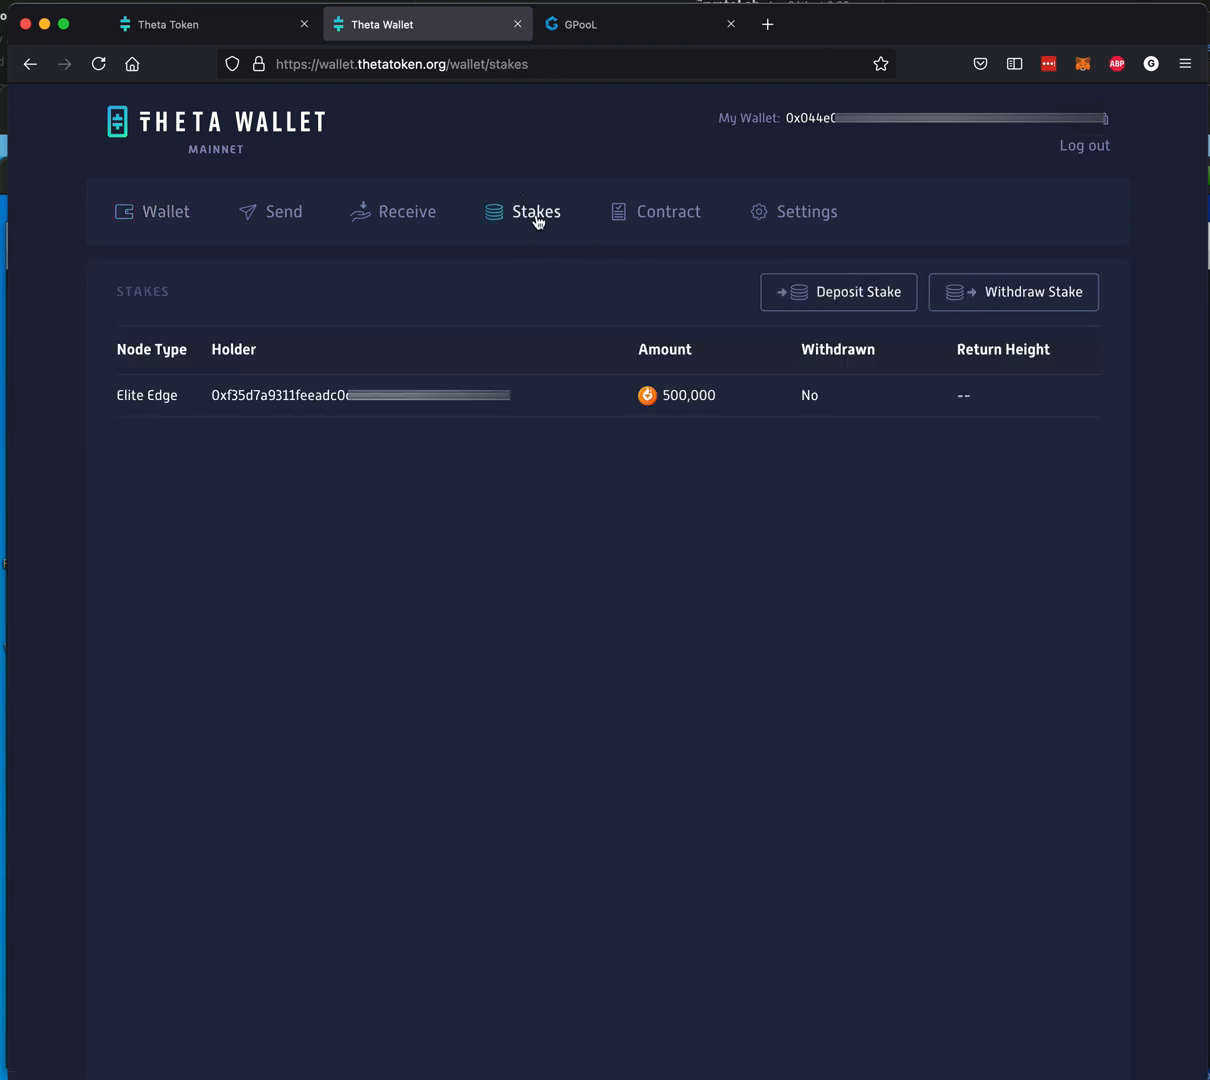
mouse_move(160, 400)
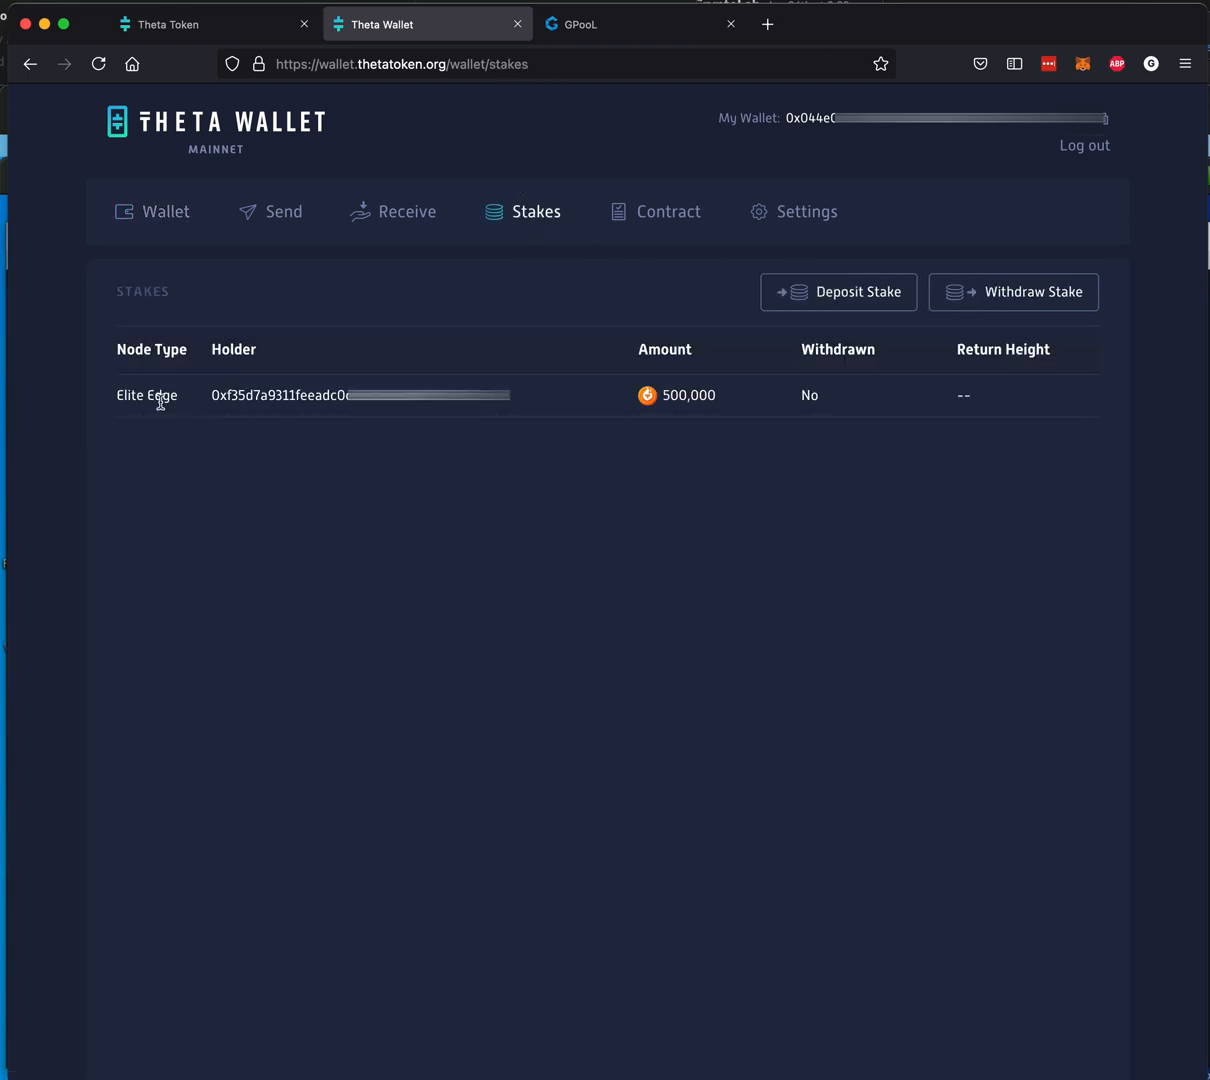
mouse_move(708, 412)
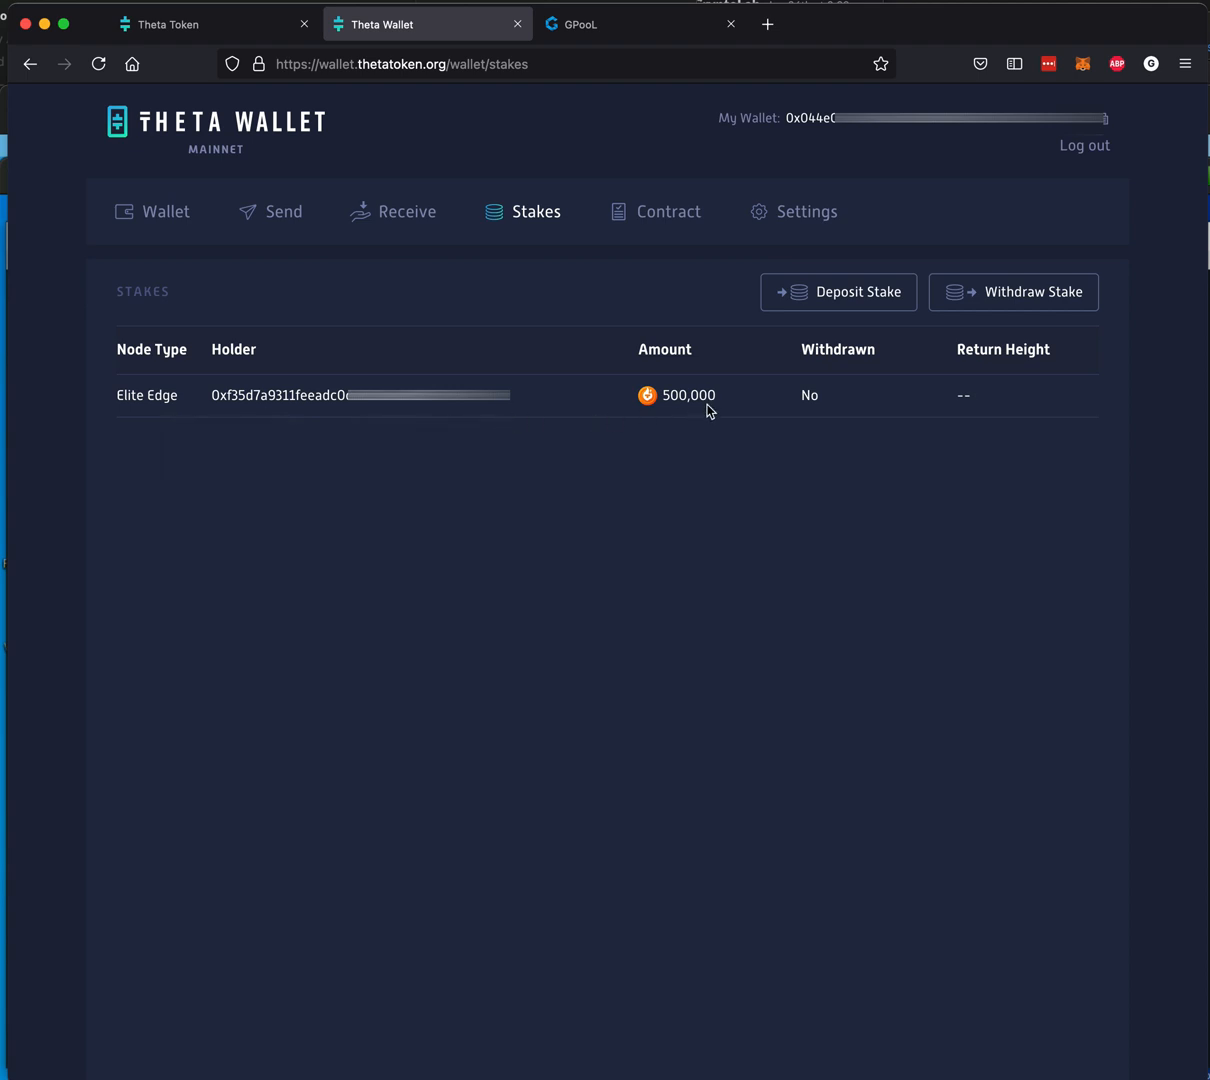
mouse_move(708, 444)
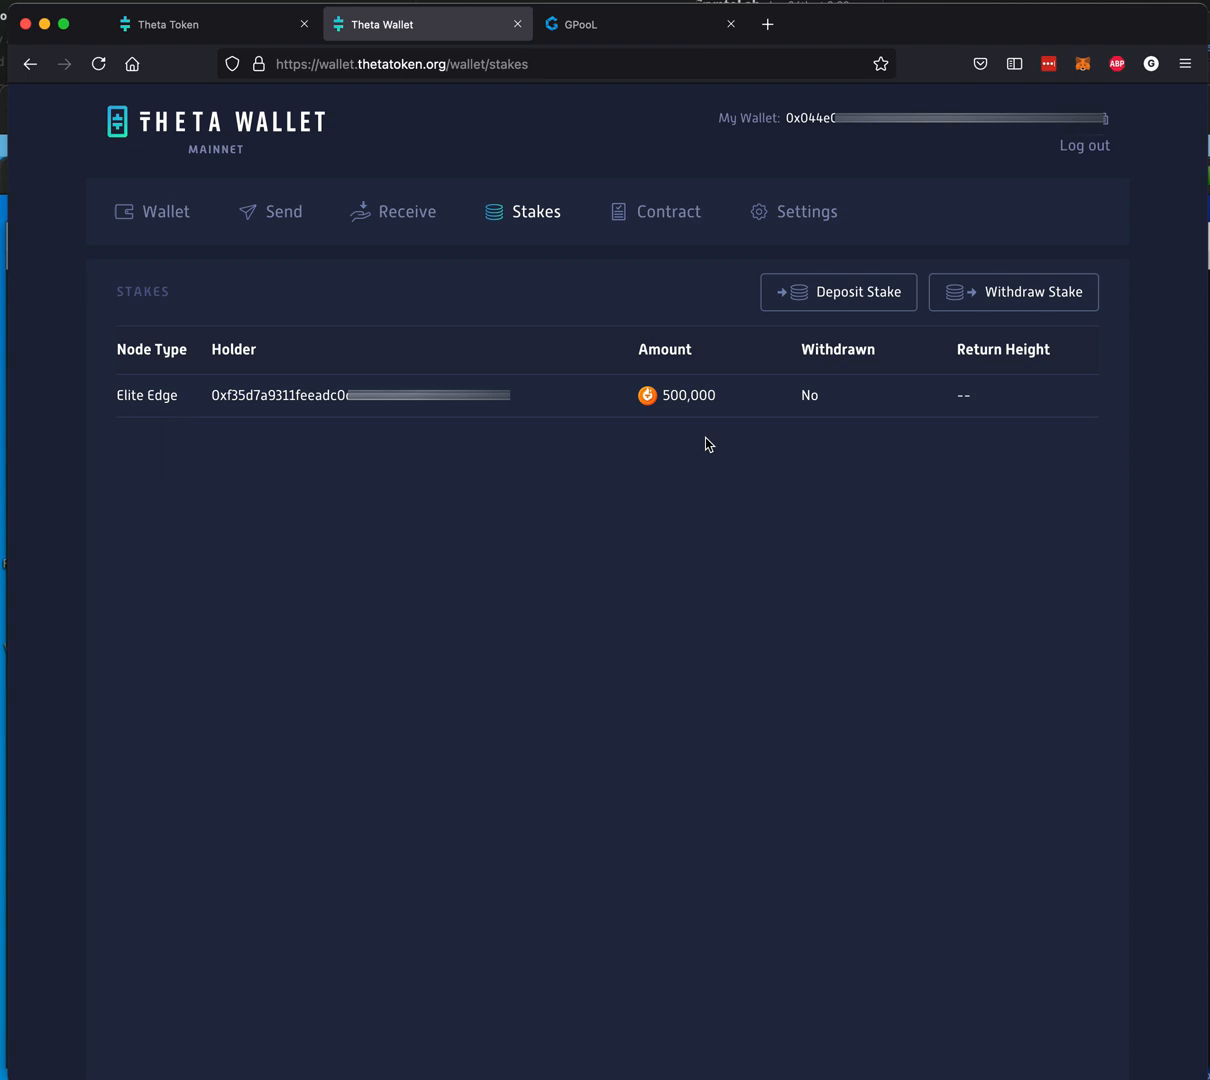
mouse_move(1136, 528)
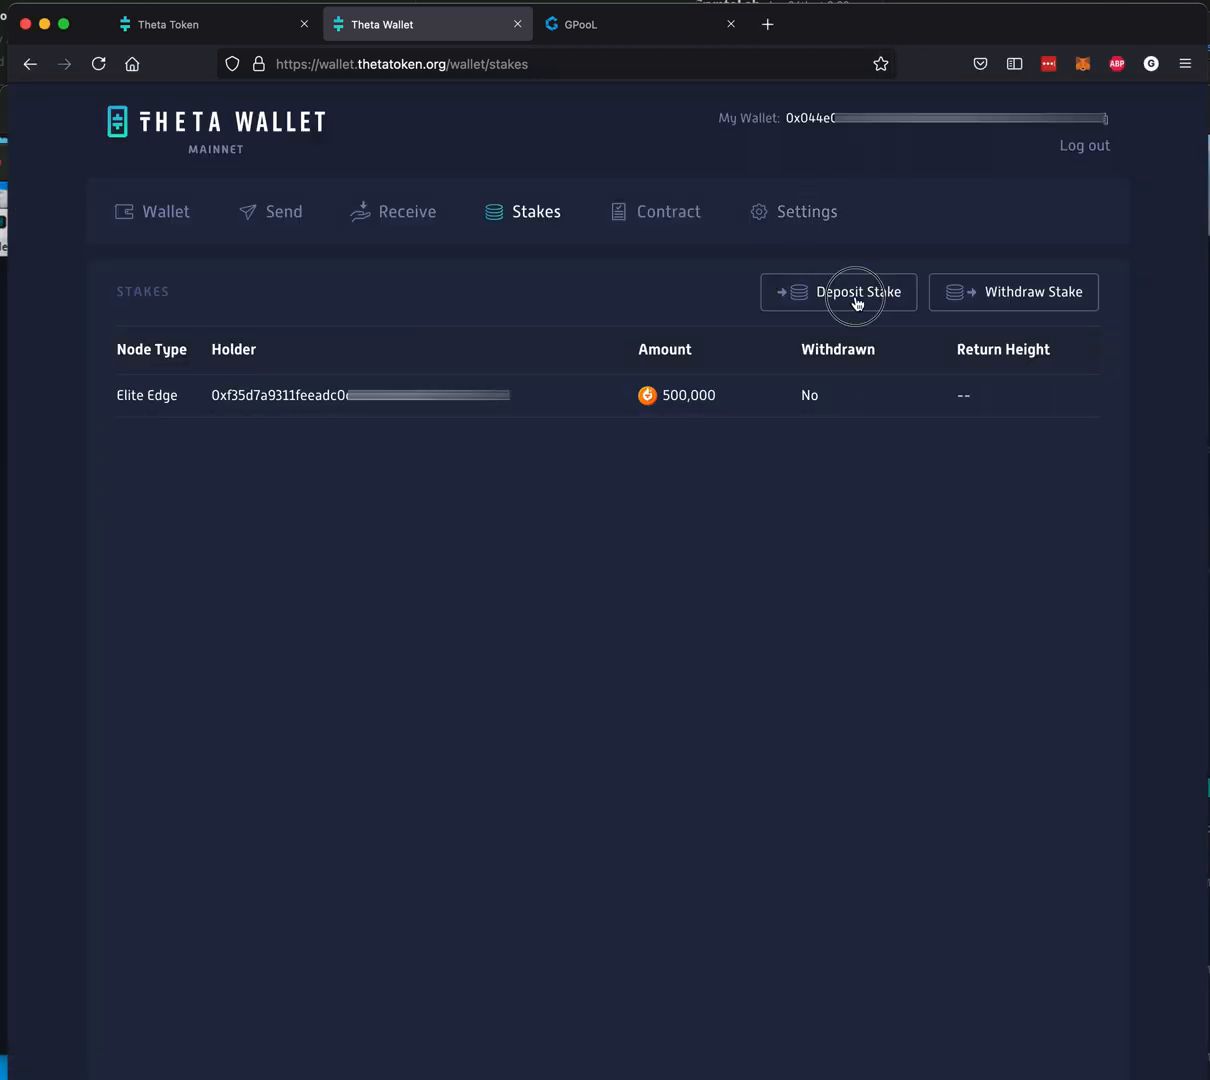
Step: Start a new Deposit Stake to see the staking purposes, then move to the GPooL site
click(856, 292)
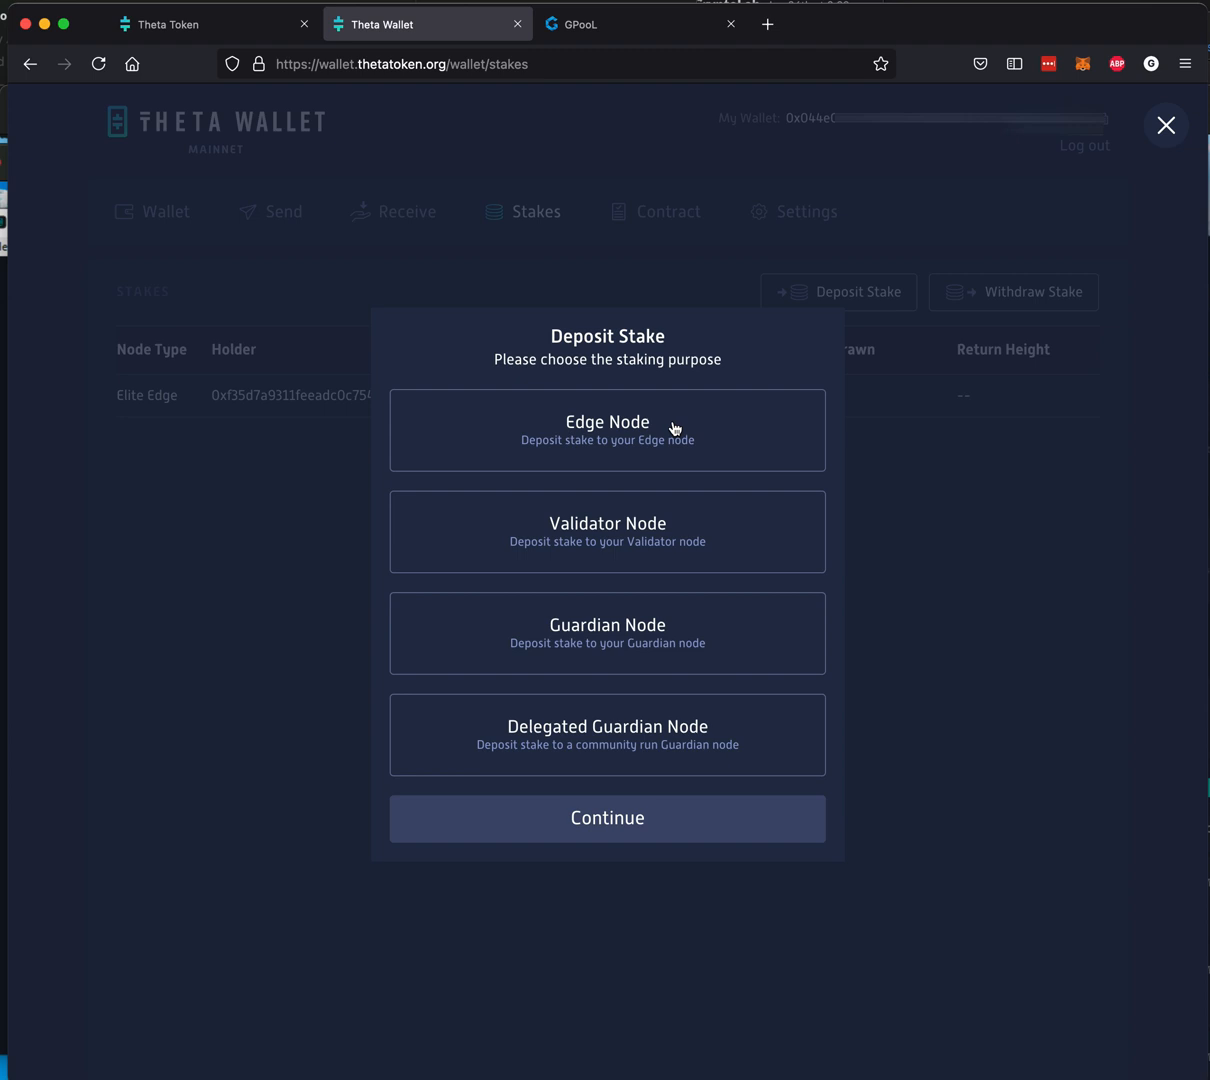
mouse_move(656, 530)
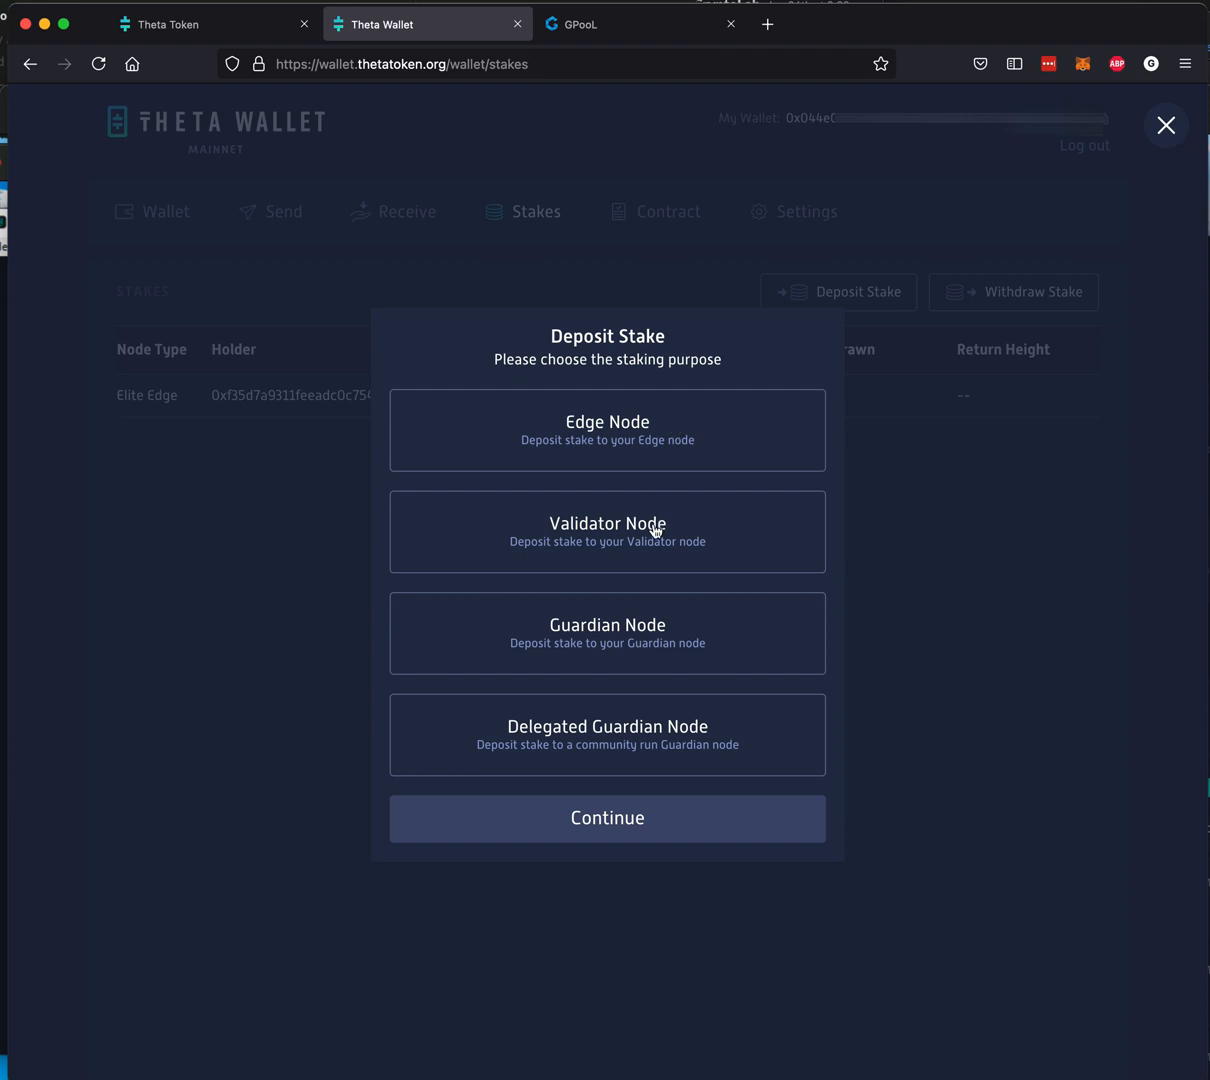
mouse_move(680, 632)
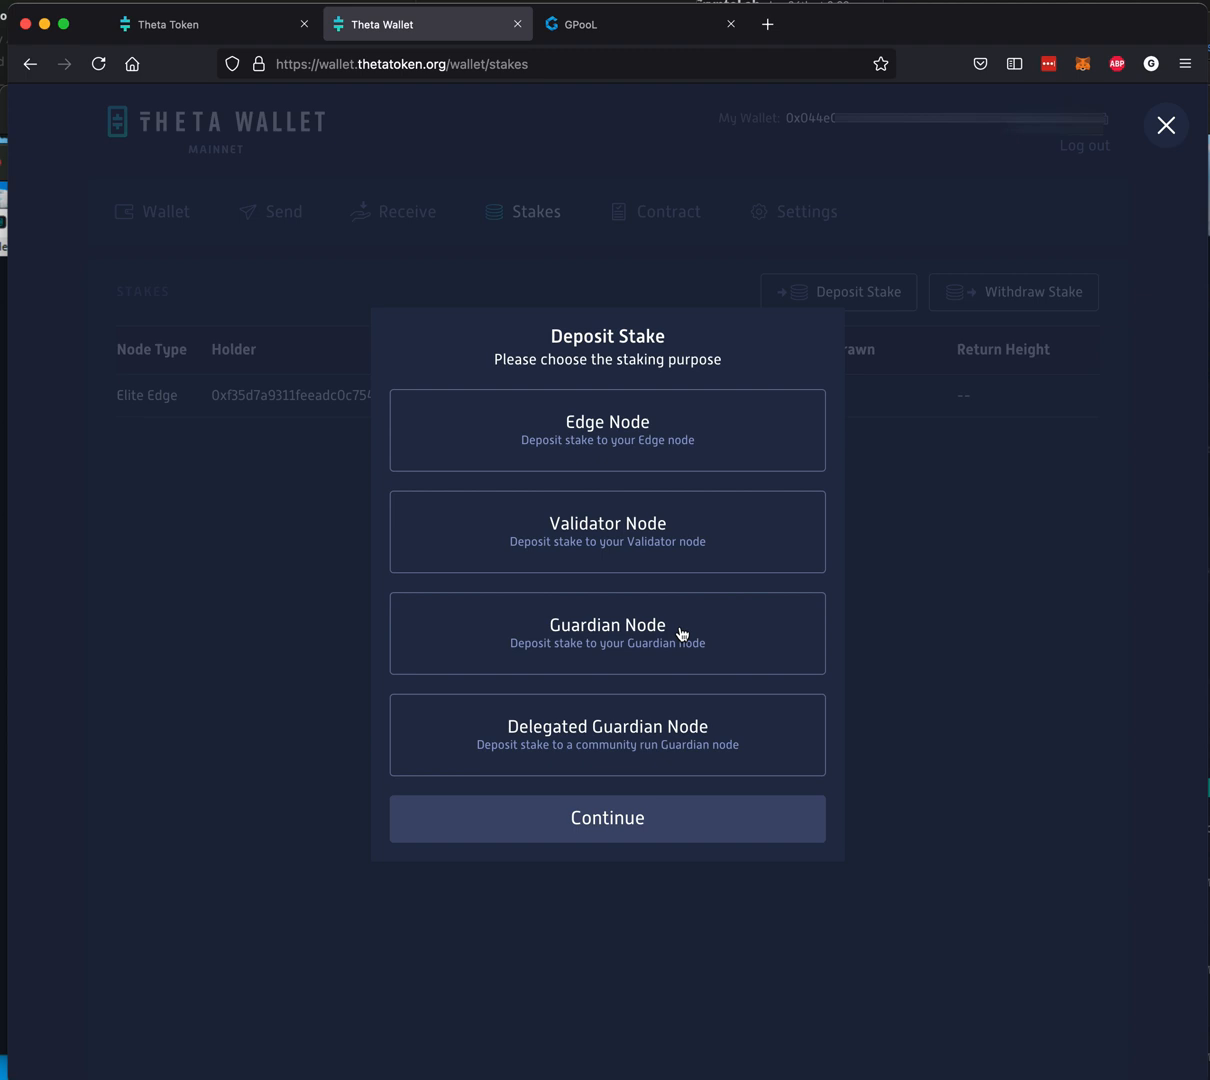
mouse_move(684, 708)
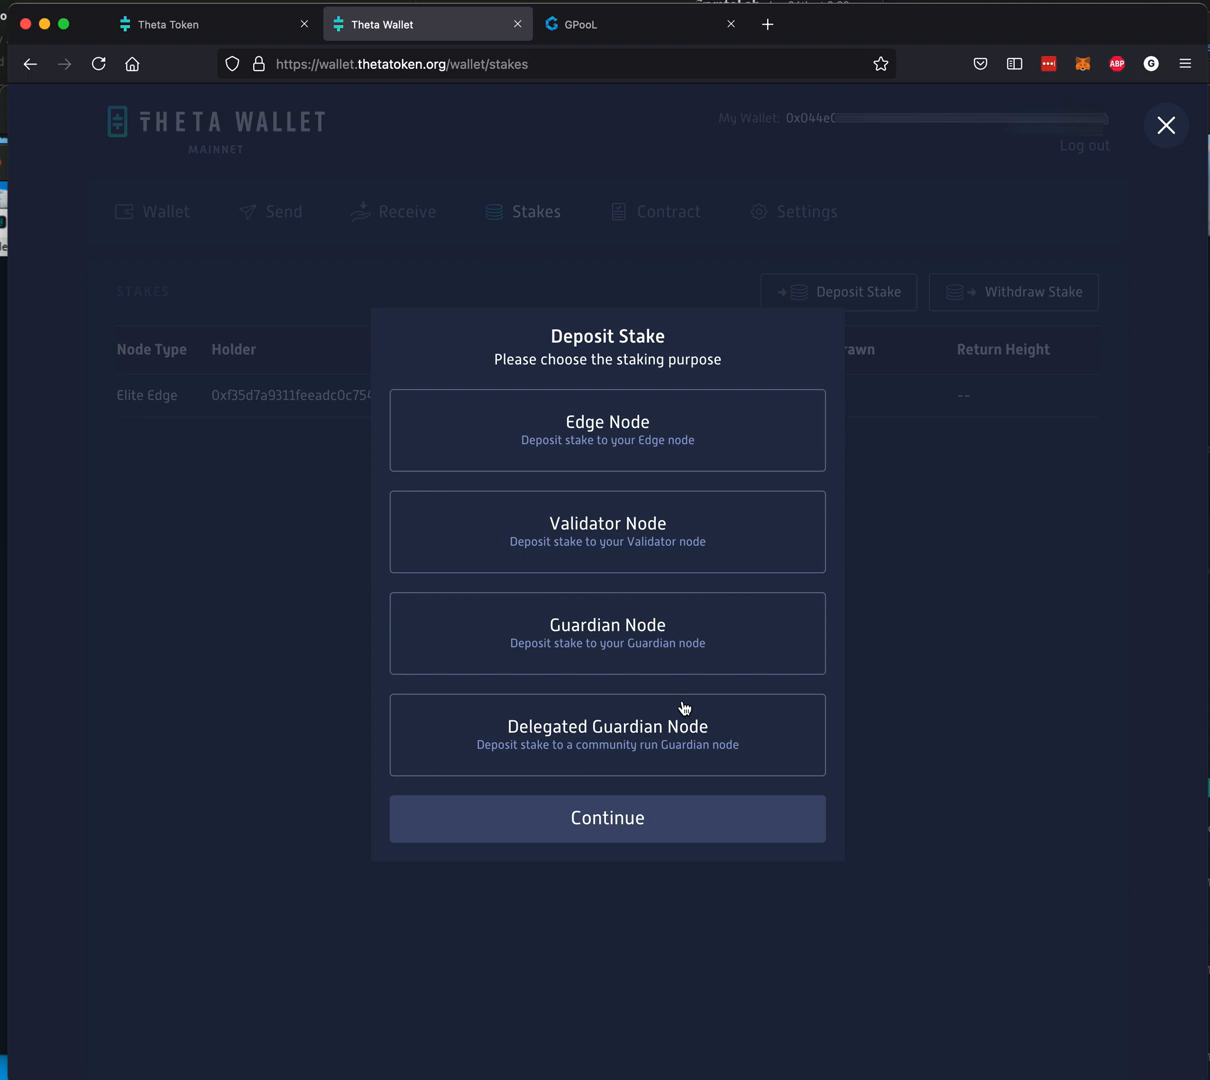
mouse_move(836, 564)
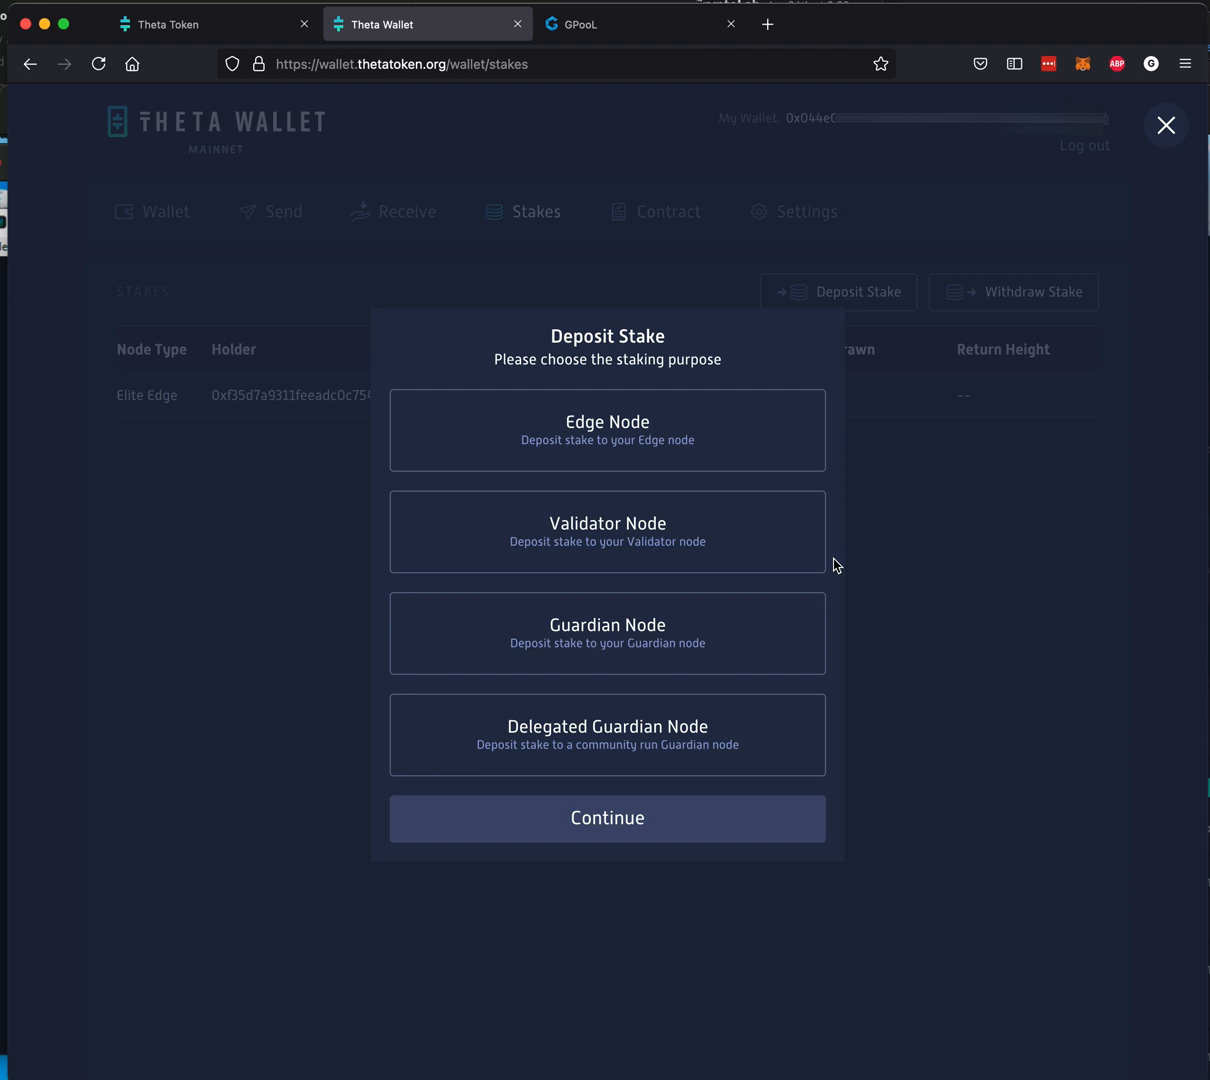
click(640, 24)
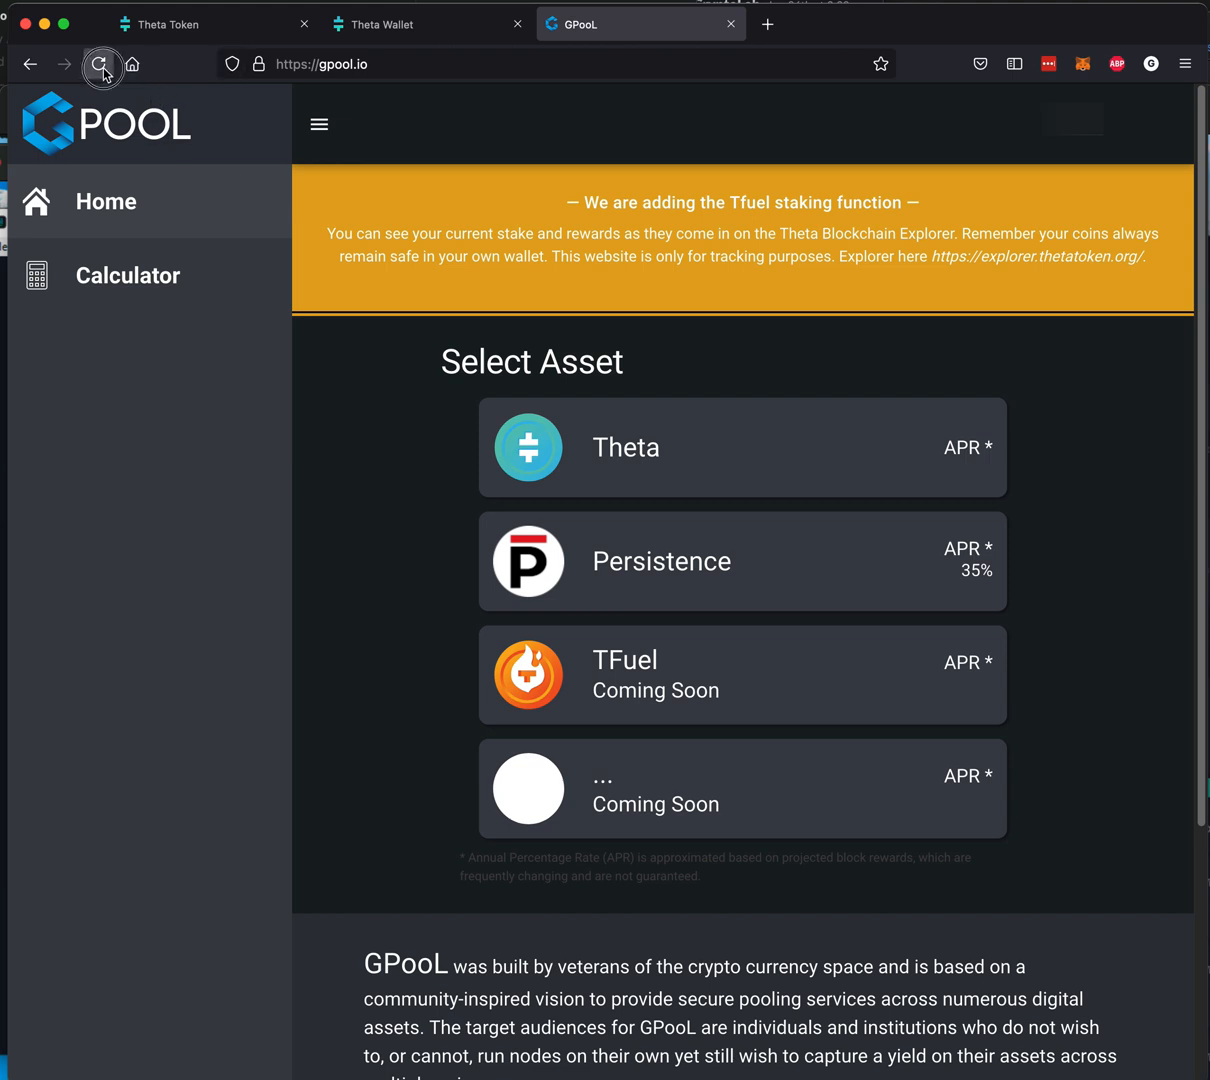
Step: Reload the GPooL Select Asset page listing Theta, Persistence and TFuel
click(100, 64)
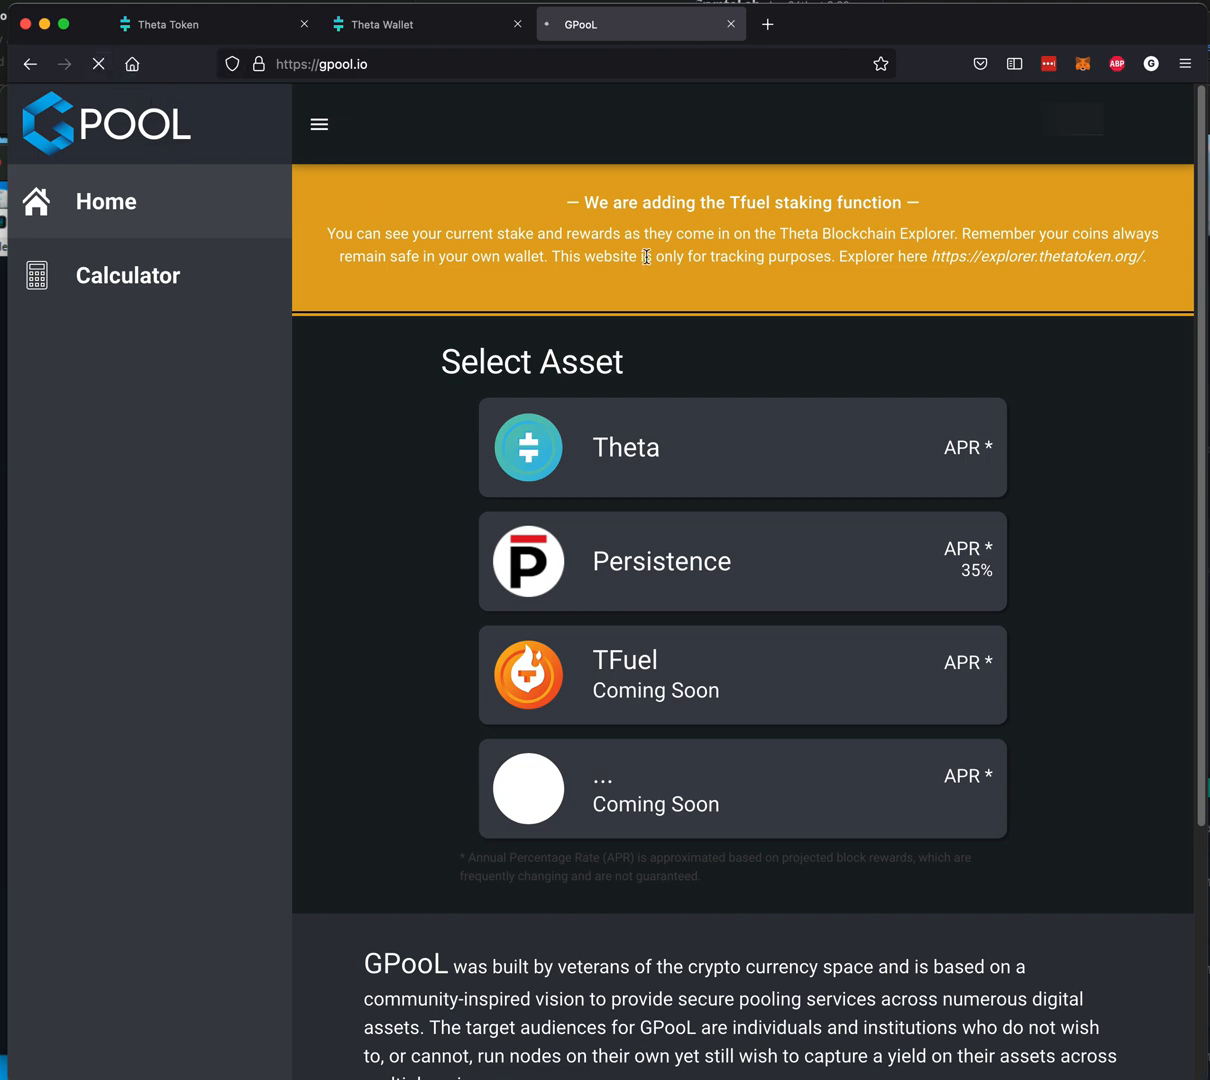
mouse_move(156, 58)
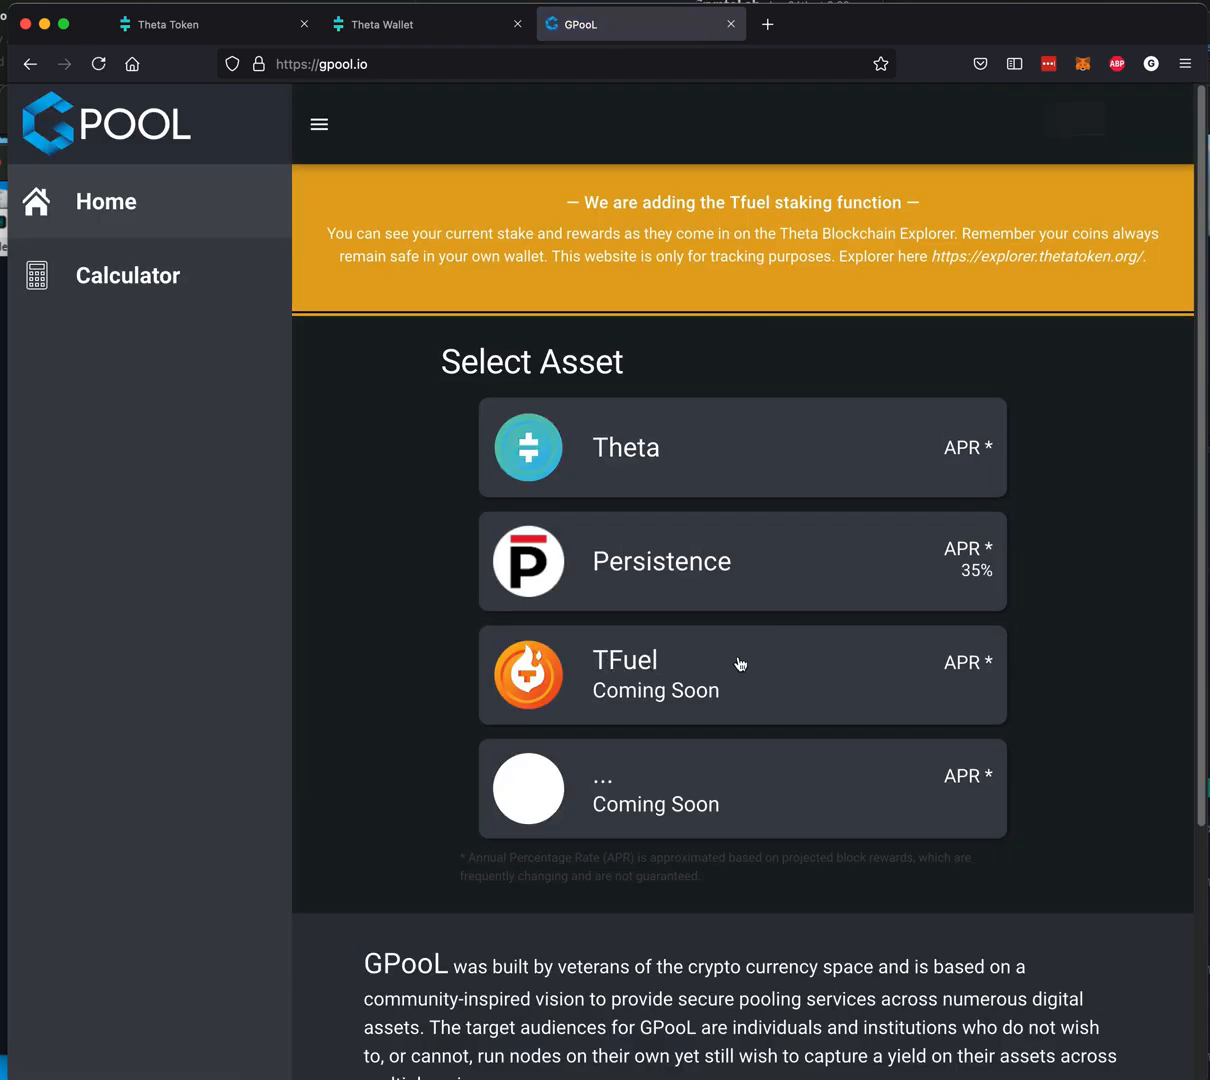
mouse_move(708, 704)
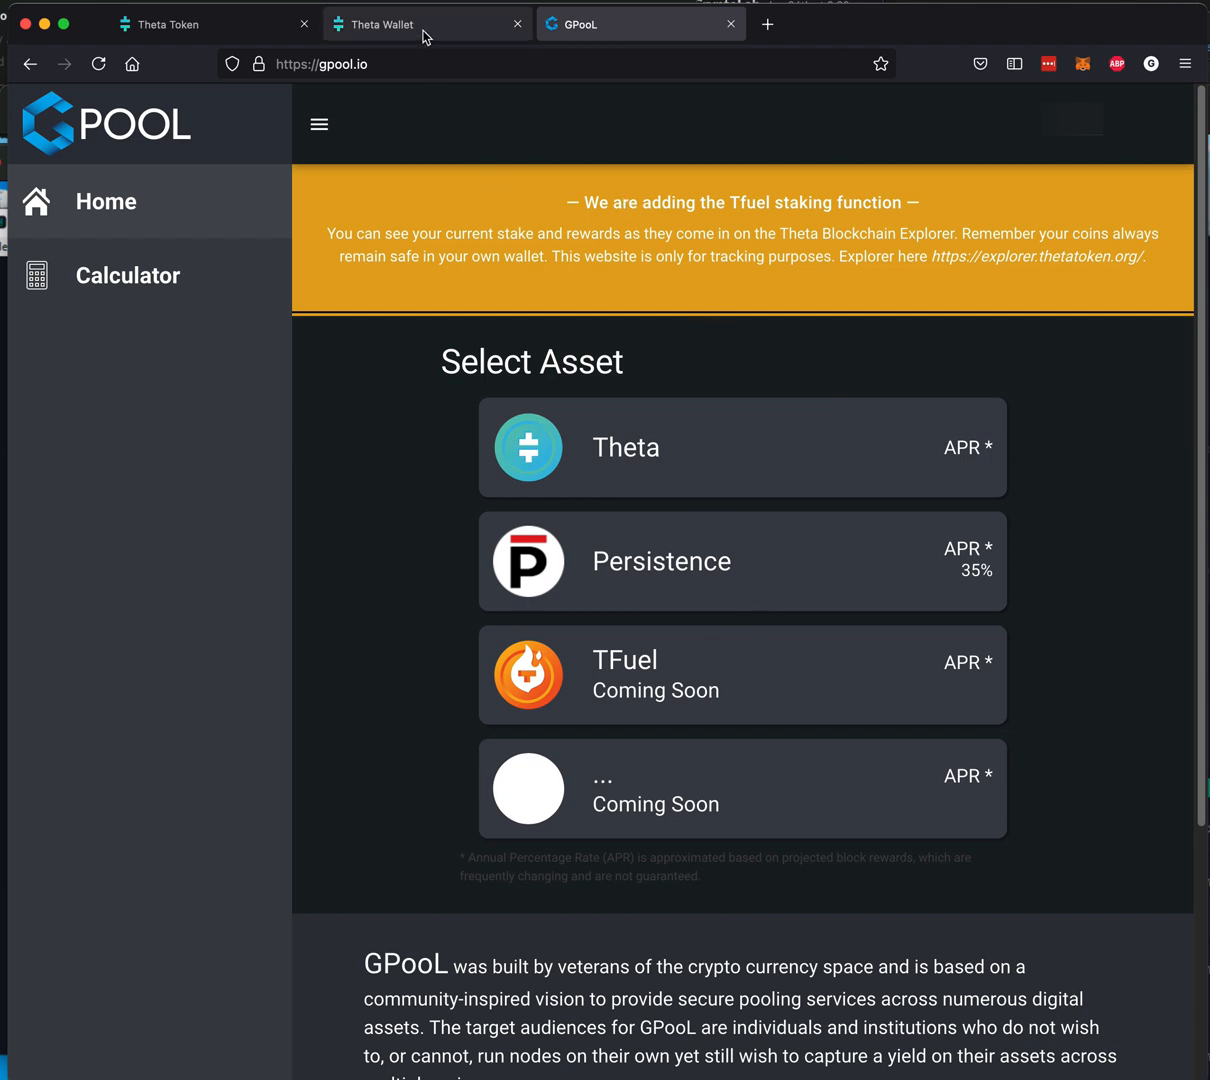
Step: Back in Theta Wallet's Deposit Stake dialog, choose Edge Node as the staking purpose
click(428, 24)
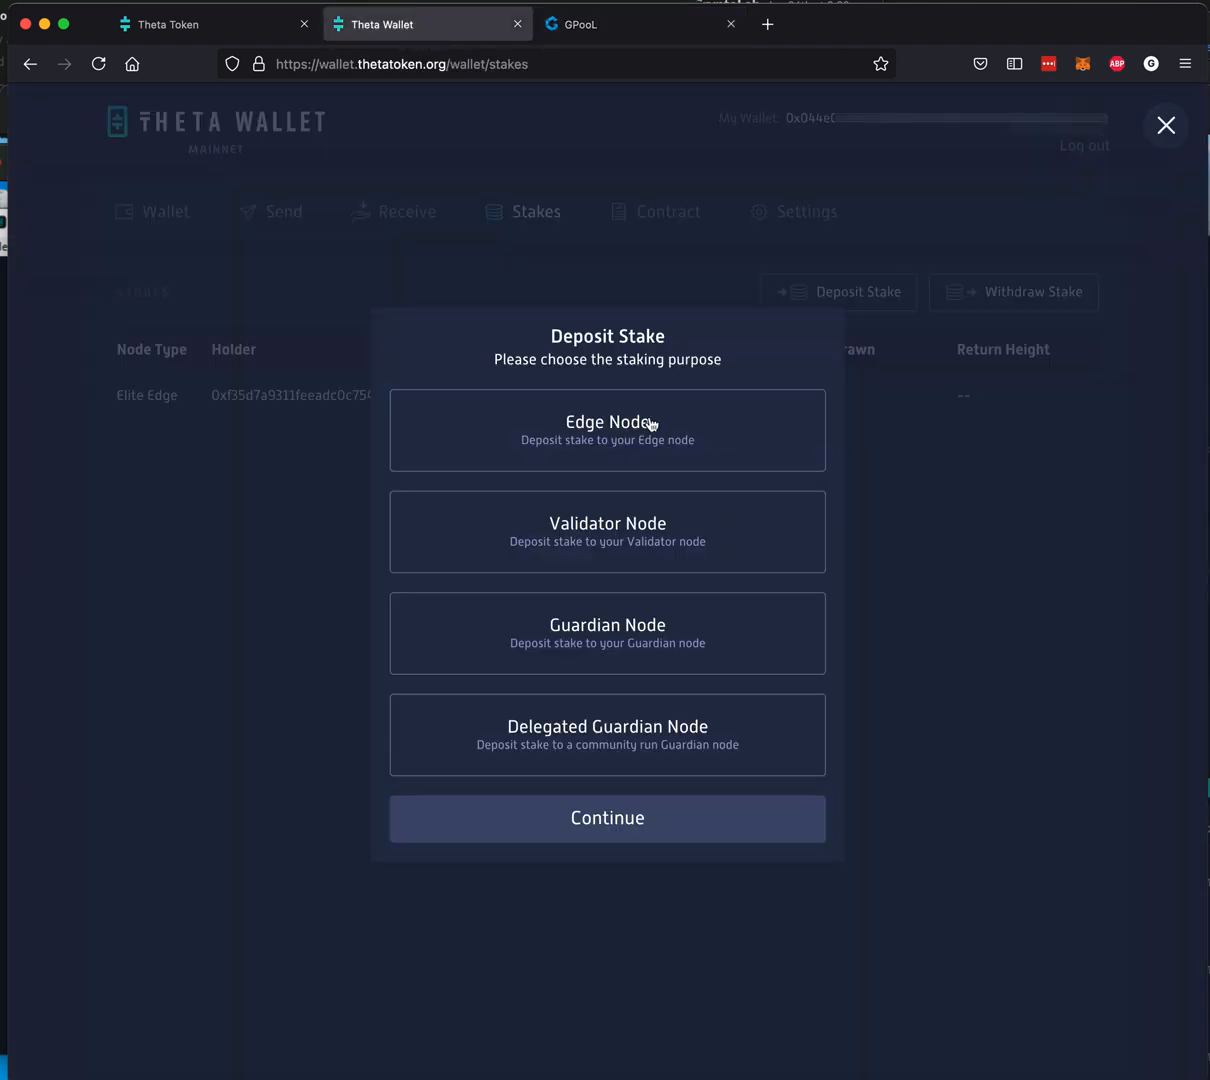
mouse_move(540, 456)
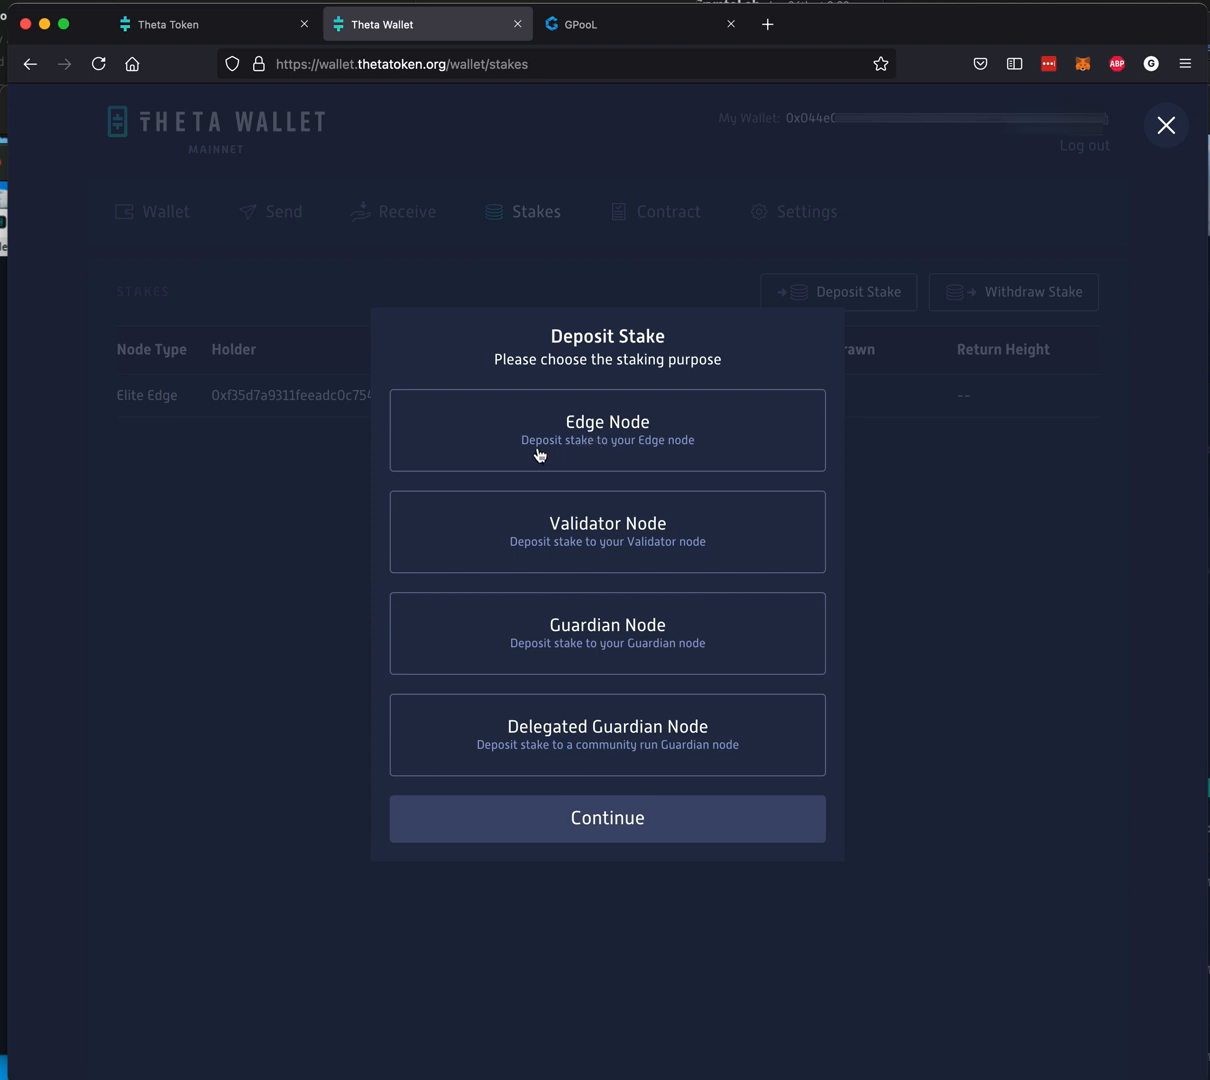
mouse_move(664, 456)
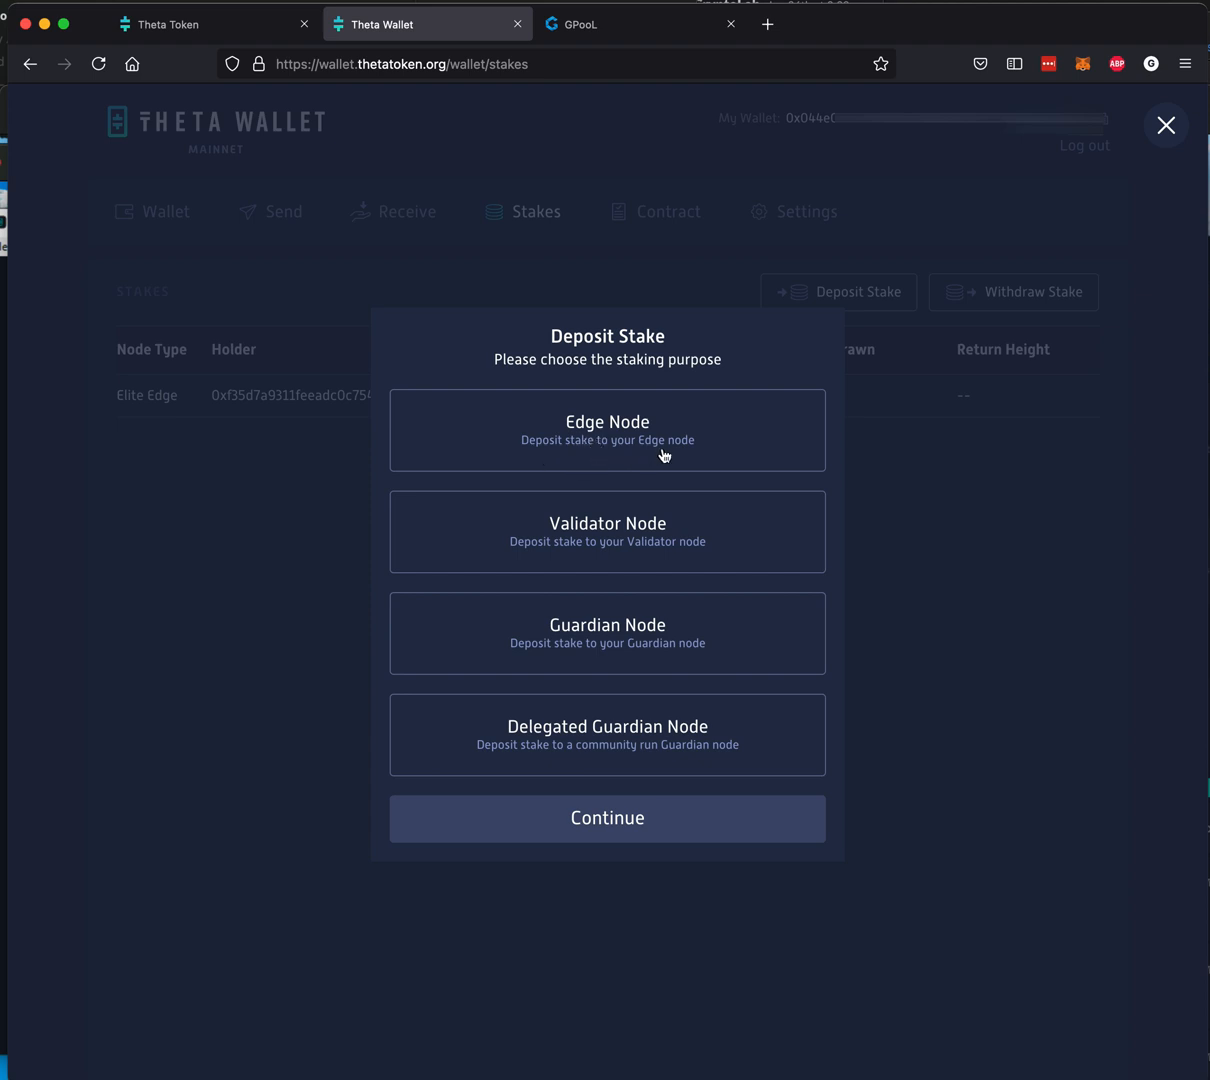
click(606, 430)
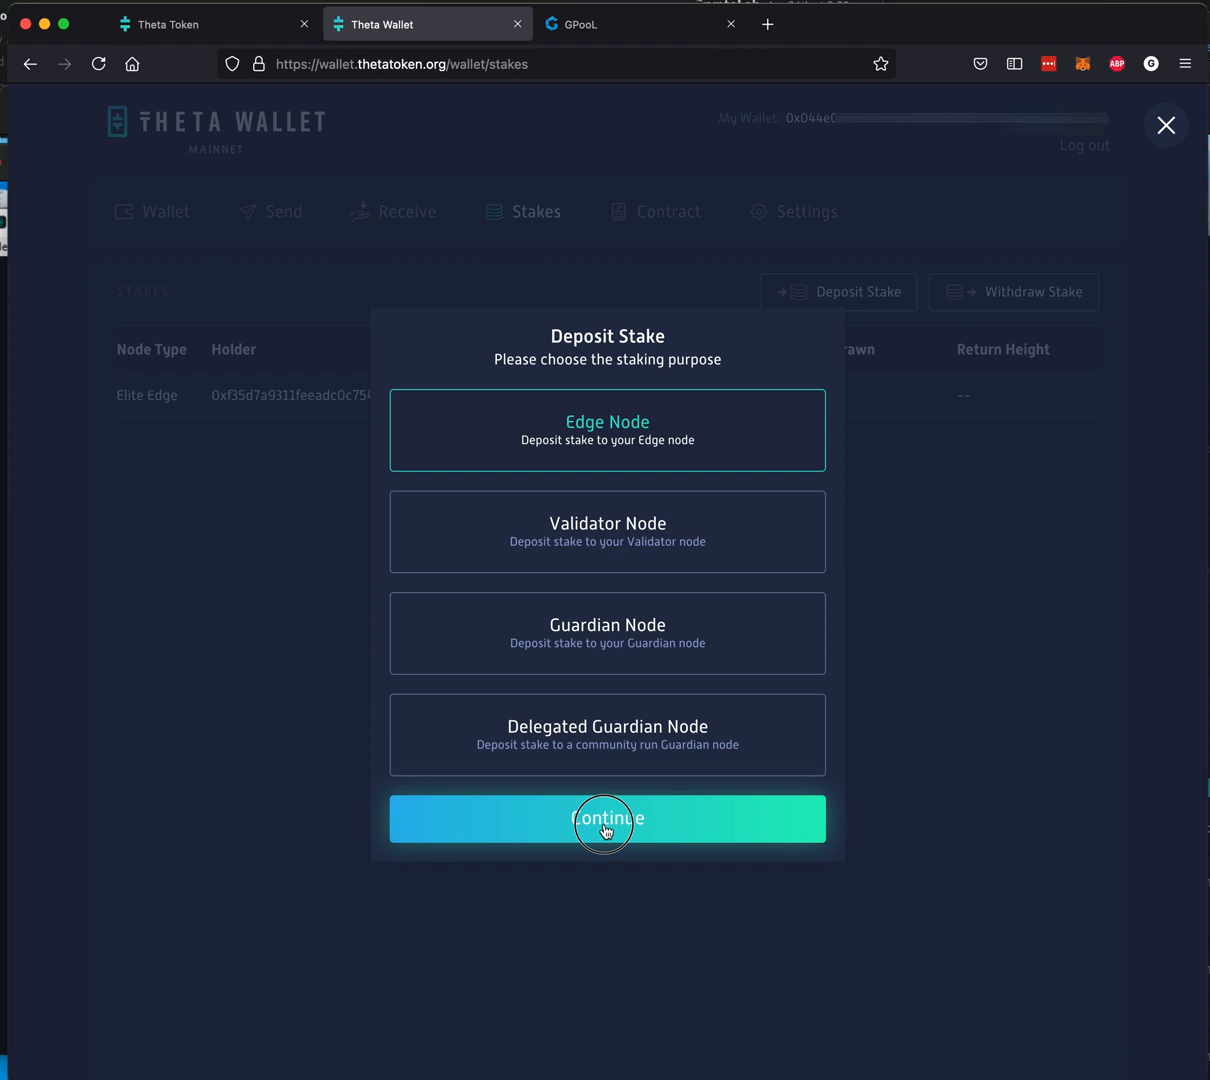
Step: Continue to the TFuel stake form and paste the copied holder summary, with amount 500000
click(606, 820)
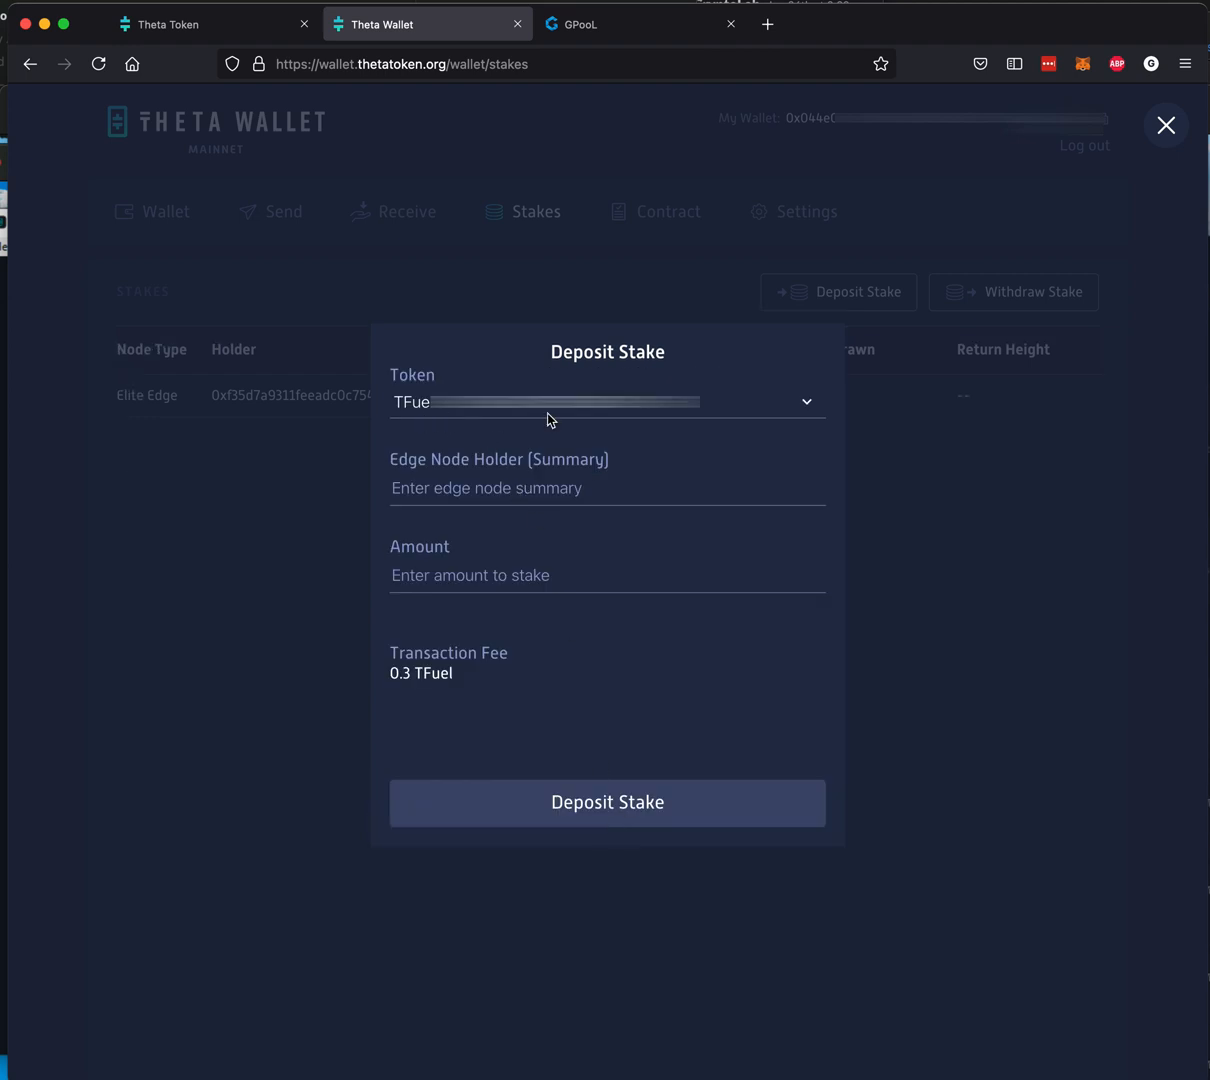
click(500, 488)
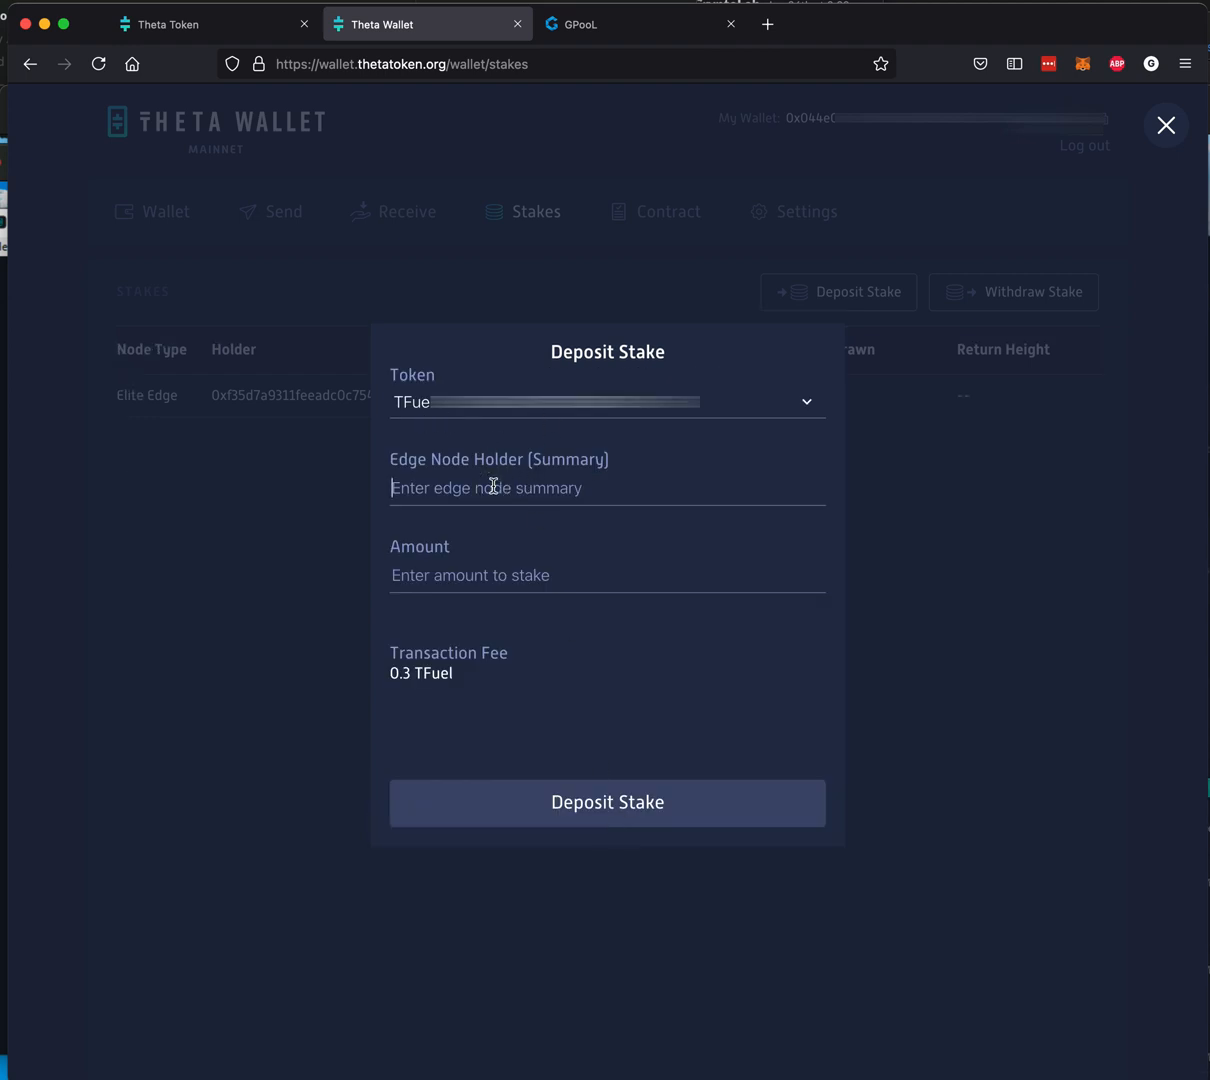
right_click(488, 488)
text(500000)
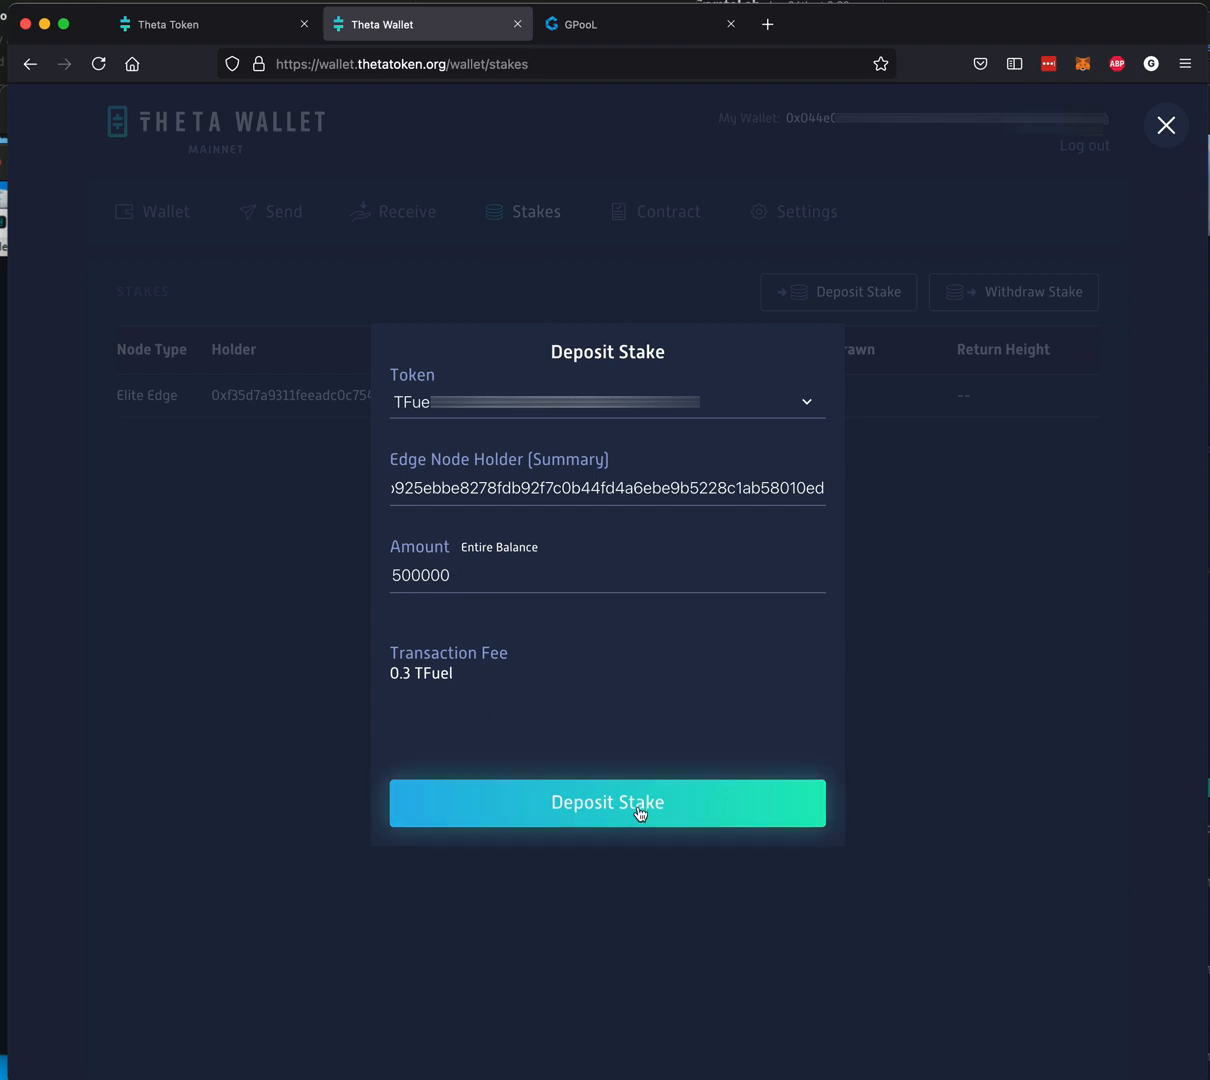
Step: Submit the stake to review depositing 500,000 TFUEL to the edge node holder with a 0.3 TFUEL fee
click(606, 802)
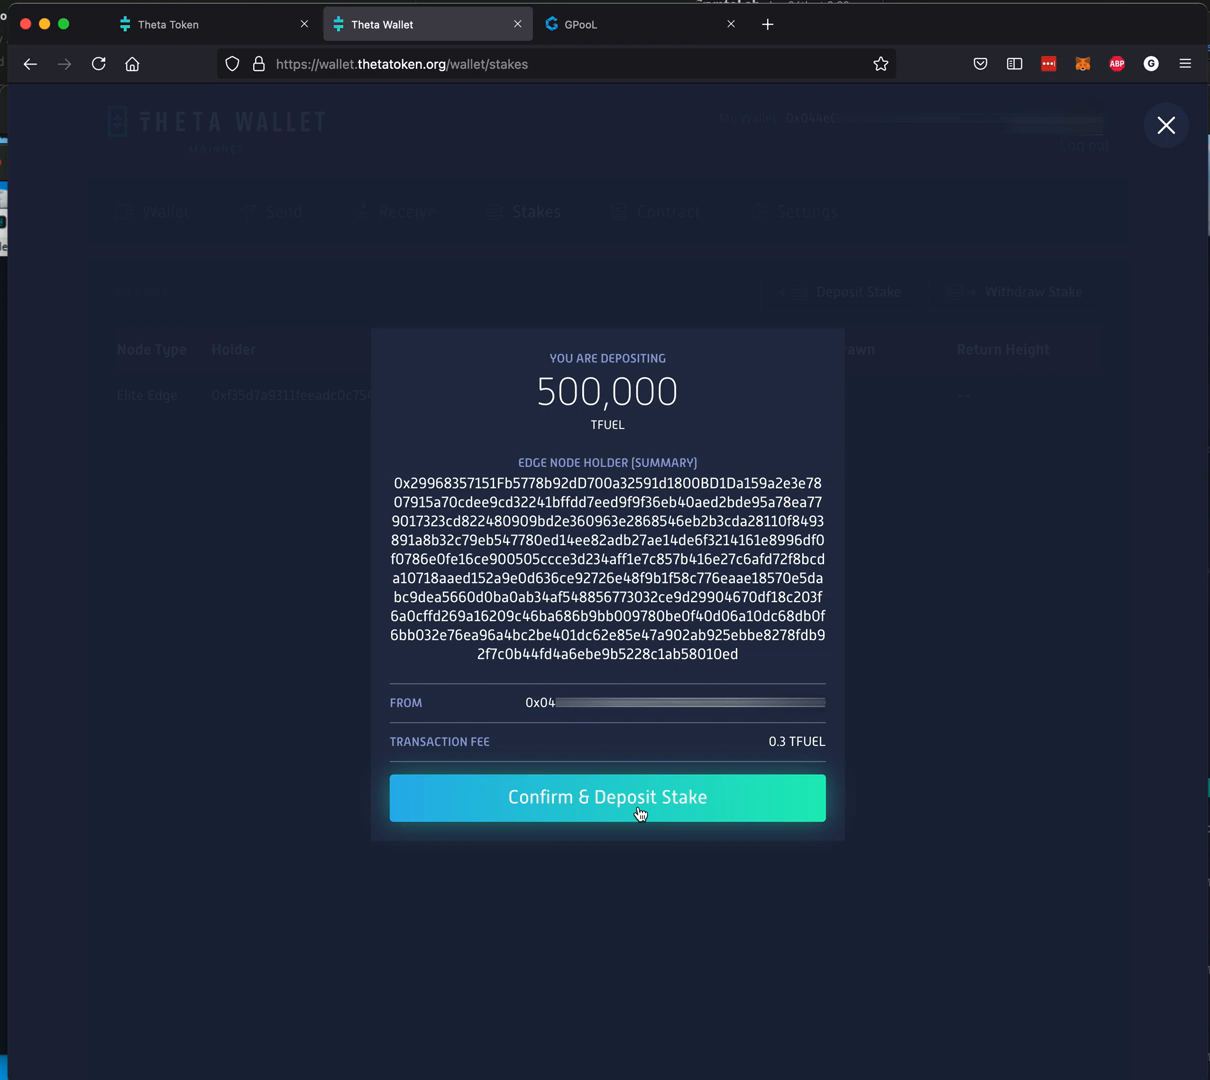
mouse_move(606, 778)
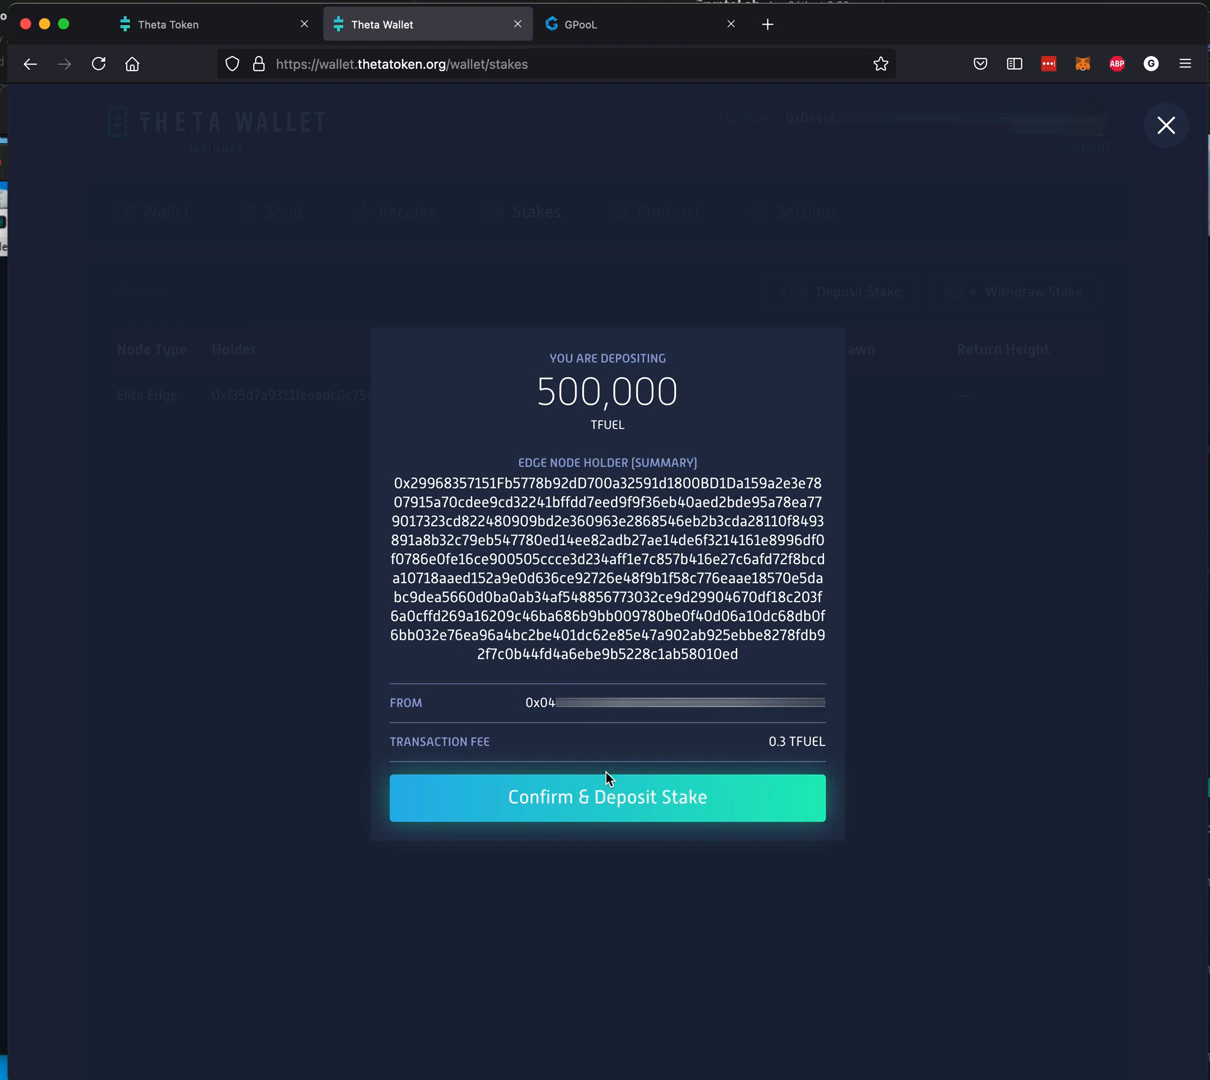
Step: Confirm and send the 500,000 TFUEL edge node stake deposit, approving the security key prompt
click(606, 796)
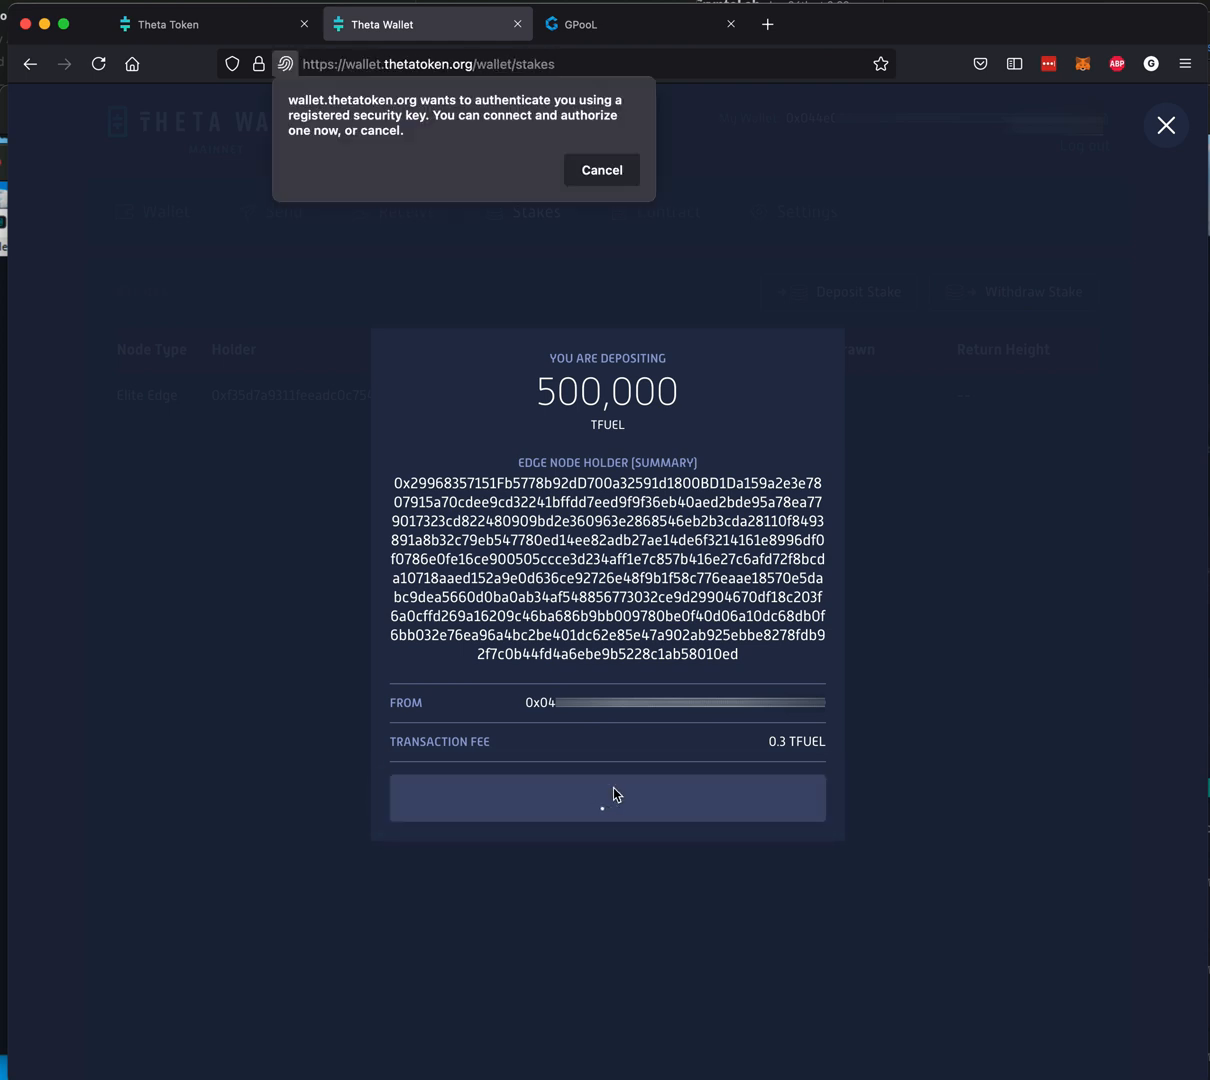
click(606, 796)
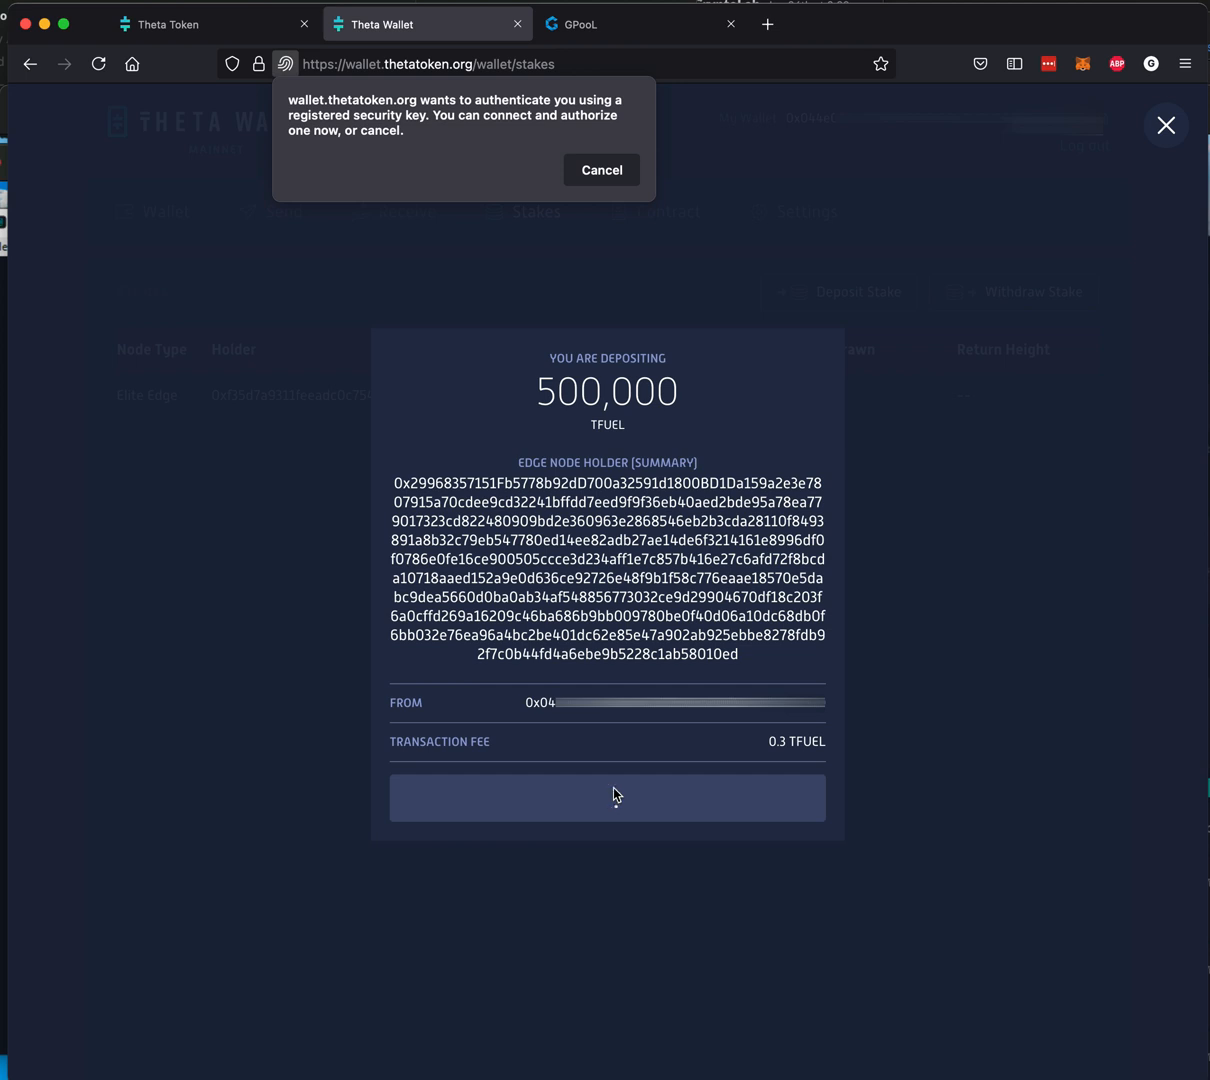
click(606, 796)
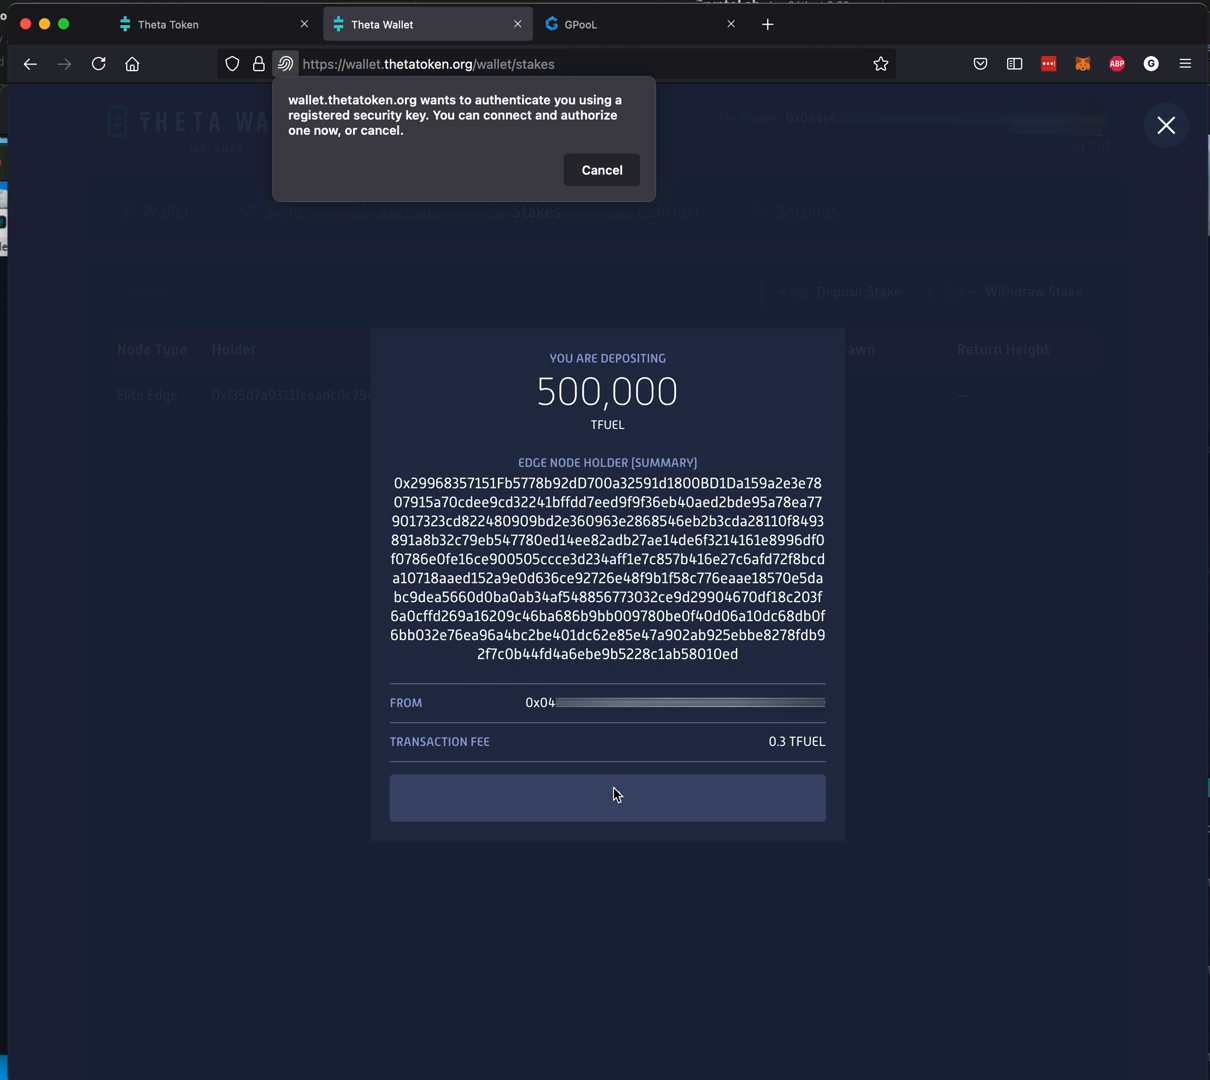
click(606, 796)
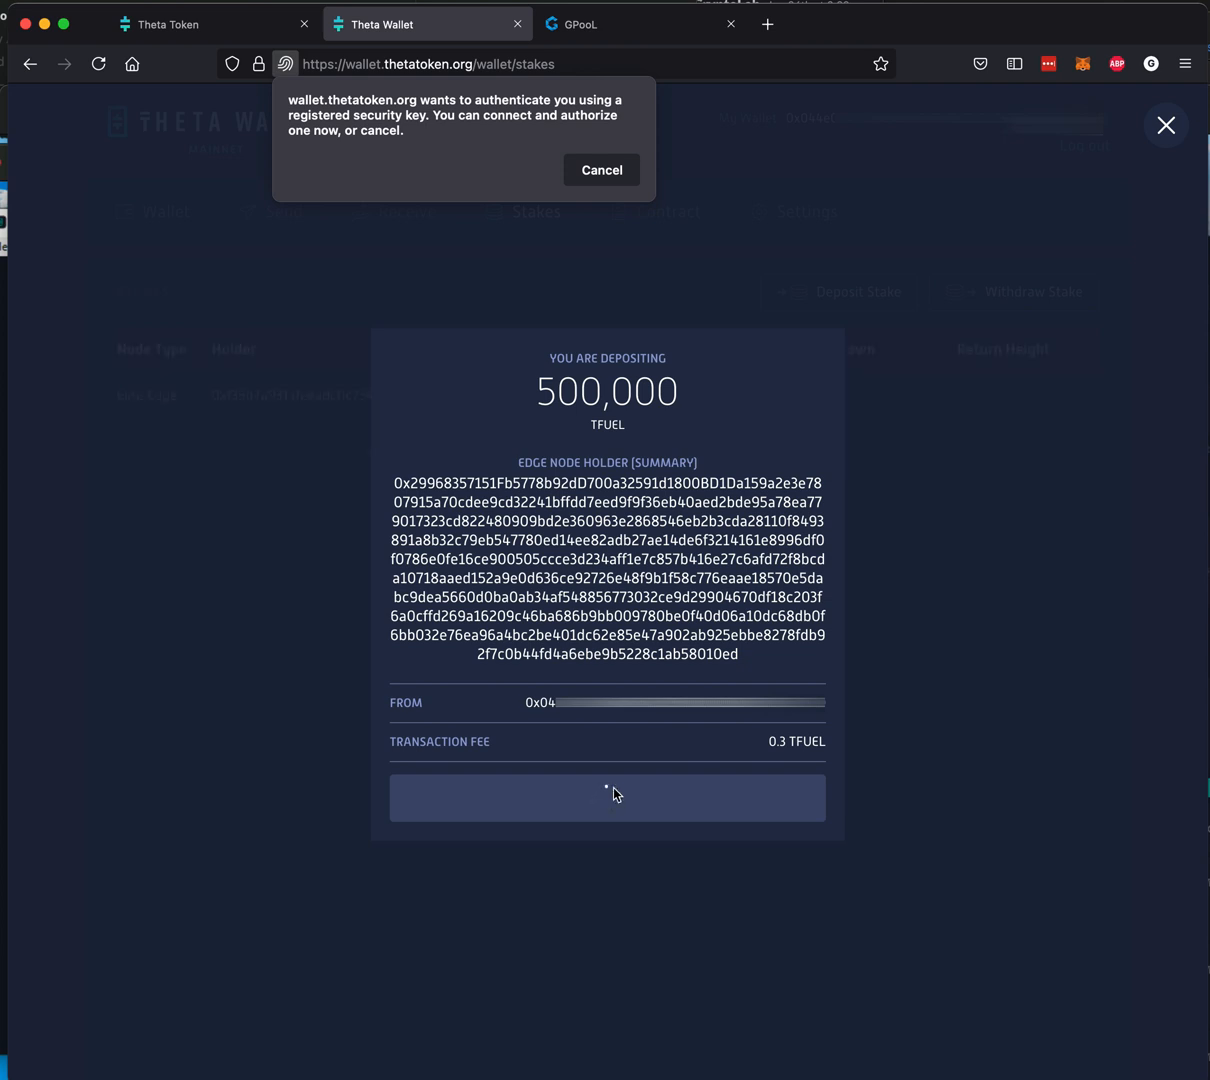
click(606, 796)
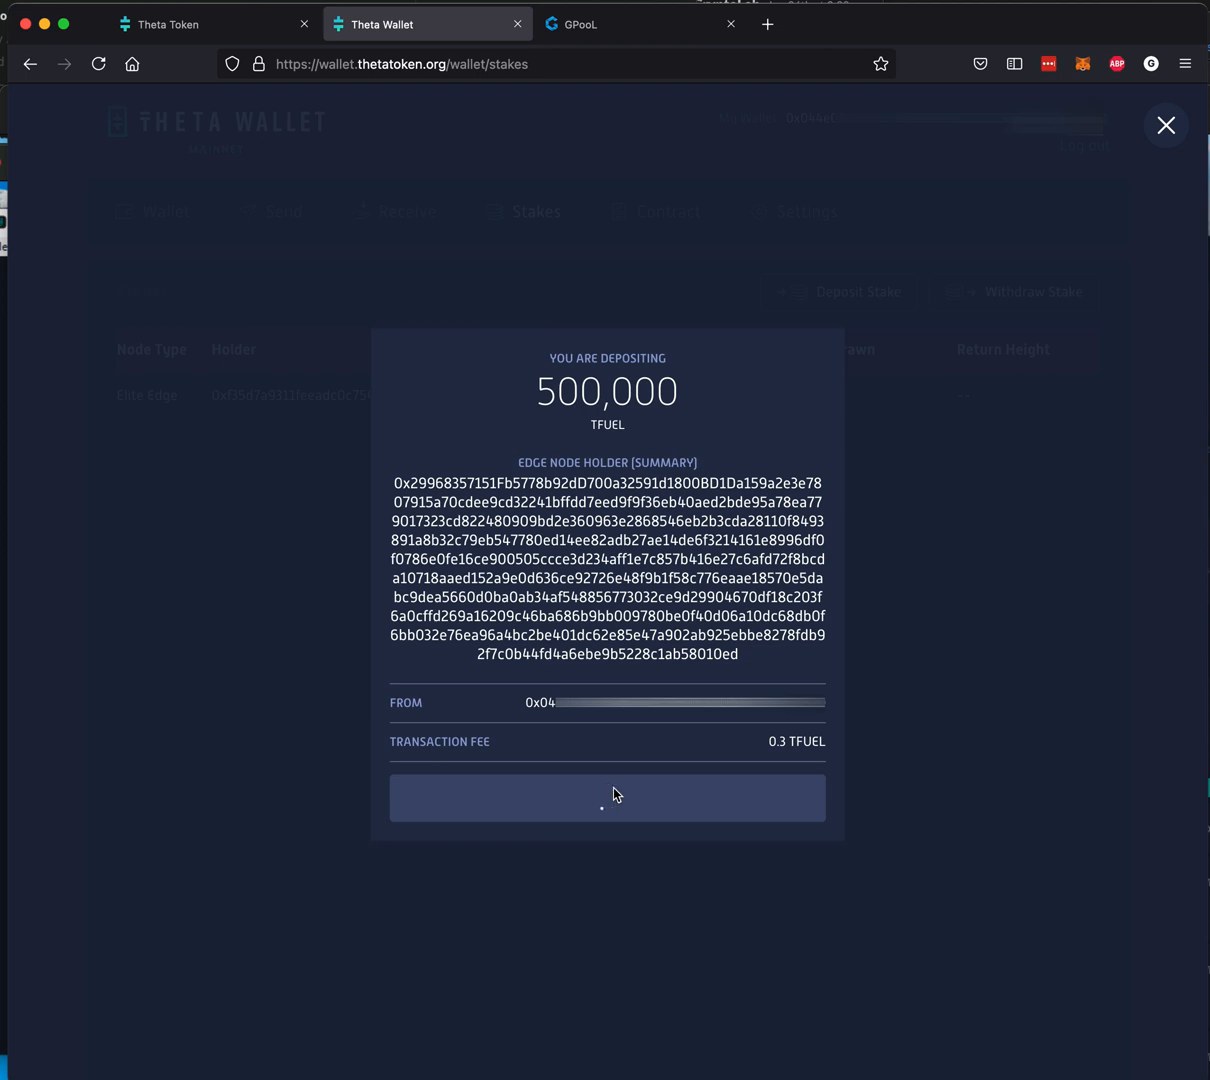
click(606, 796)
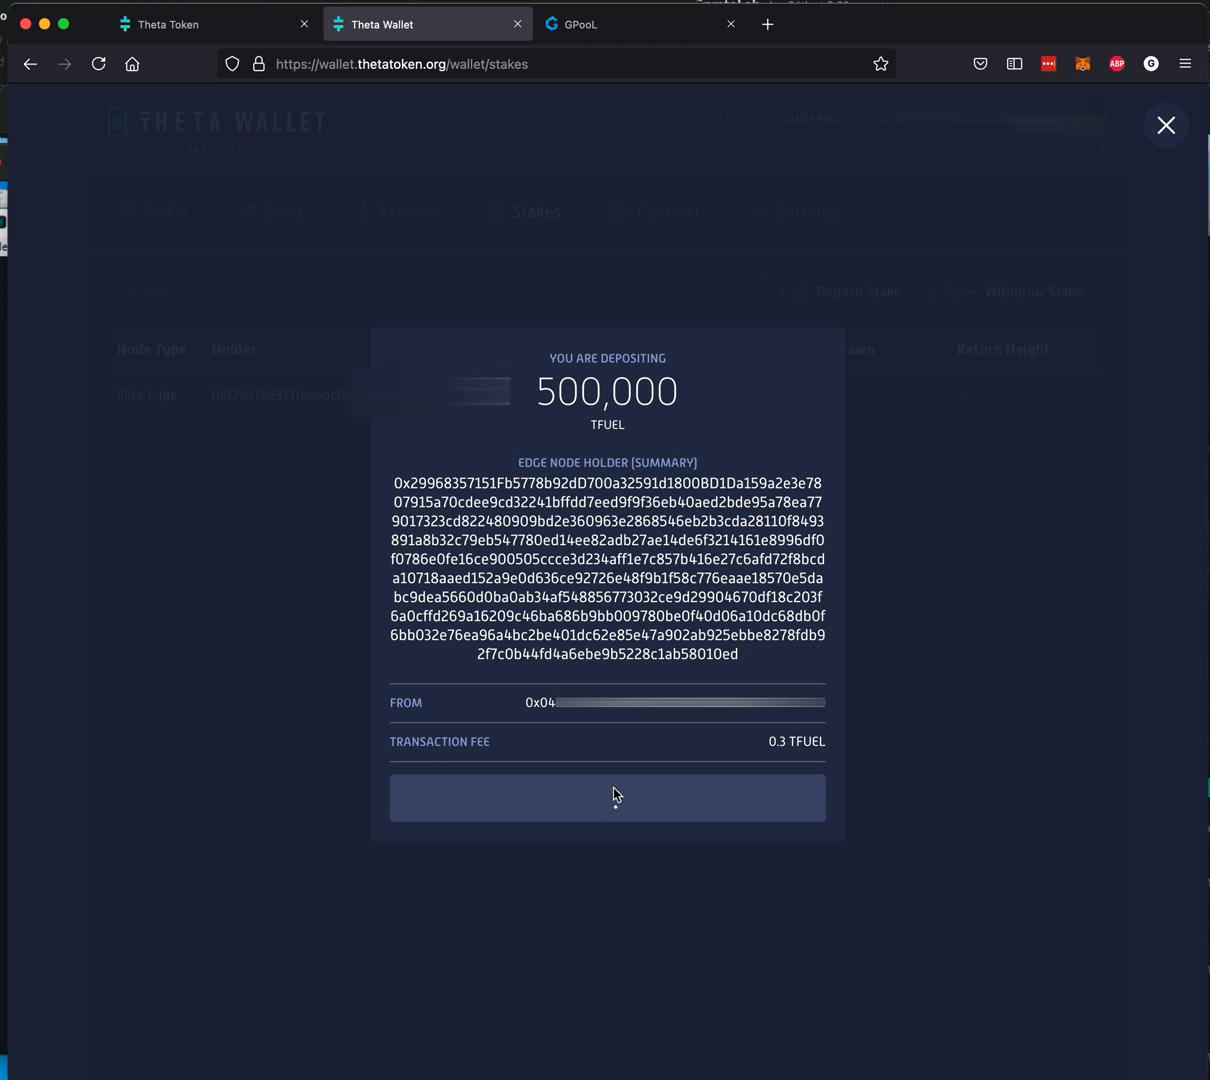
click(606, 796)
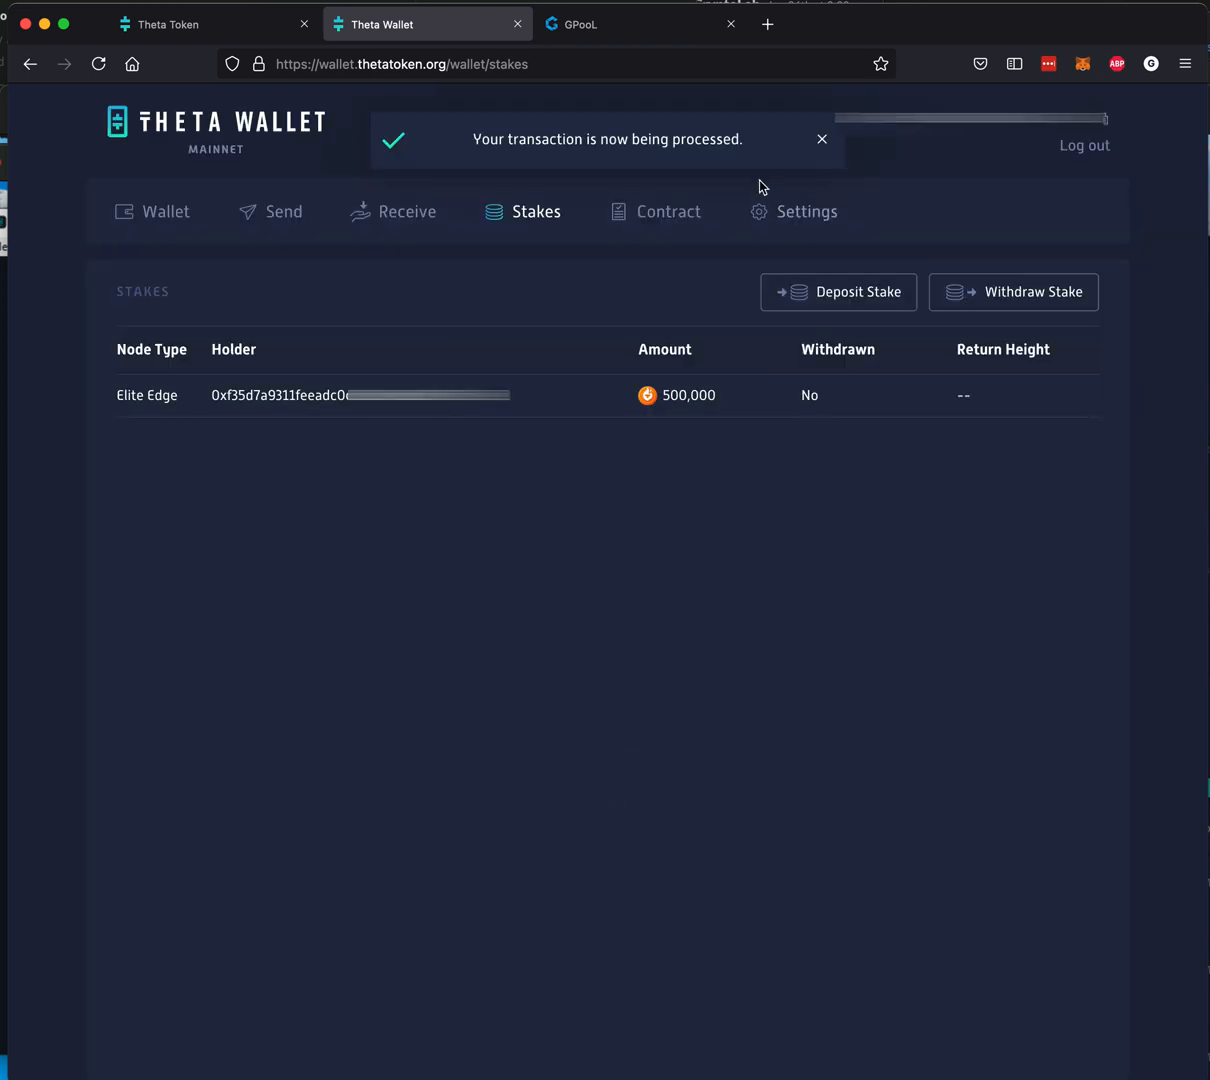
mouse_move(750, 164)
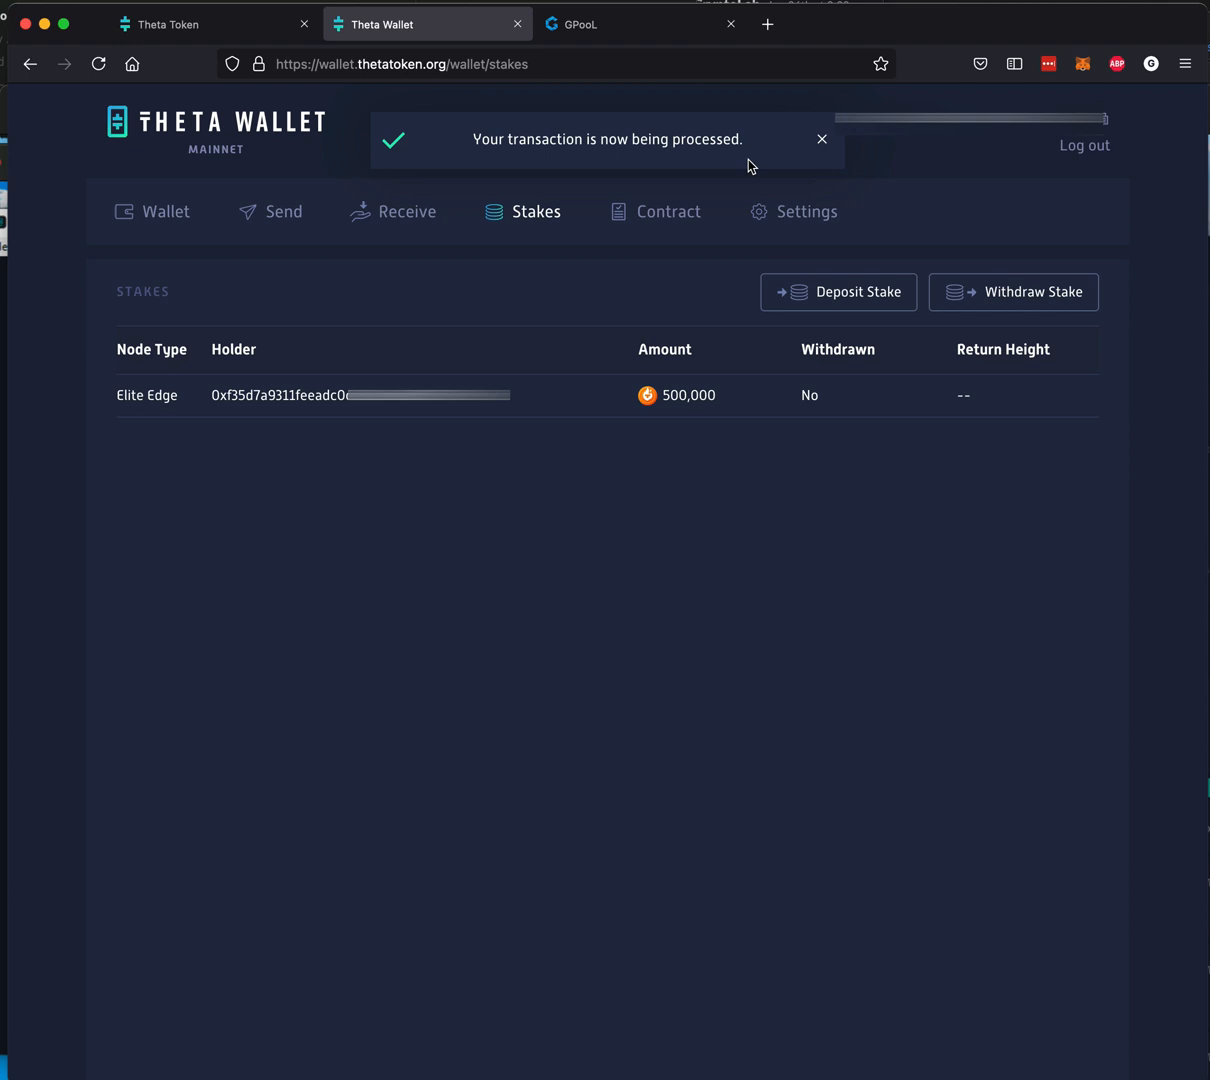
Step: Dismiss the 'transaction is being processed' notice so the new Elite Edge stake row shows
click(822, 140)
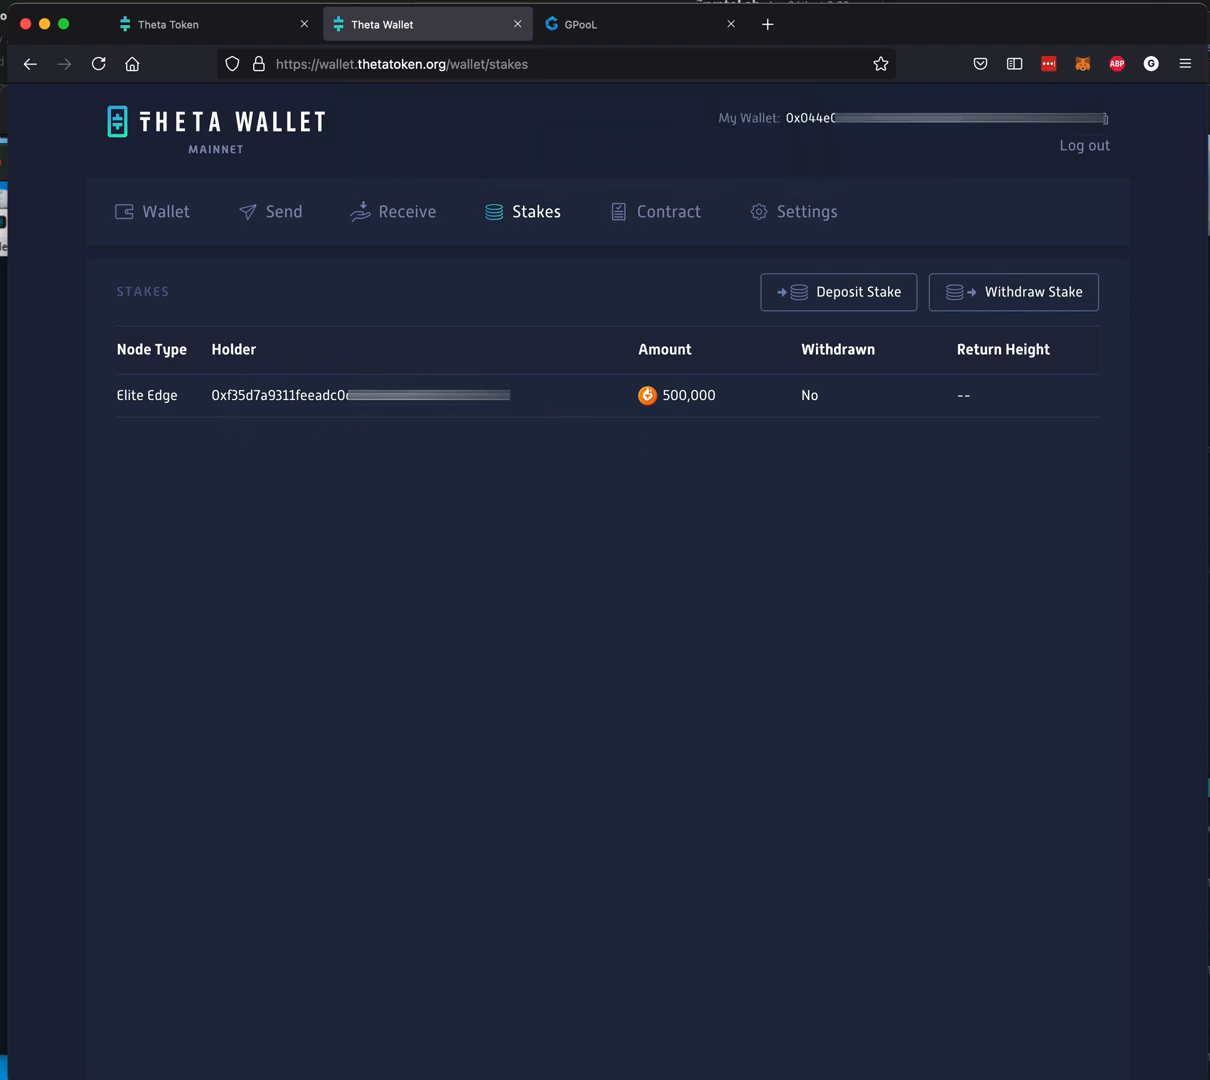
mouse_move(544, 464)
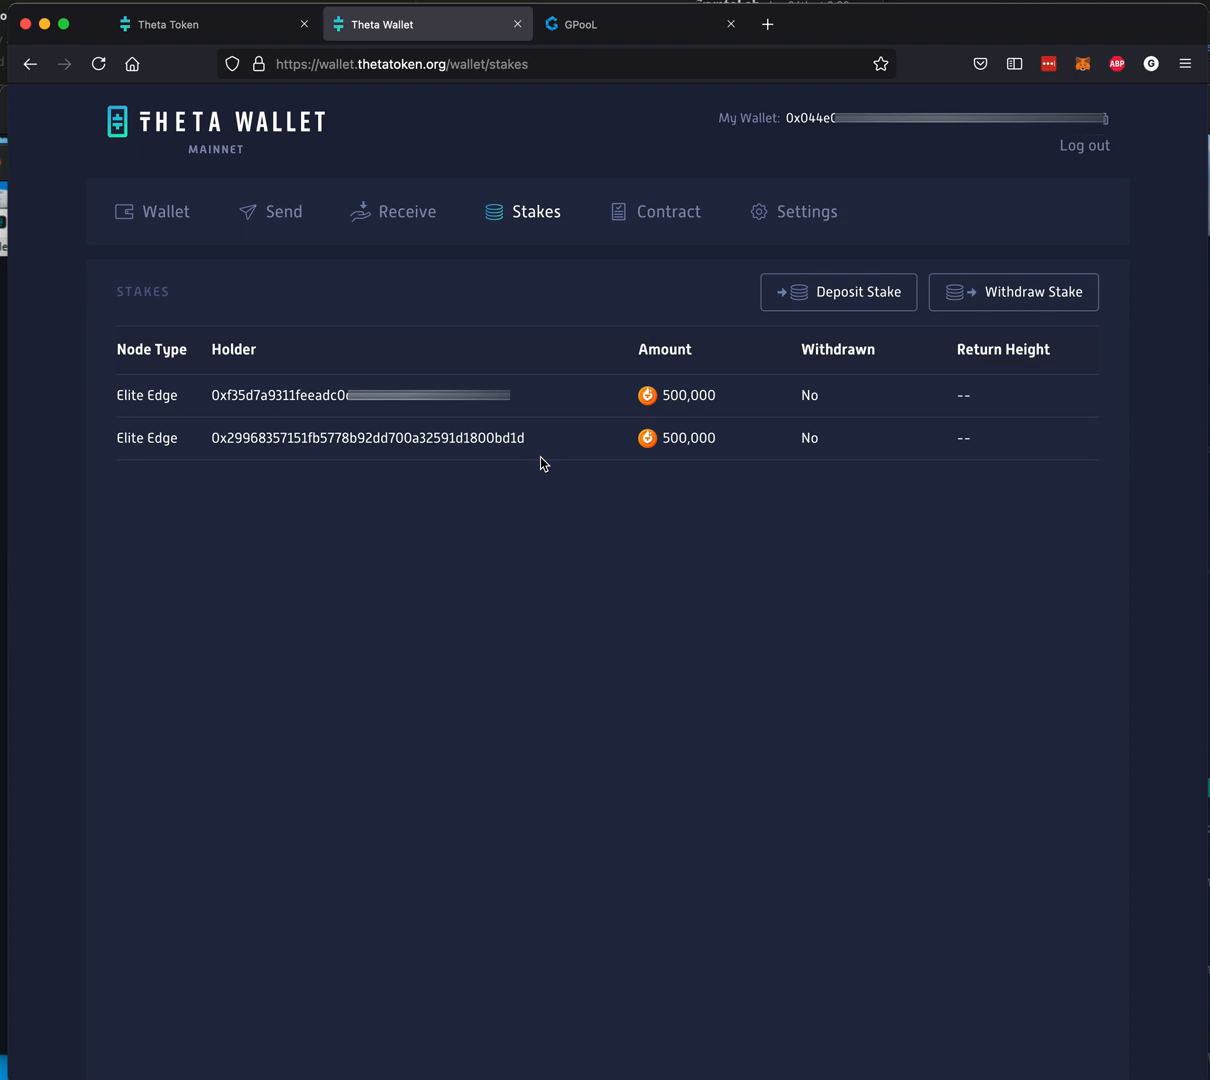
mouse_move(564, 500)
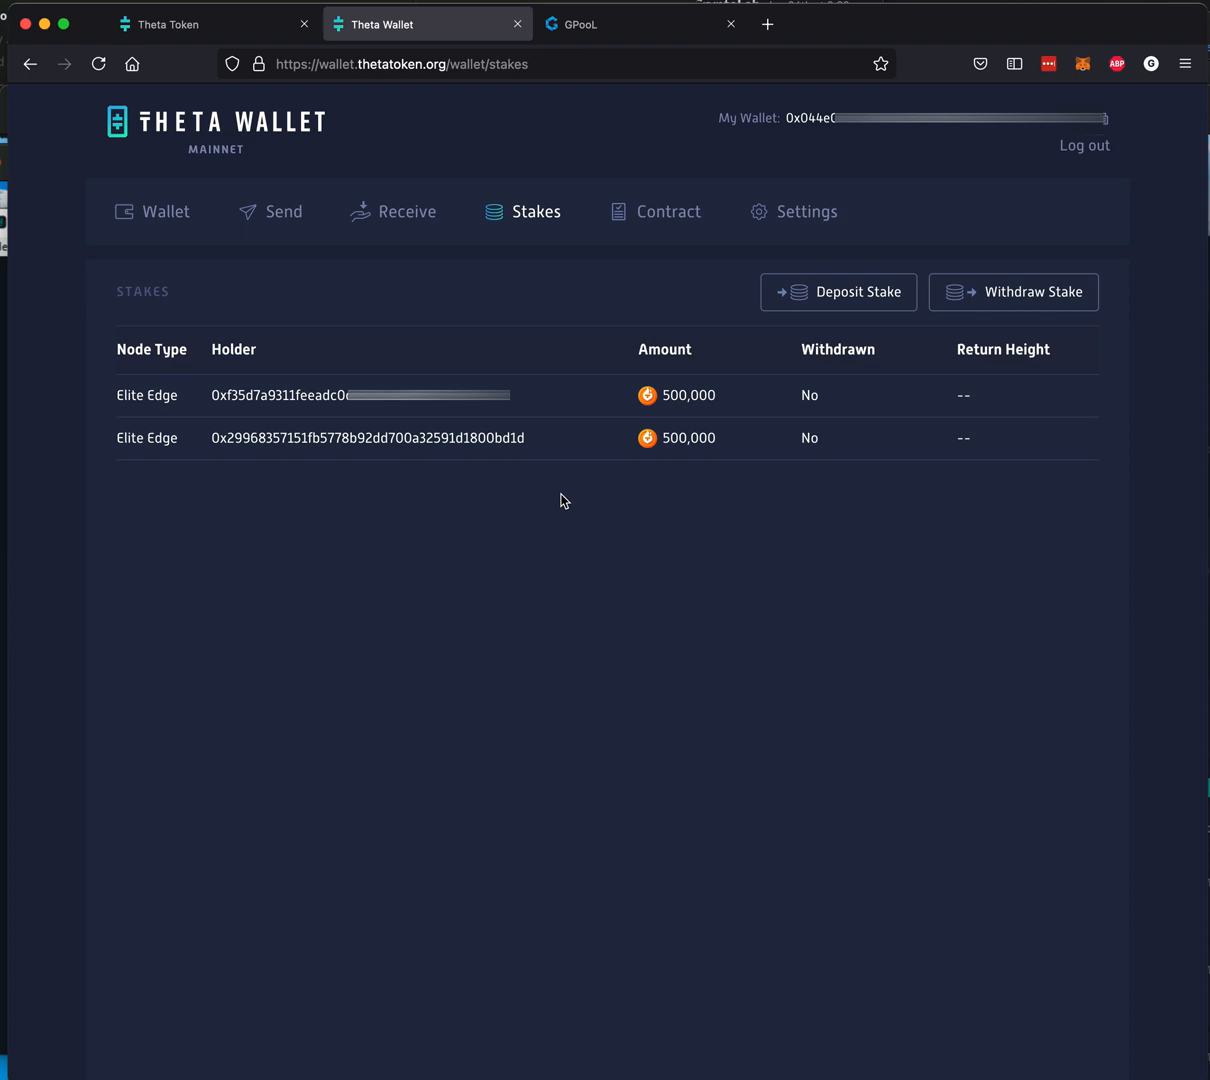
mouse_move(168, 212)
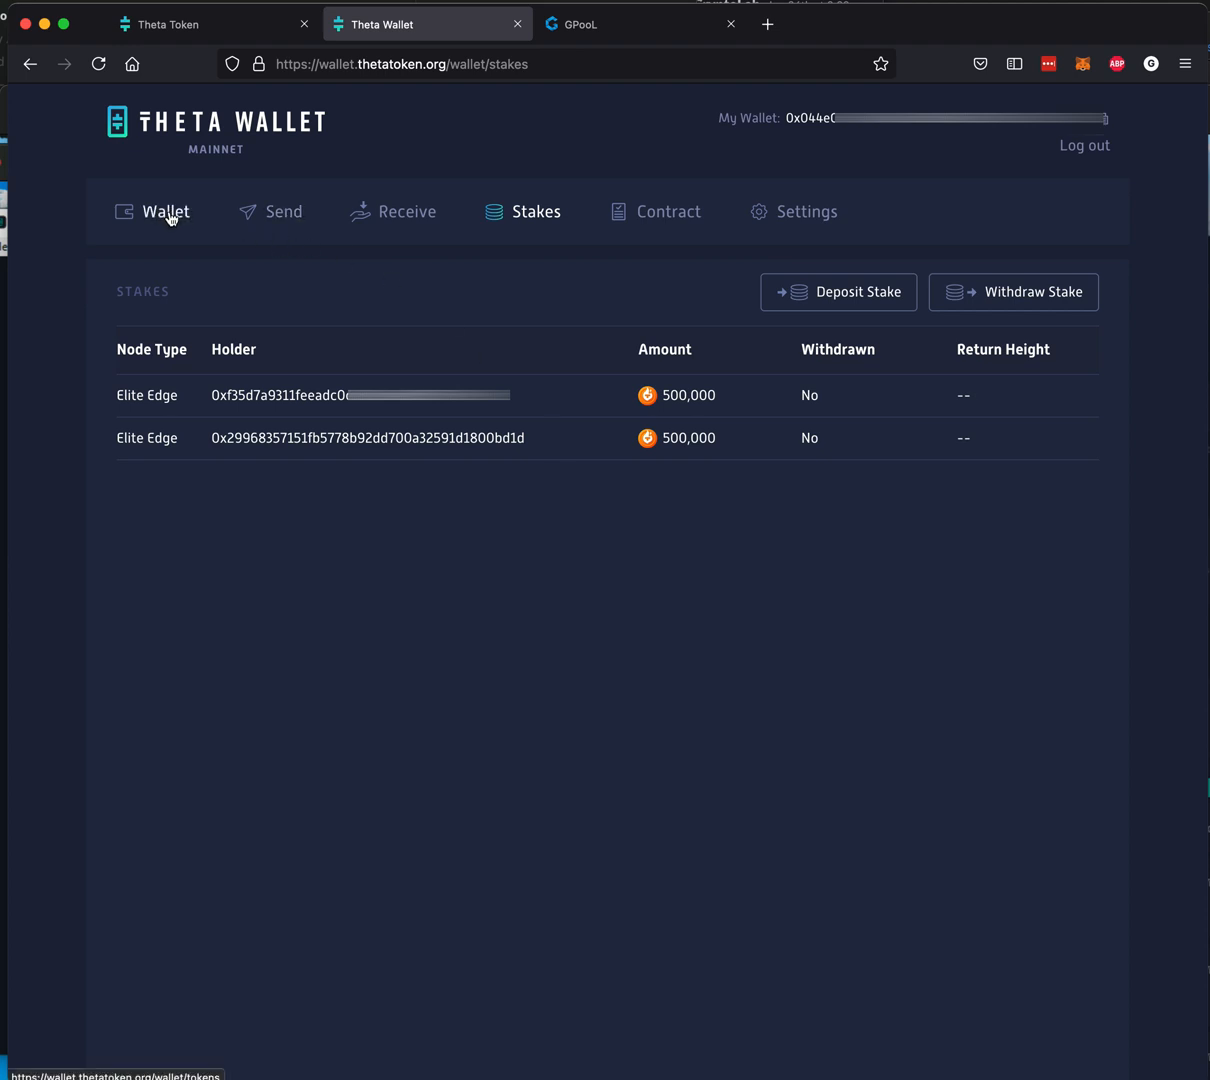
mouse_move(1152, 216)
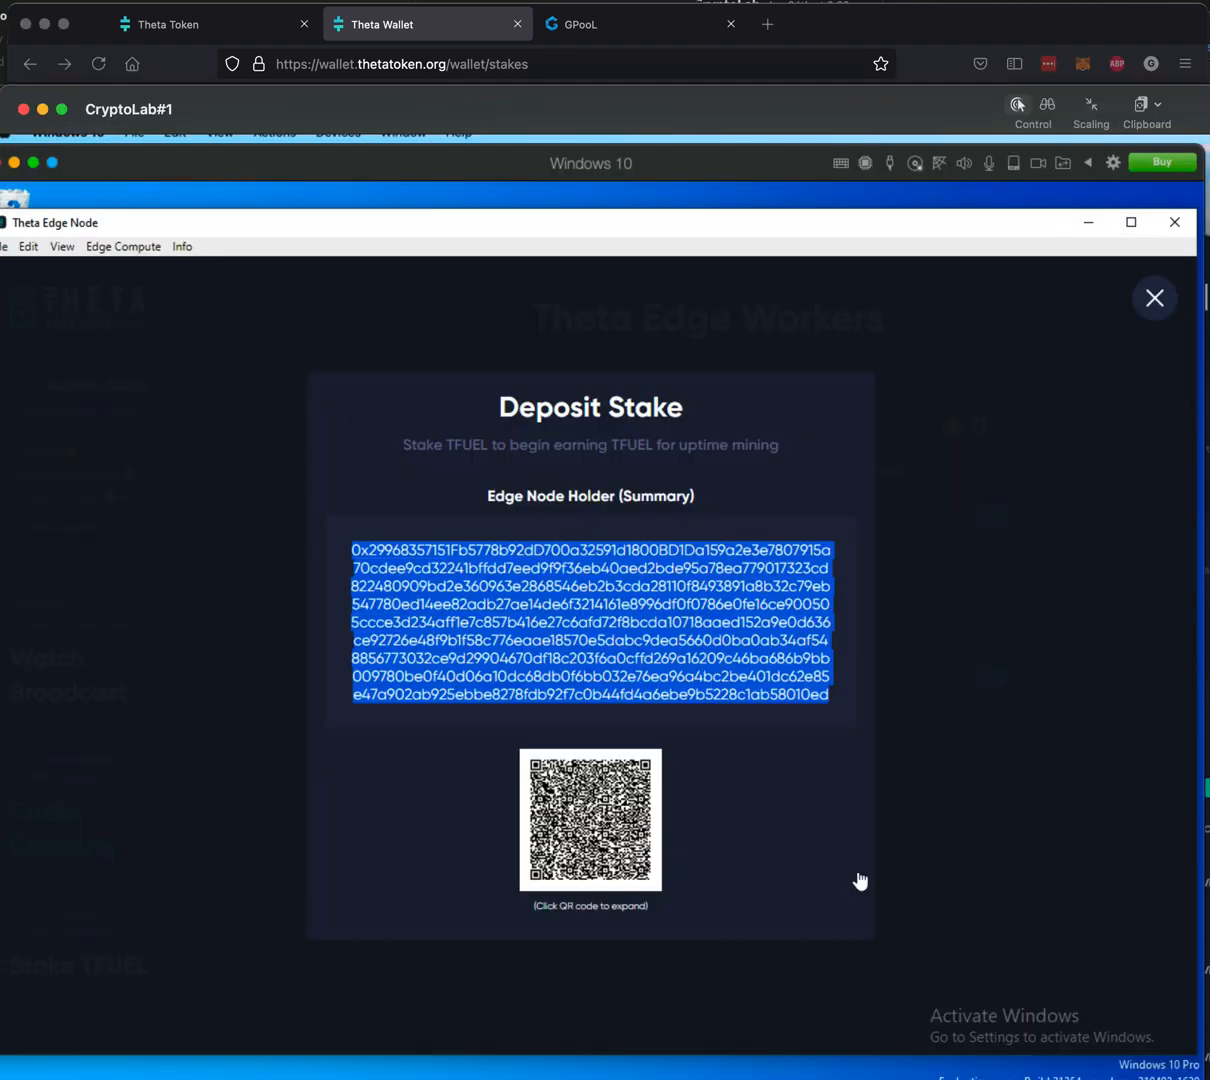
Step: Clear the holder summary selection and close the deposit stake dialog in Theta Edge Node
click(1154, 298)
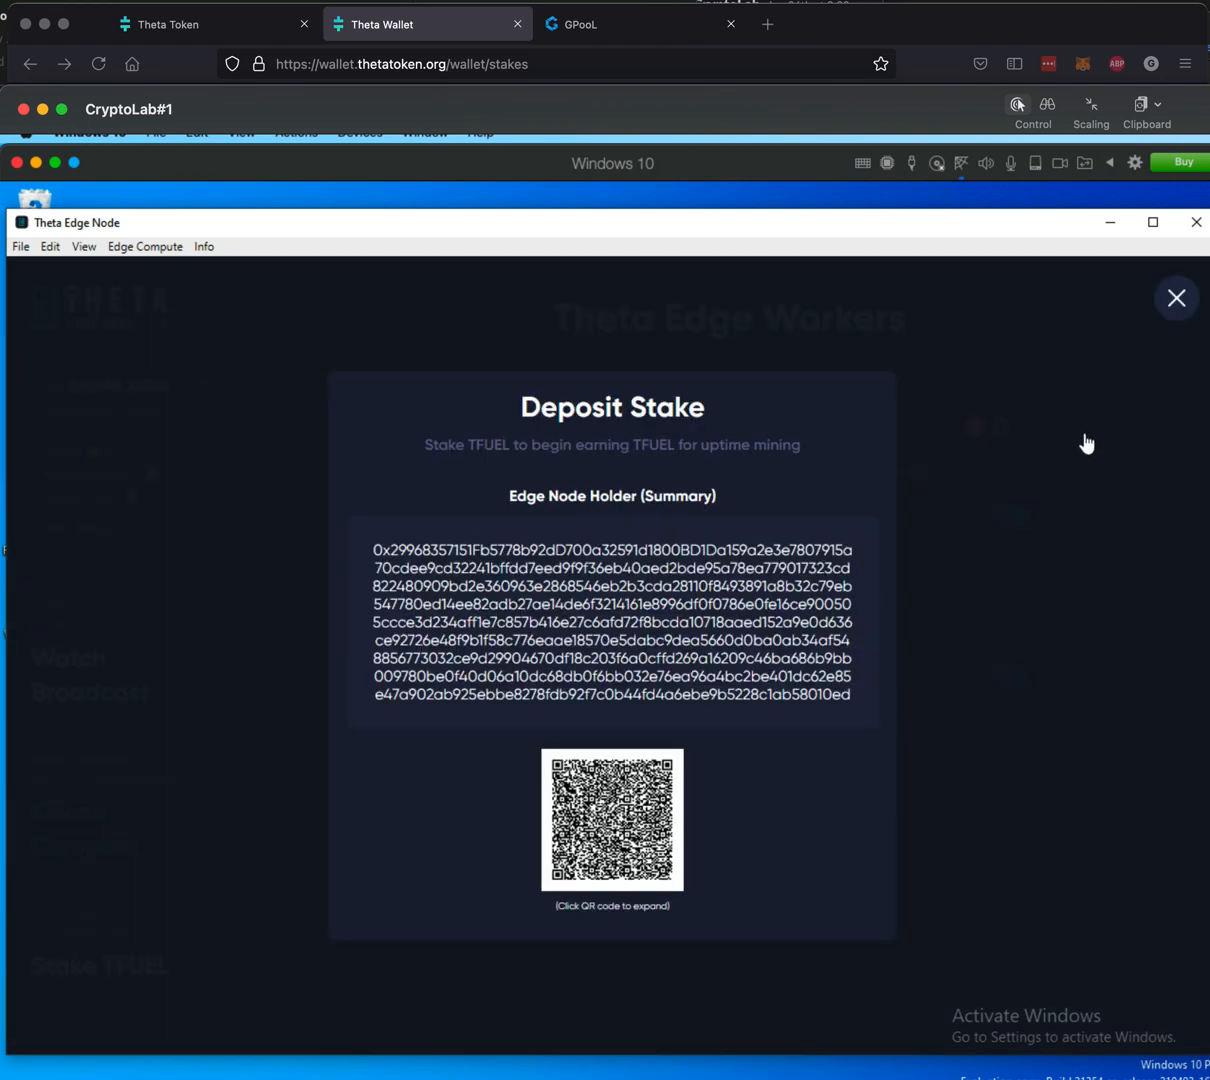
click(1176, 298)
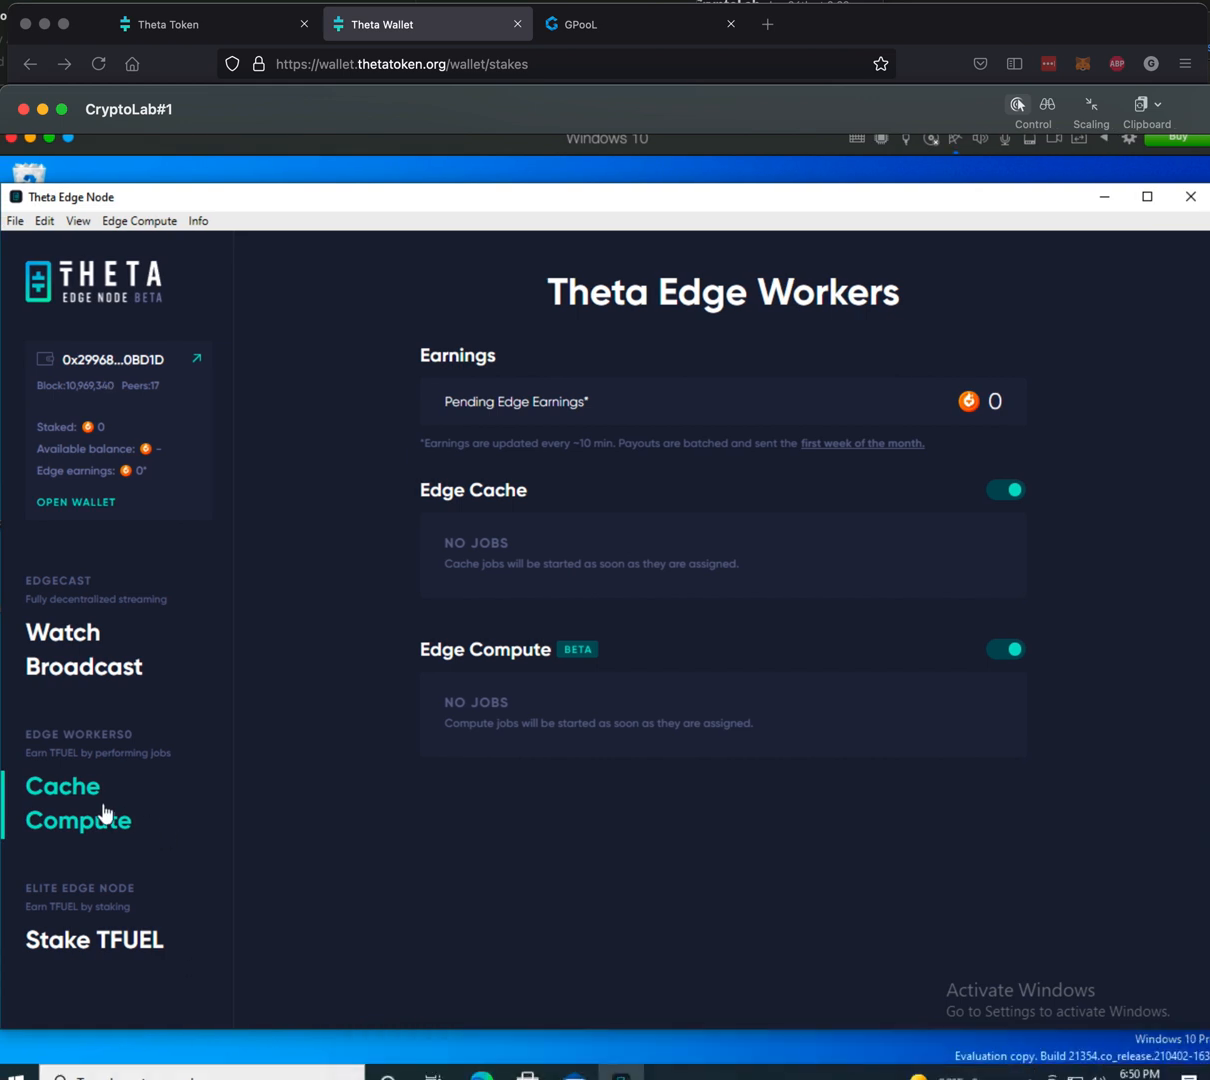
mouse_move(70, 810)
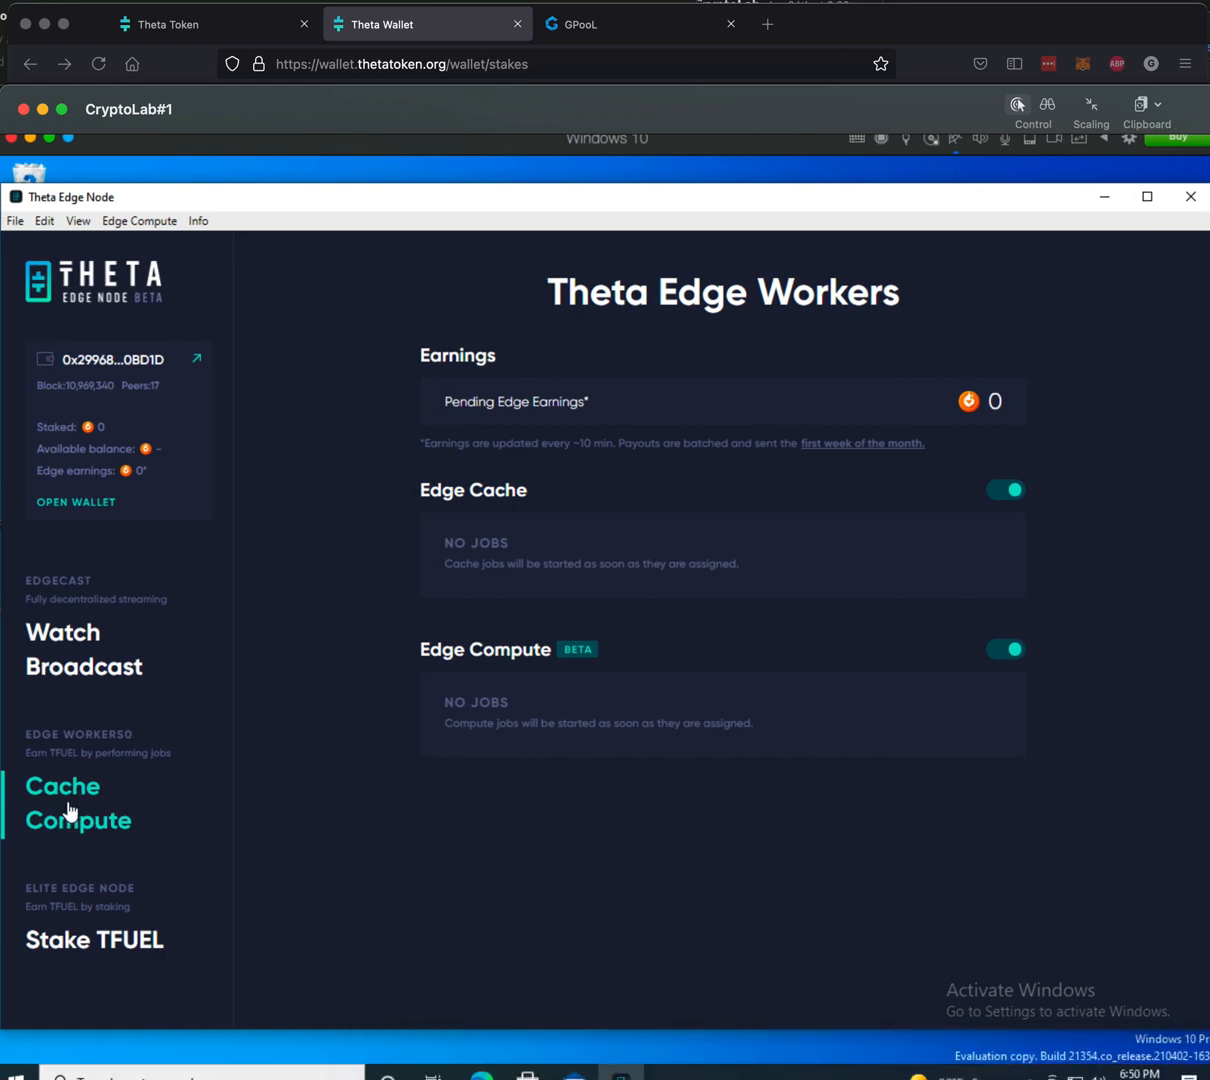
mouse_move(1006, 492)
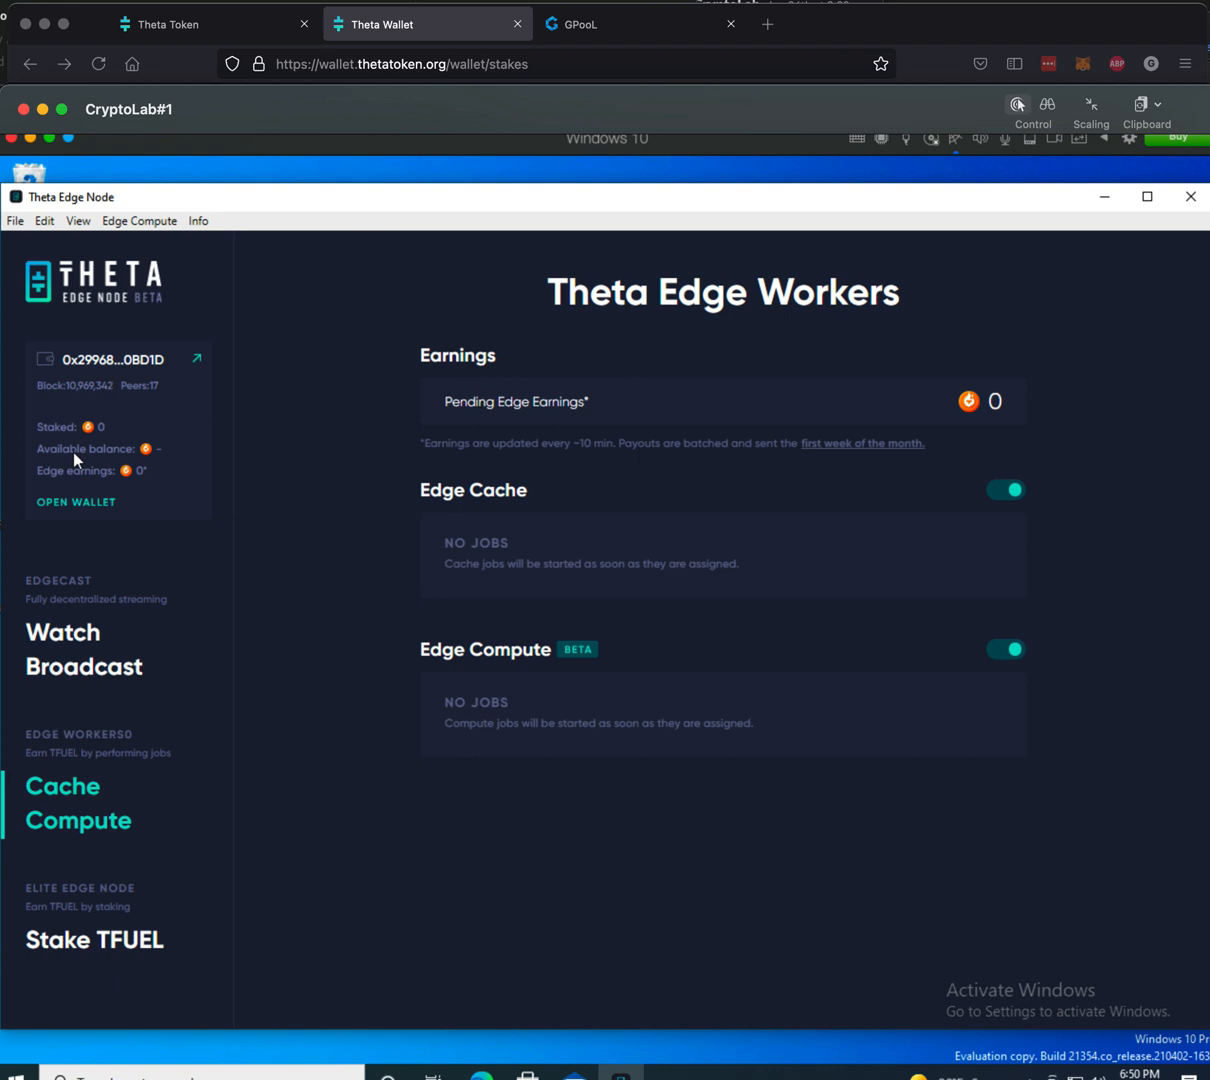
mouse_move(174, 250)
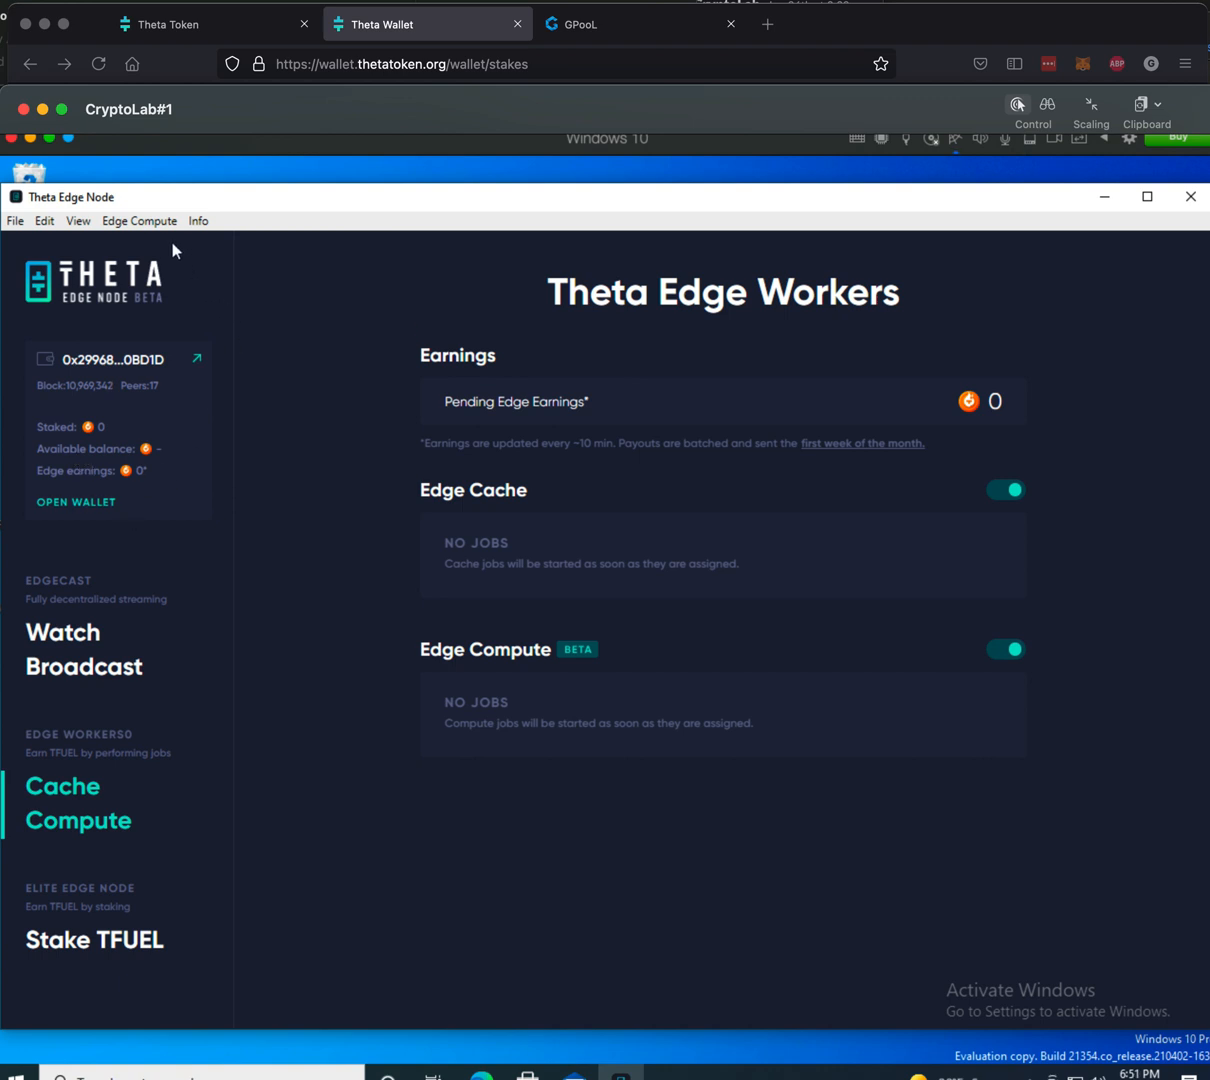
Step: Check the Info and Edge Compute Power Mode options, noting Staked now reads 500,000
click(198, 220)
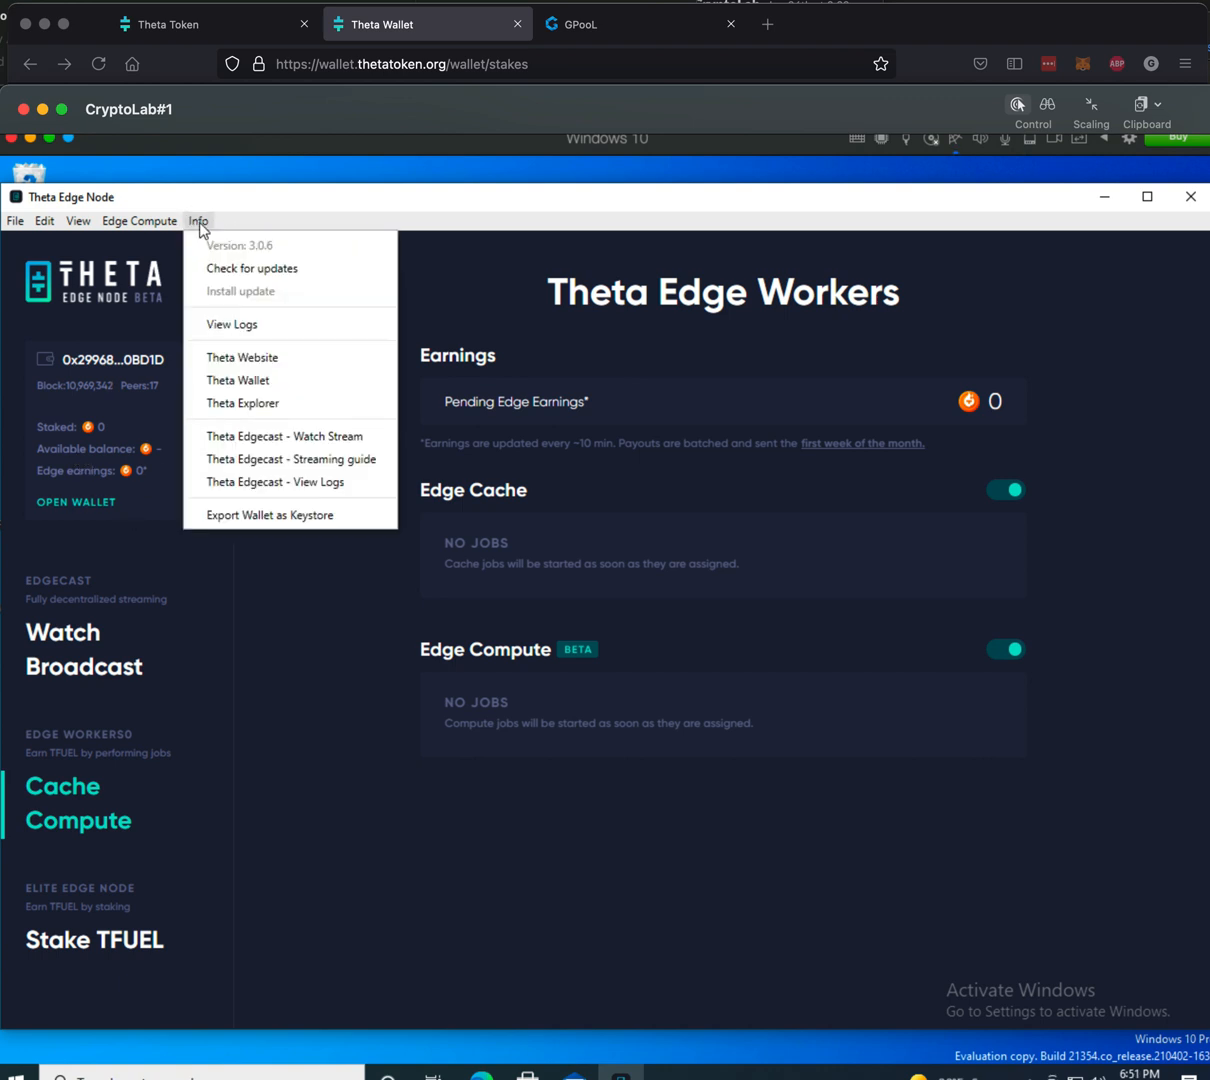
click(140, 220)
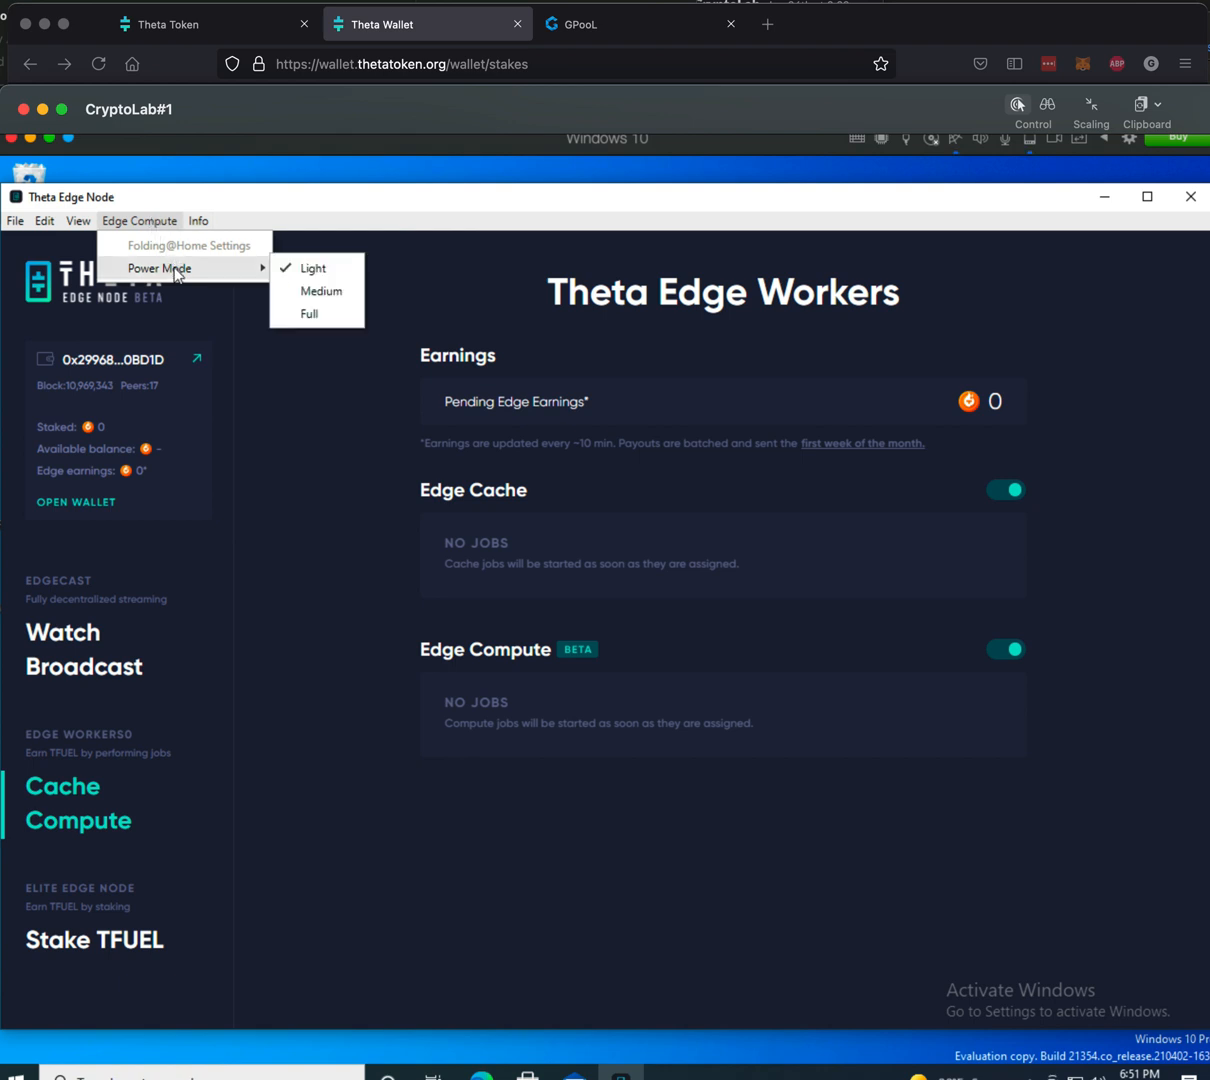
click(308, 312)
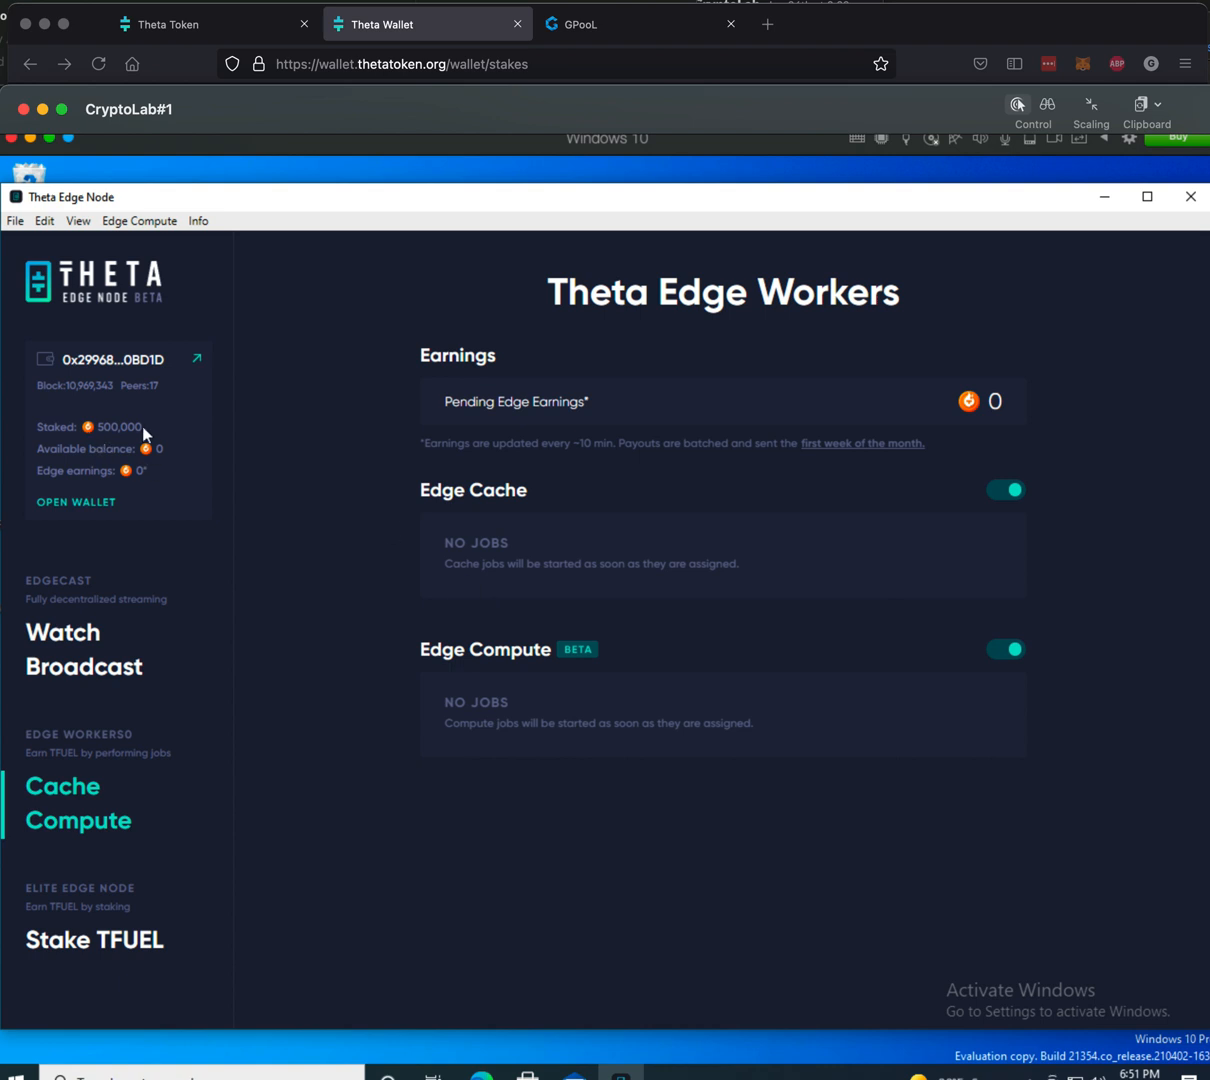
mouse_move(168, 446)
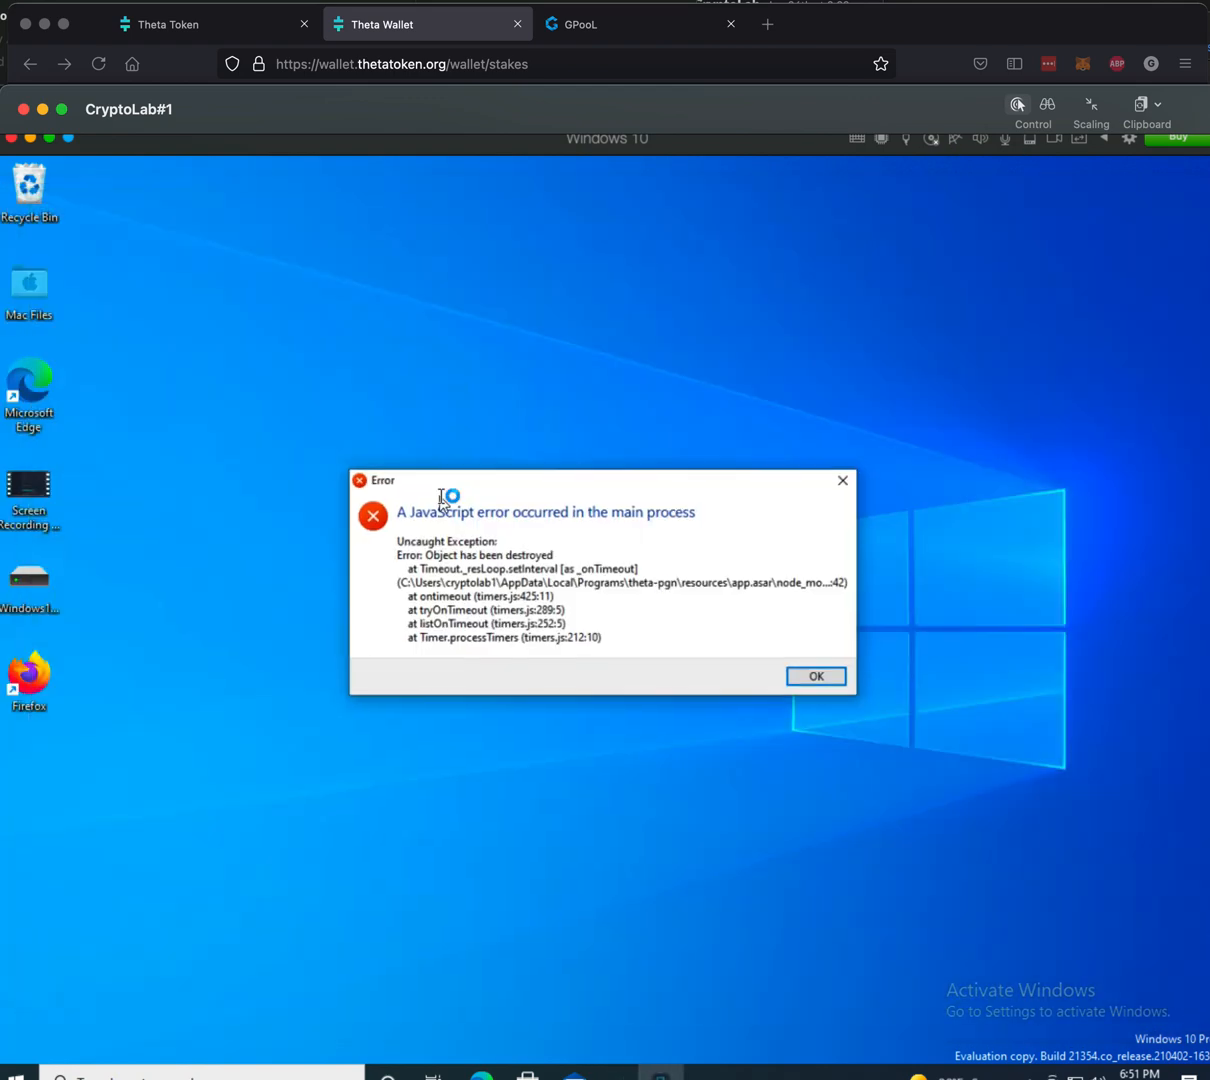
Step: Dismiss the JavaScript error dialog left on the desktop after the app closed
click(816, 676)
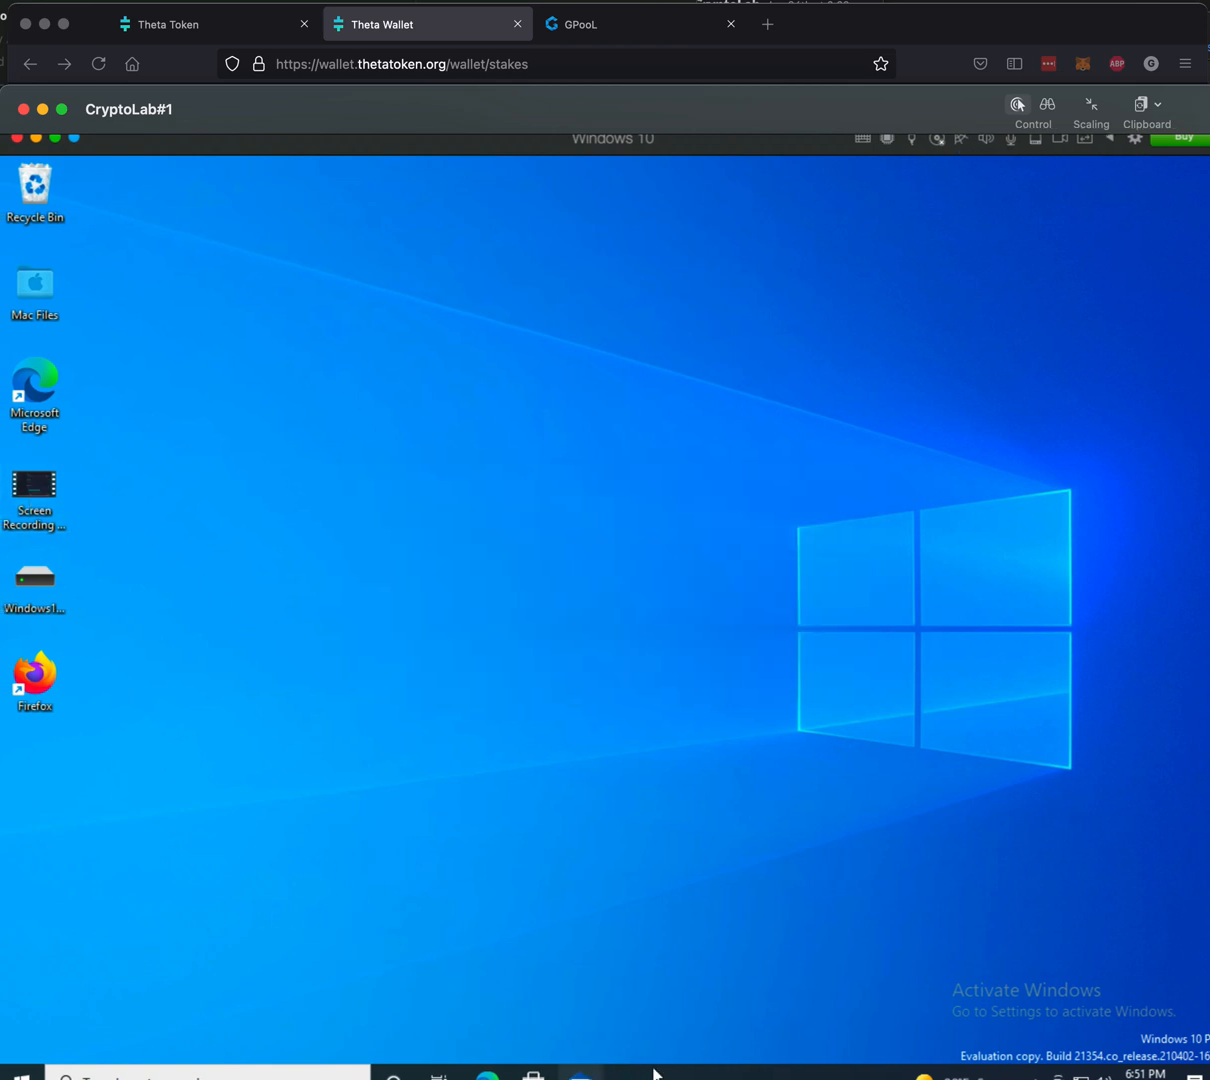
mouse_move(20, 1076)
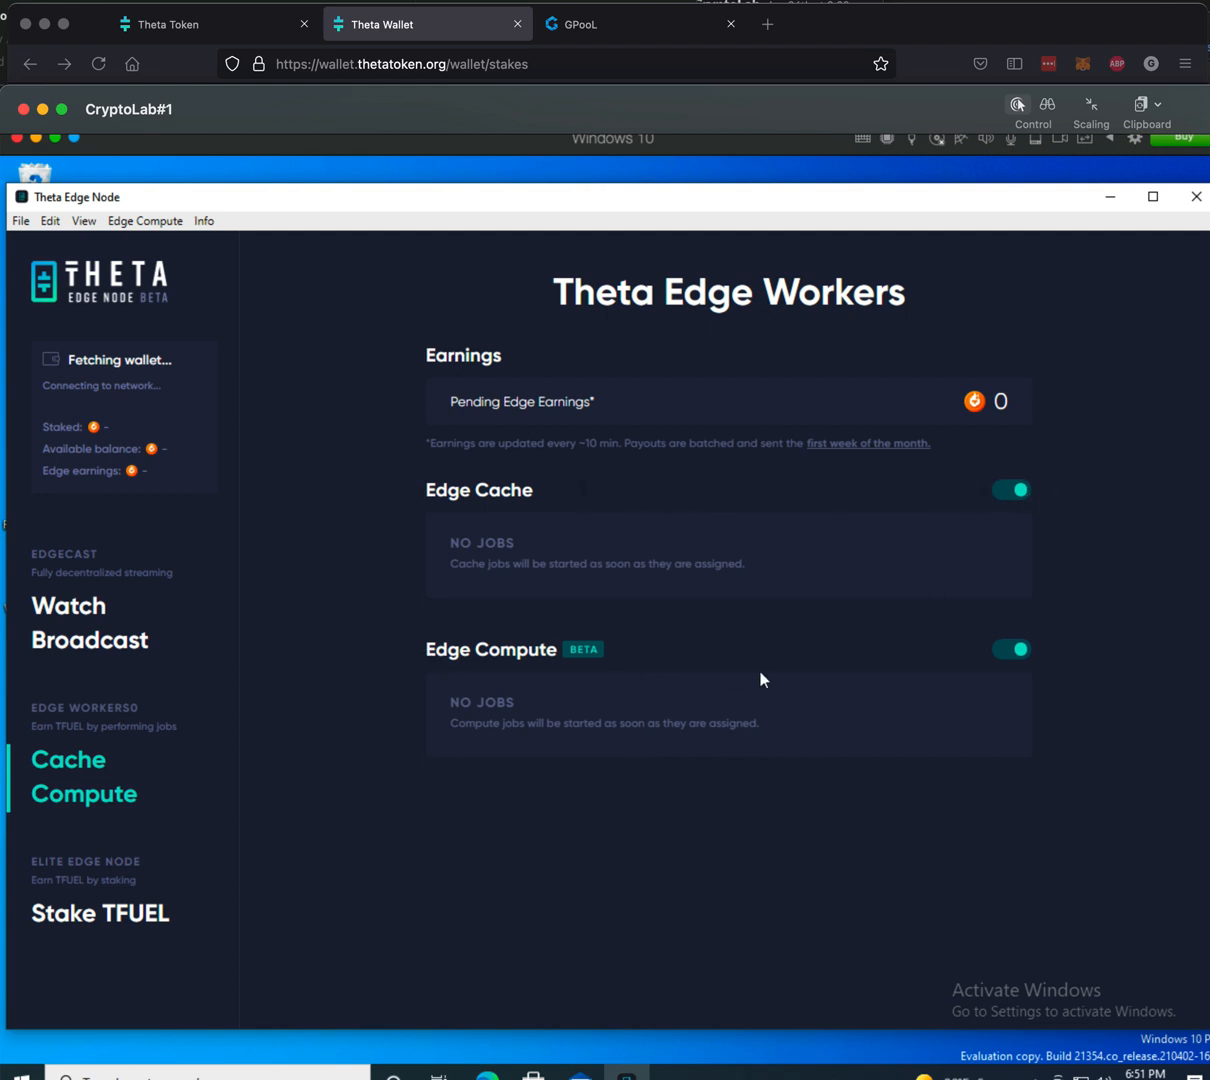
mouse_move(988, 644)
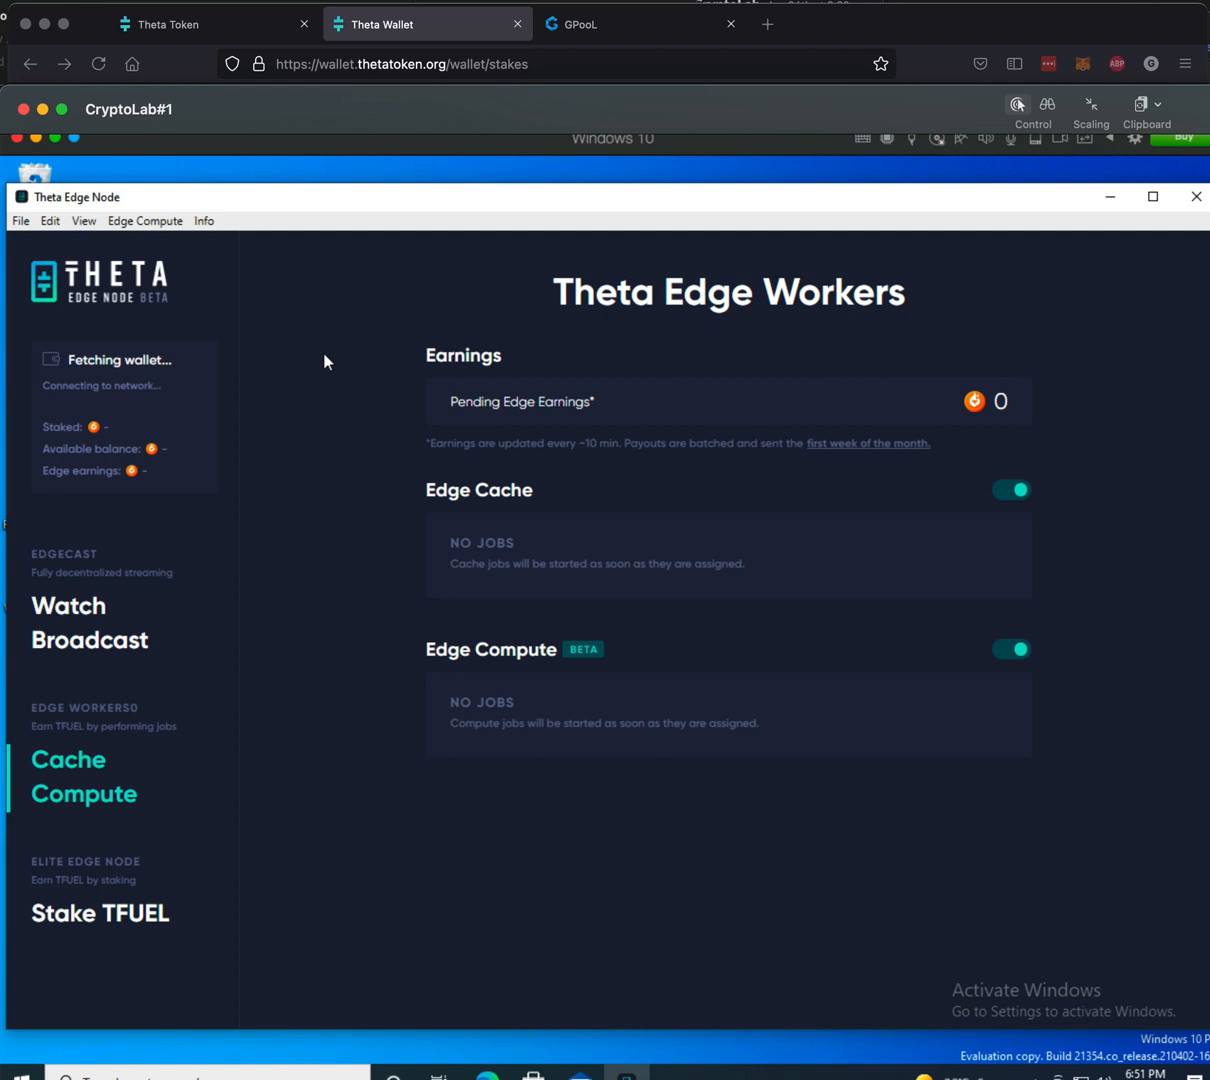
mouse_move(62, 428)
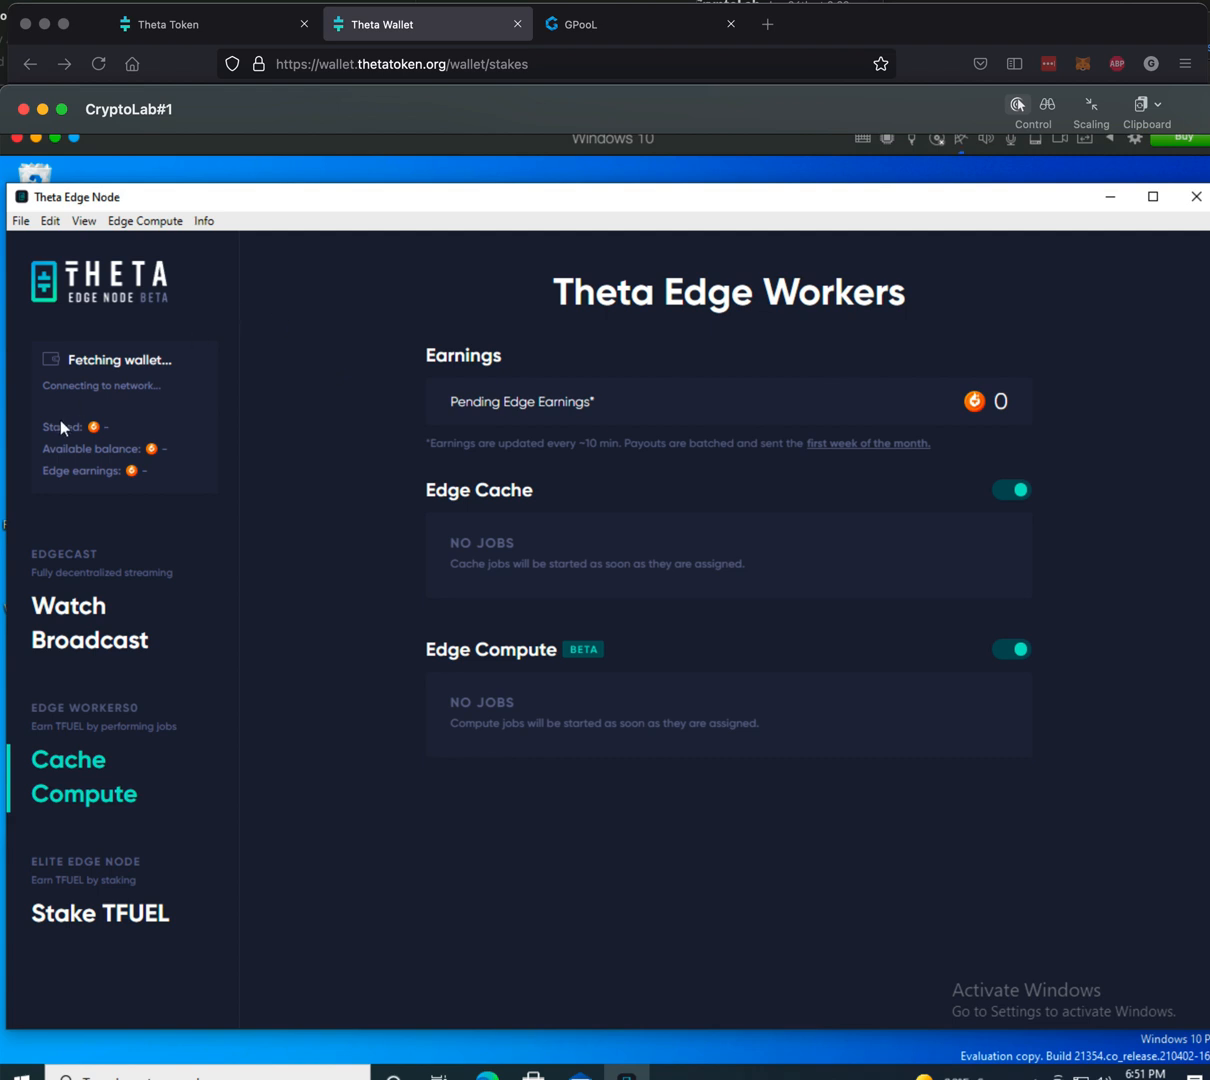
mouse_move(82, 432)
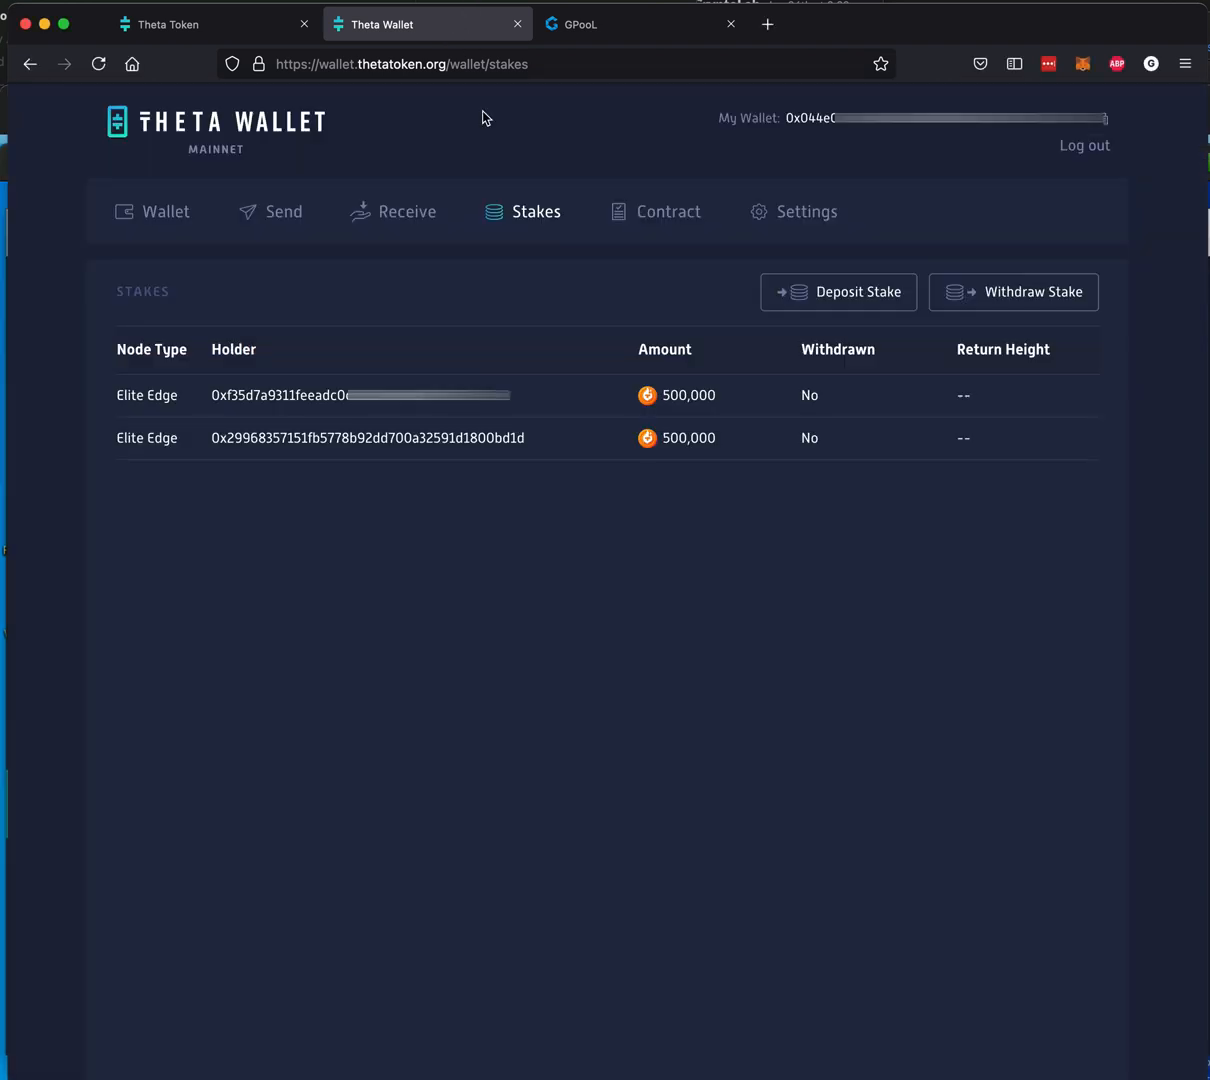
mouse_move(574, 464)
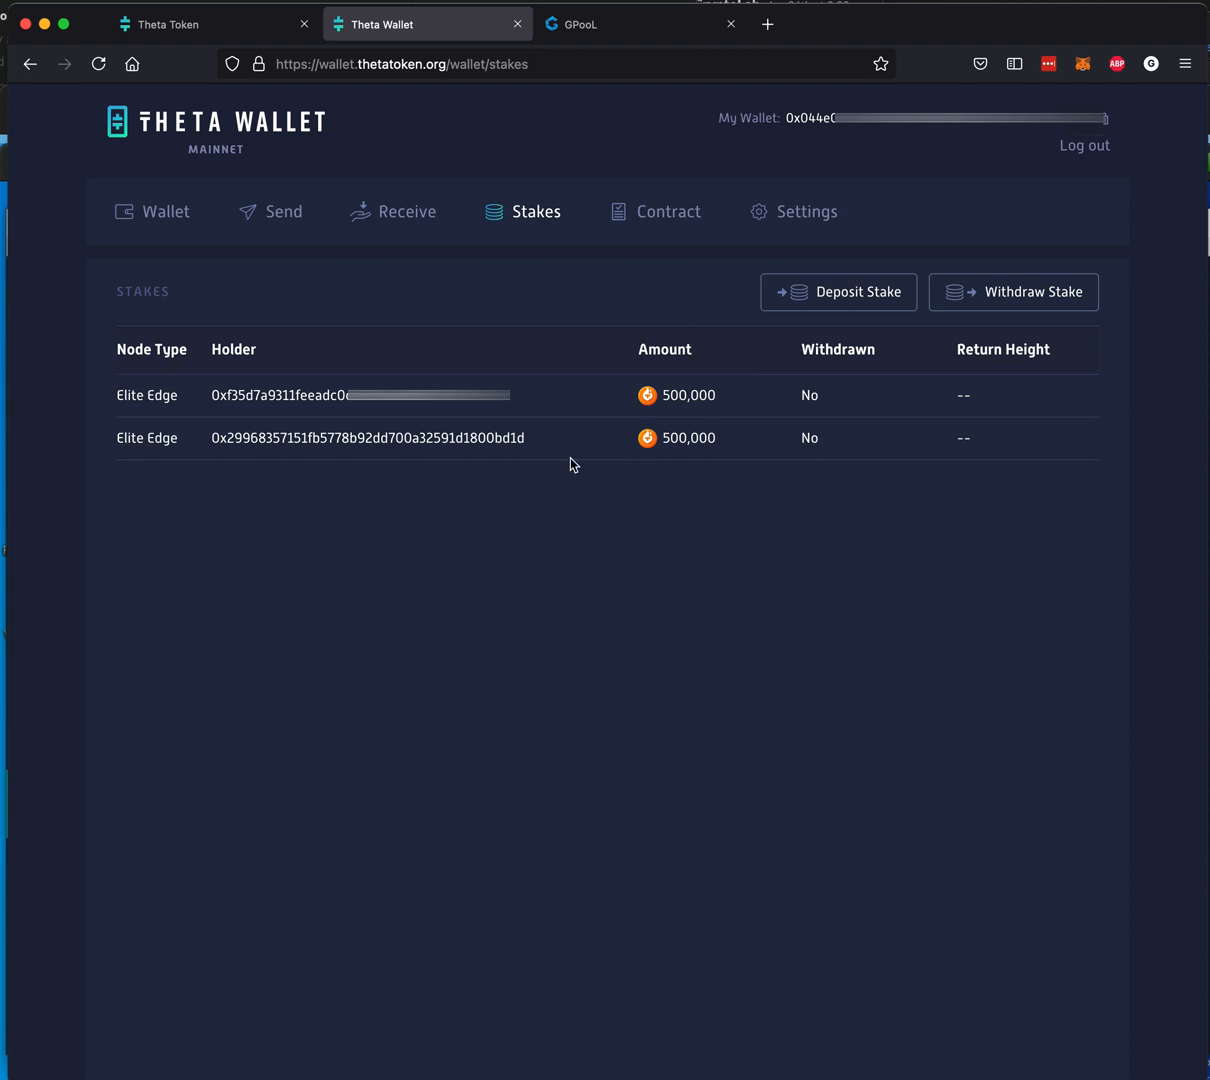
mouse_move(728, 484)
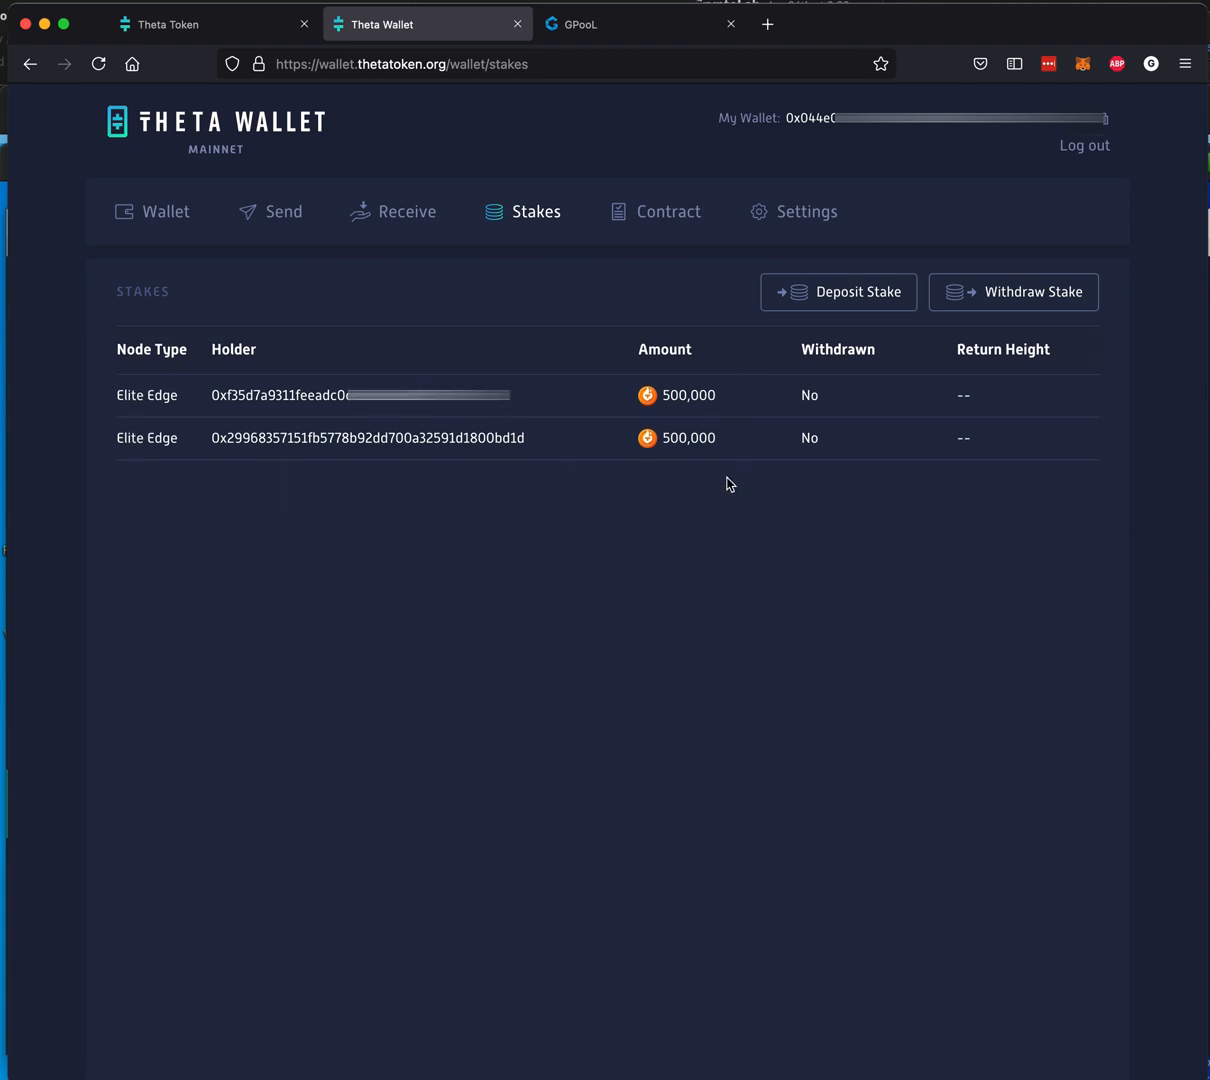
click(630, 24)
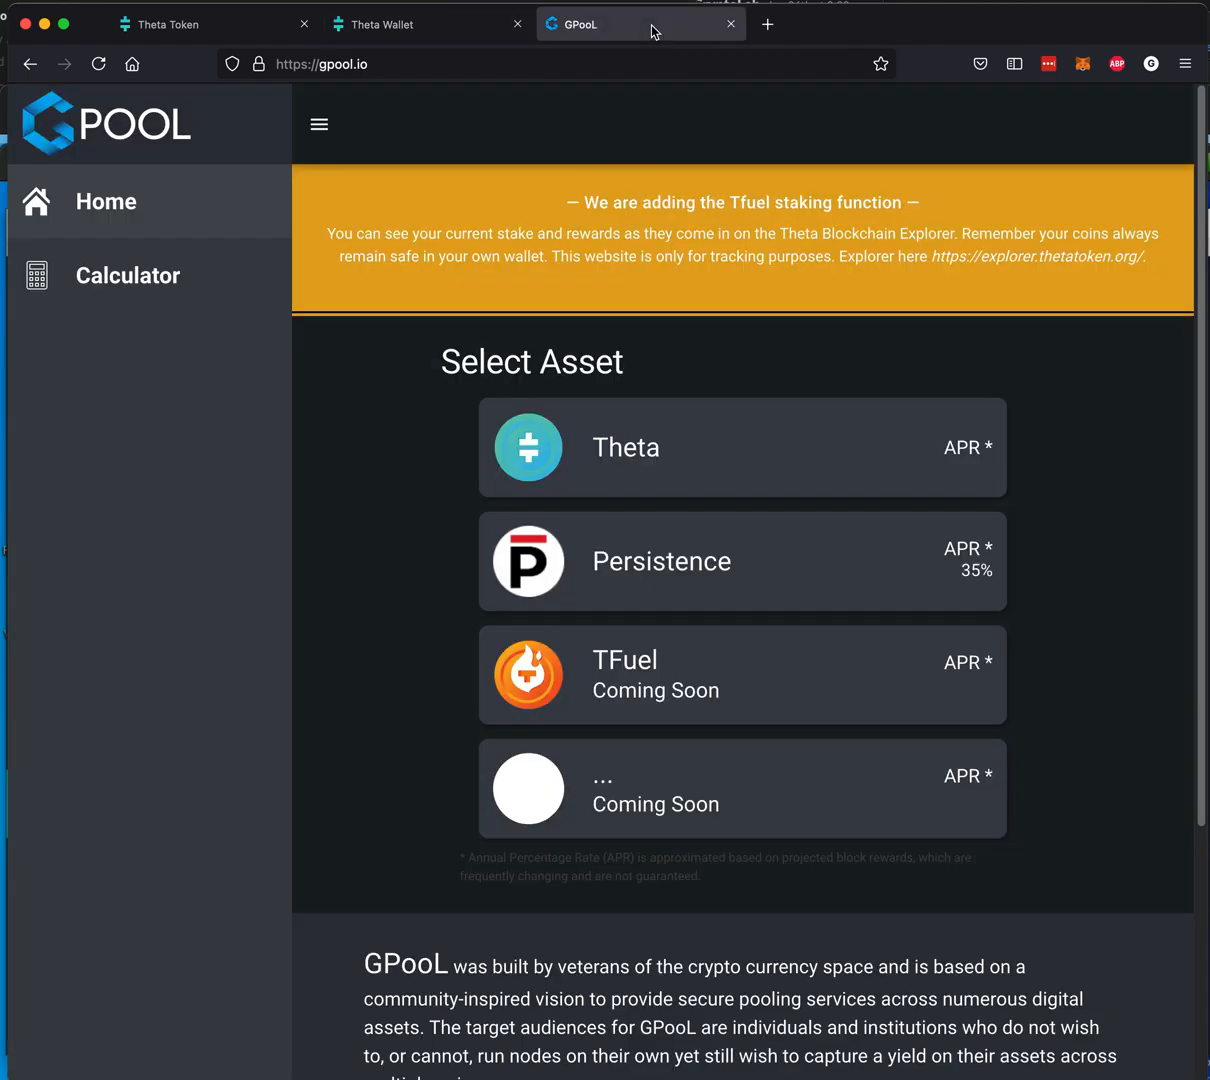
mouse_move(684, 680)
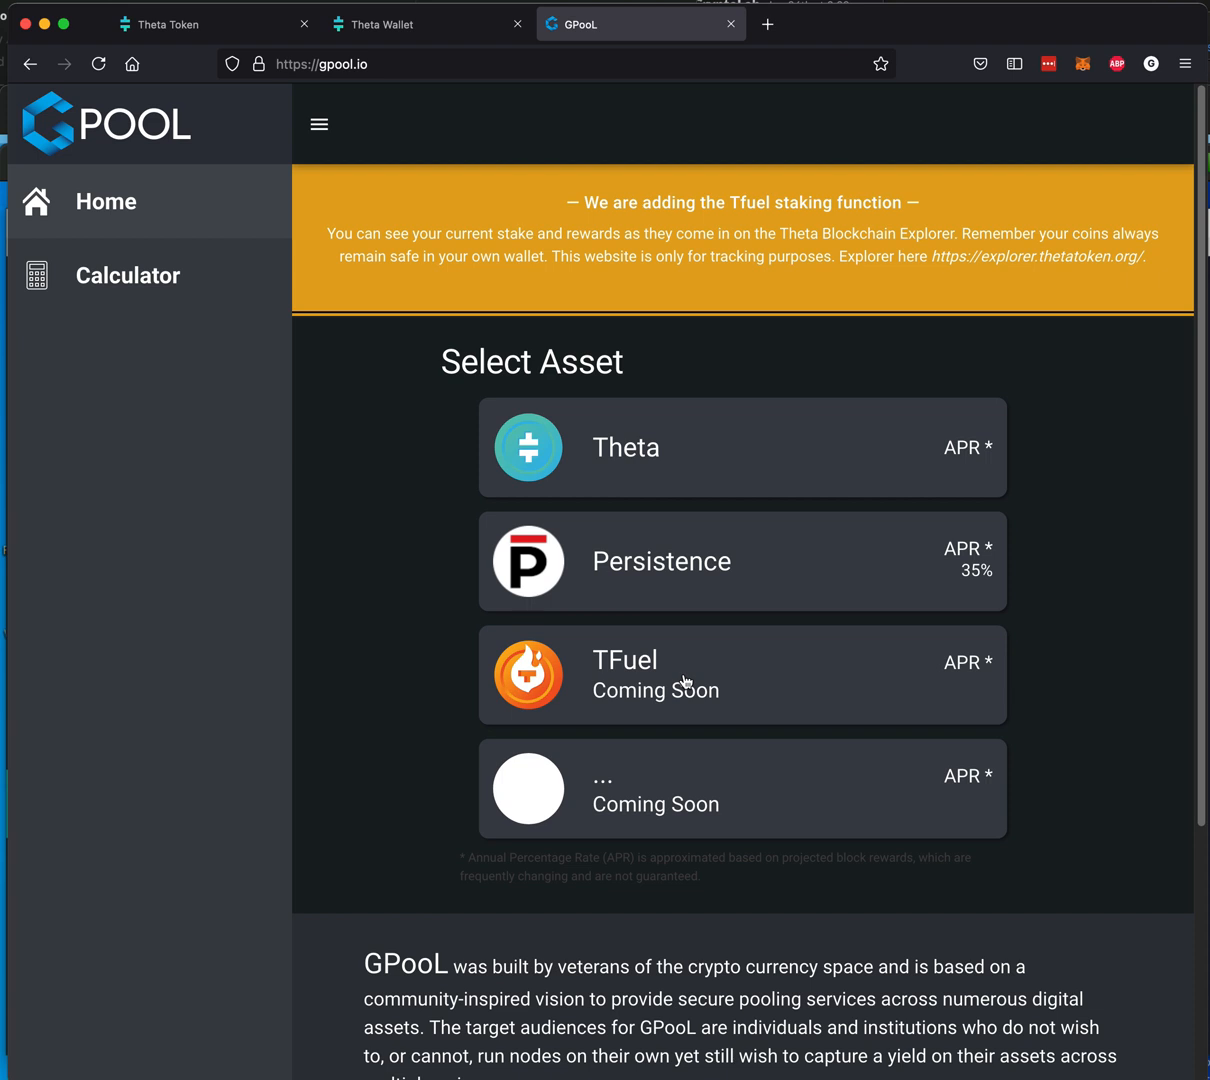
mouse_move(696, 688)
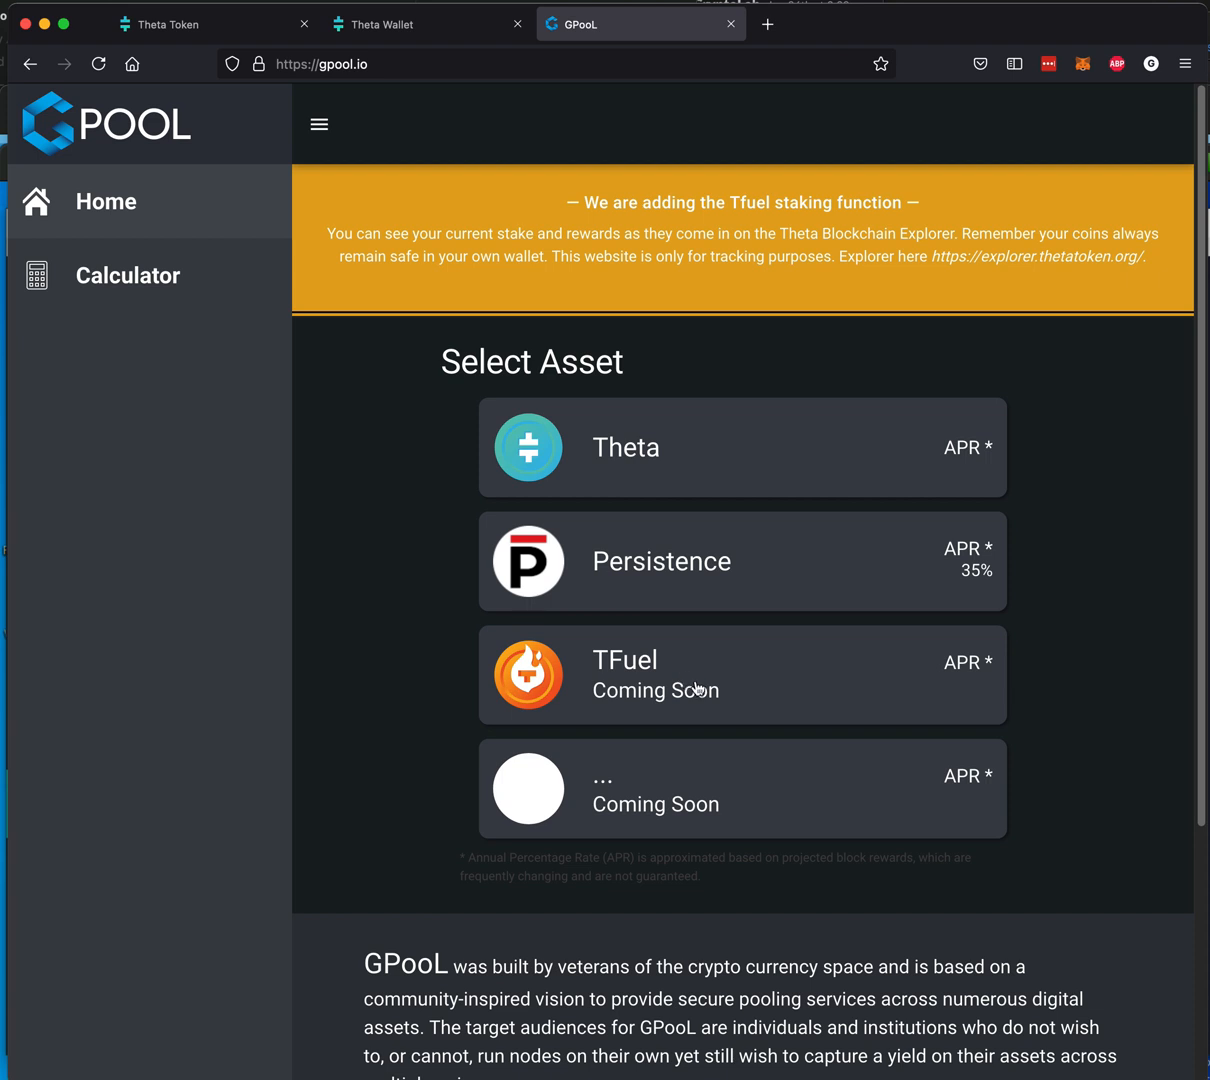
mouse_move(704, 684)
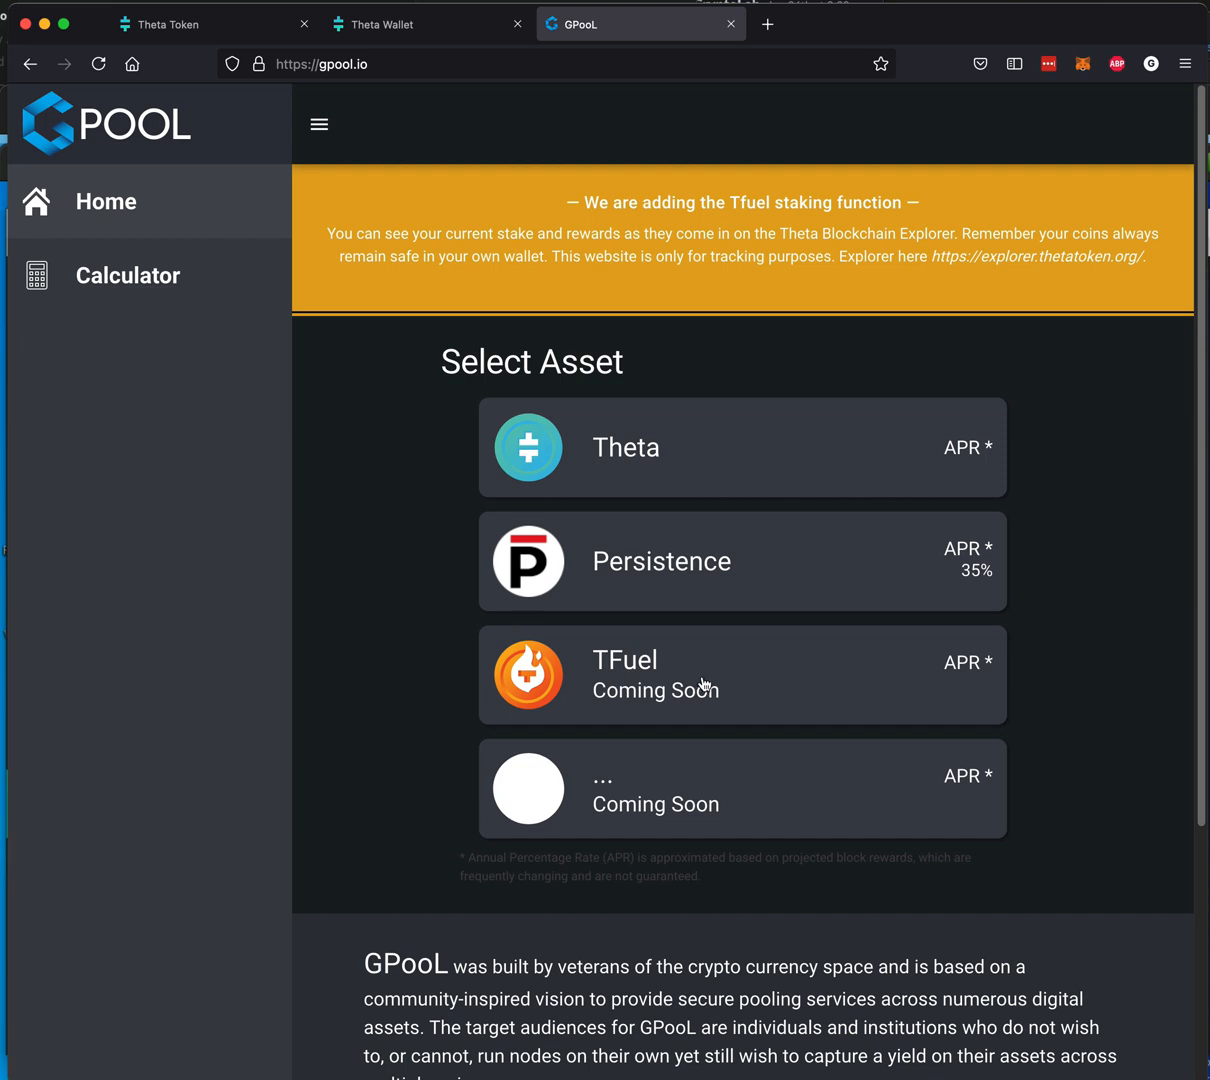
mouse_move(708, 680)
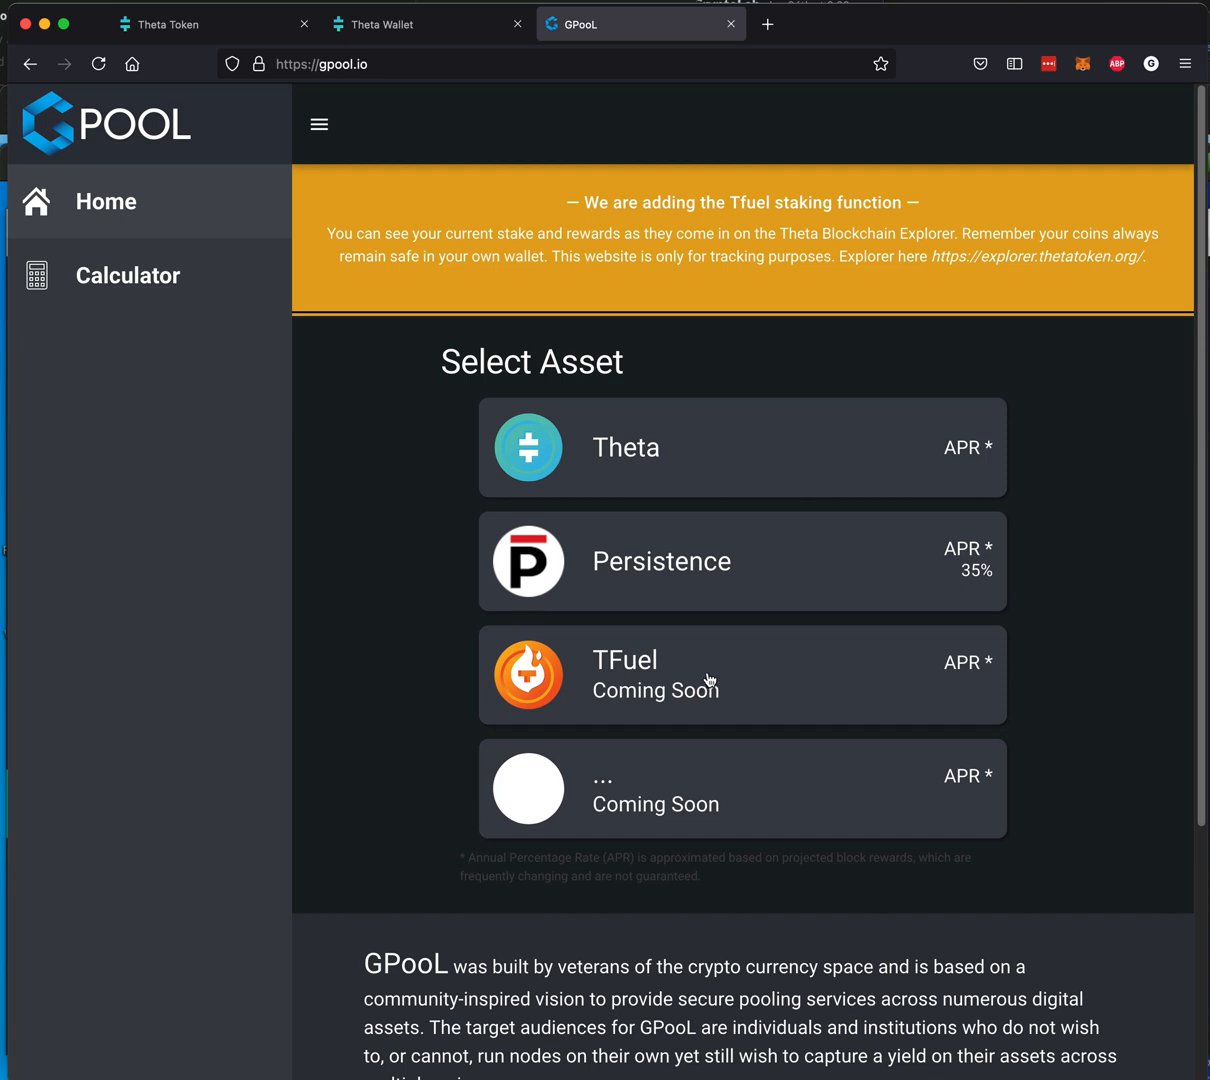
mouse_move(708, 682)
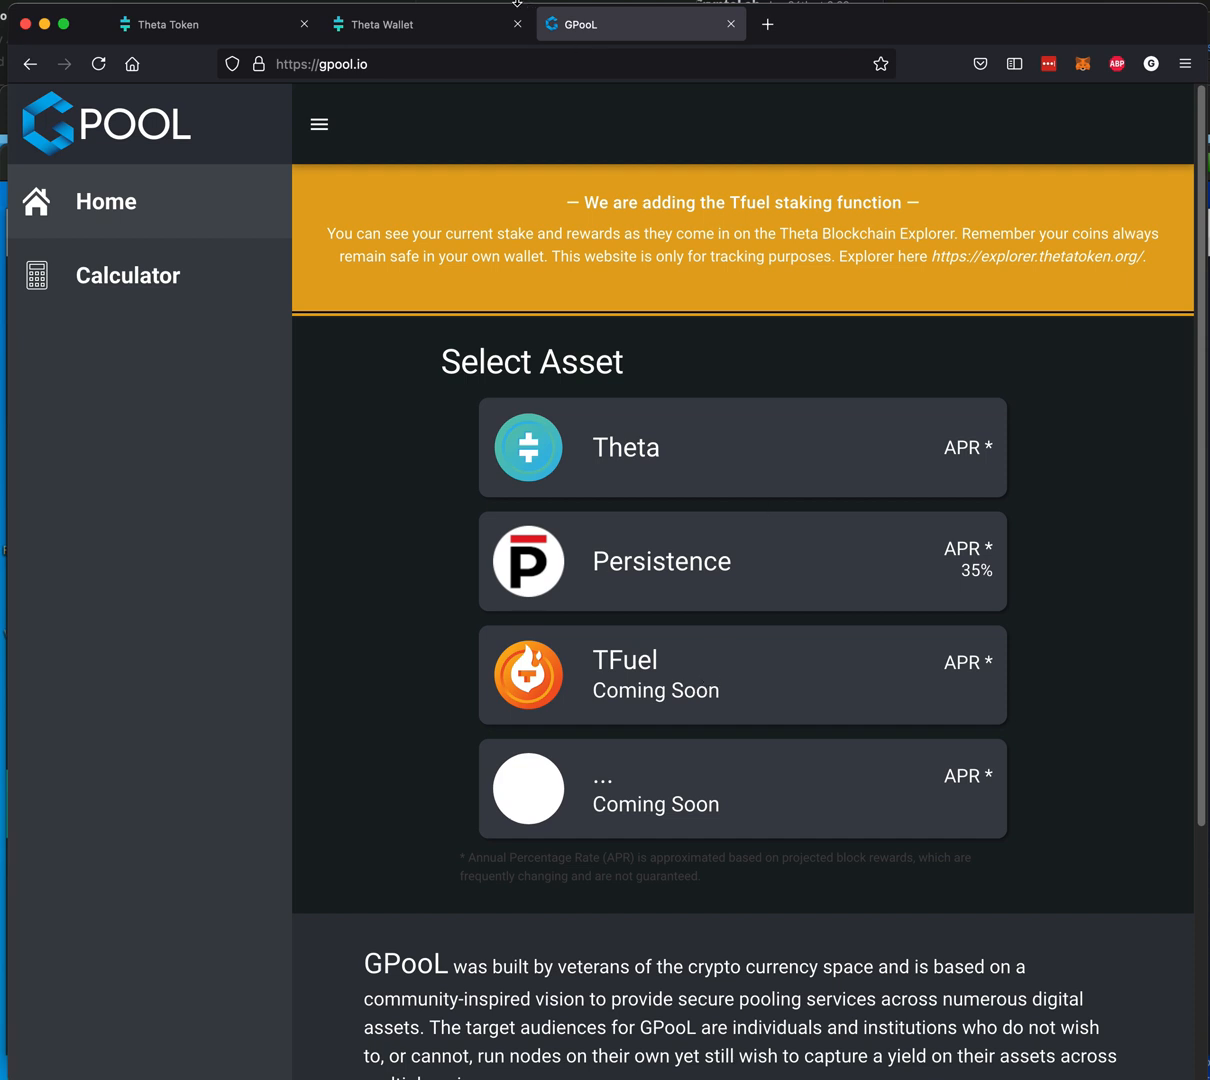
mouse_move(720, 428)
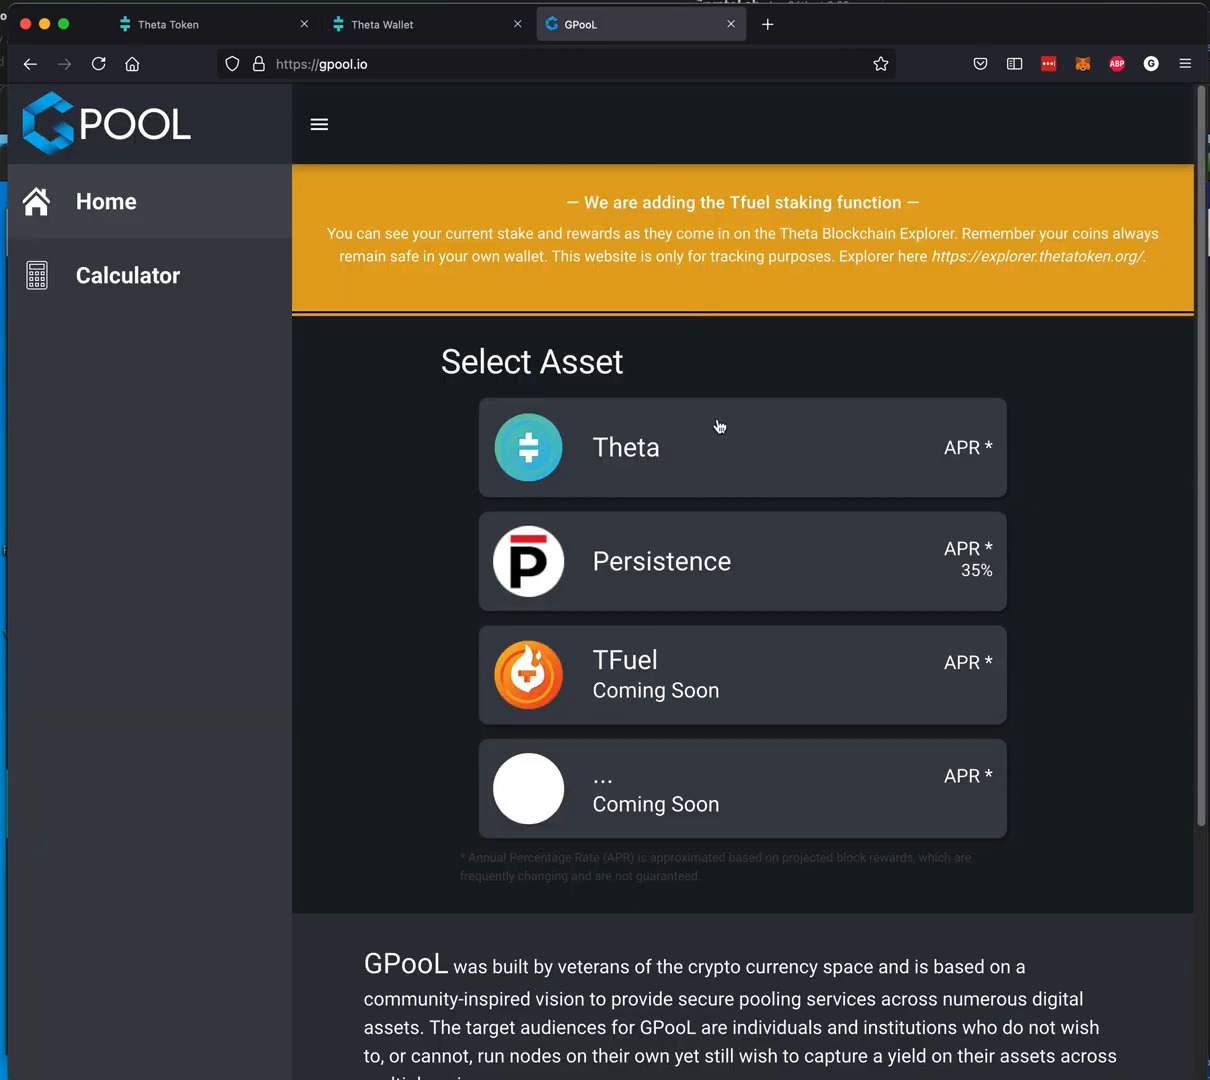
mouse_move(704, 694)
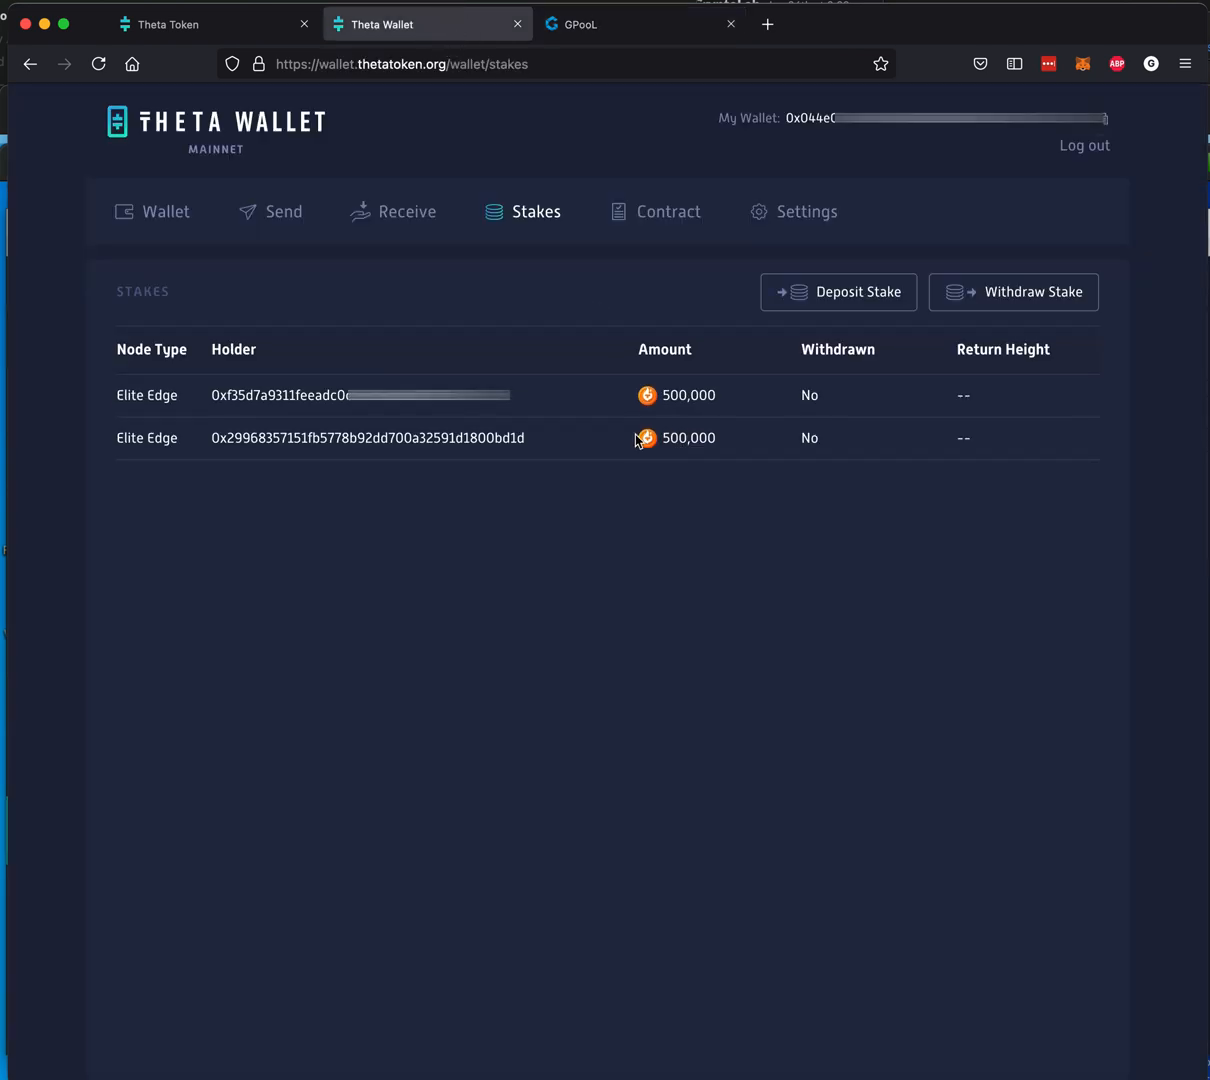
click(838, 292)
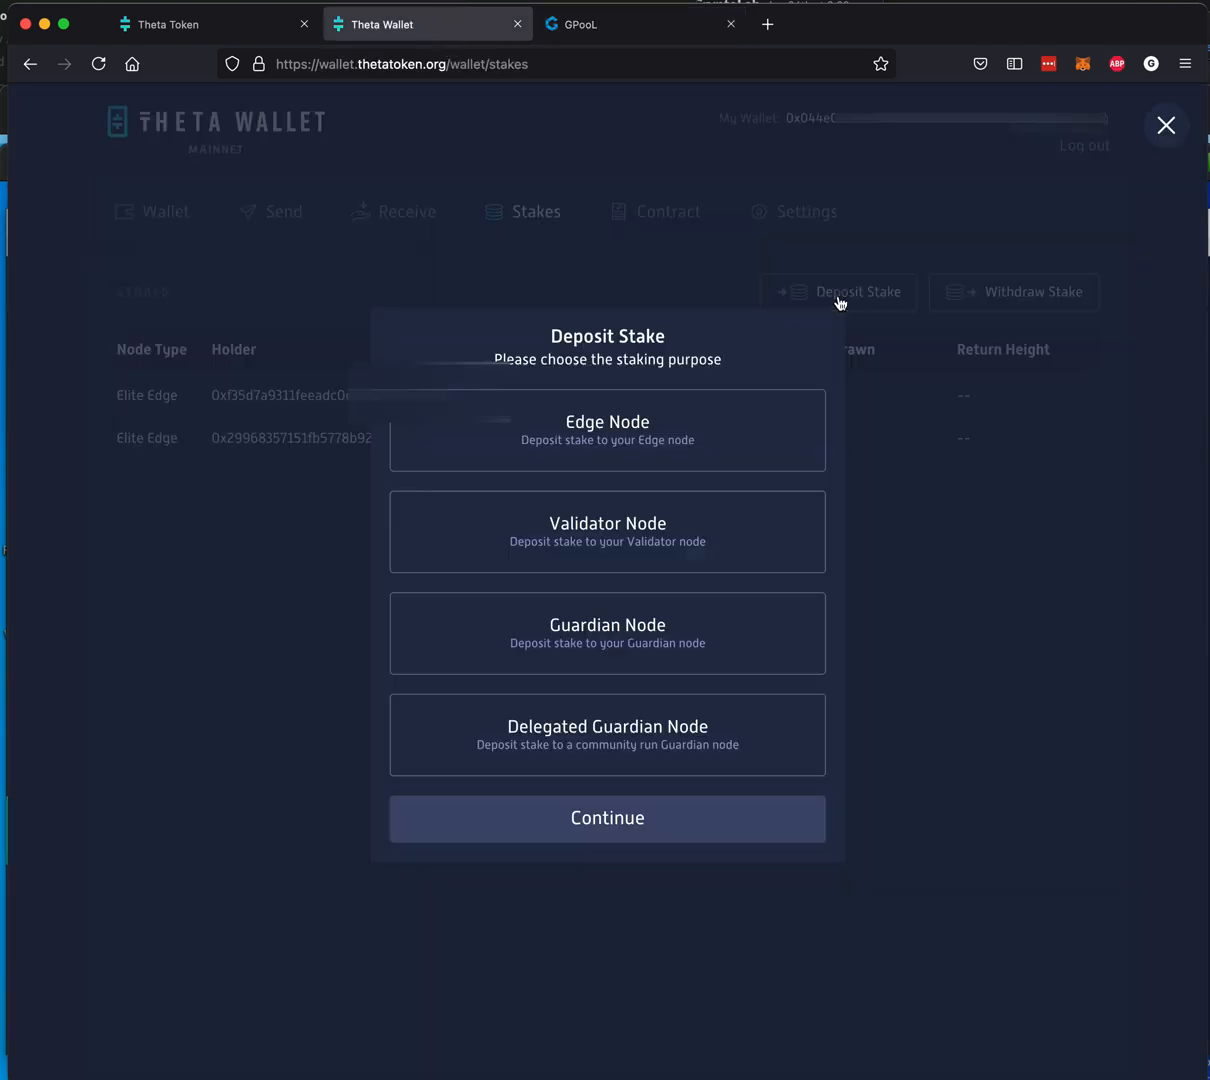
mouse_move(630, 424)
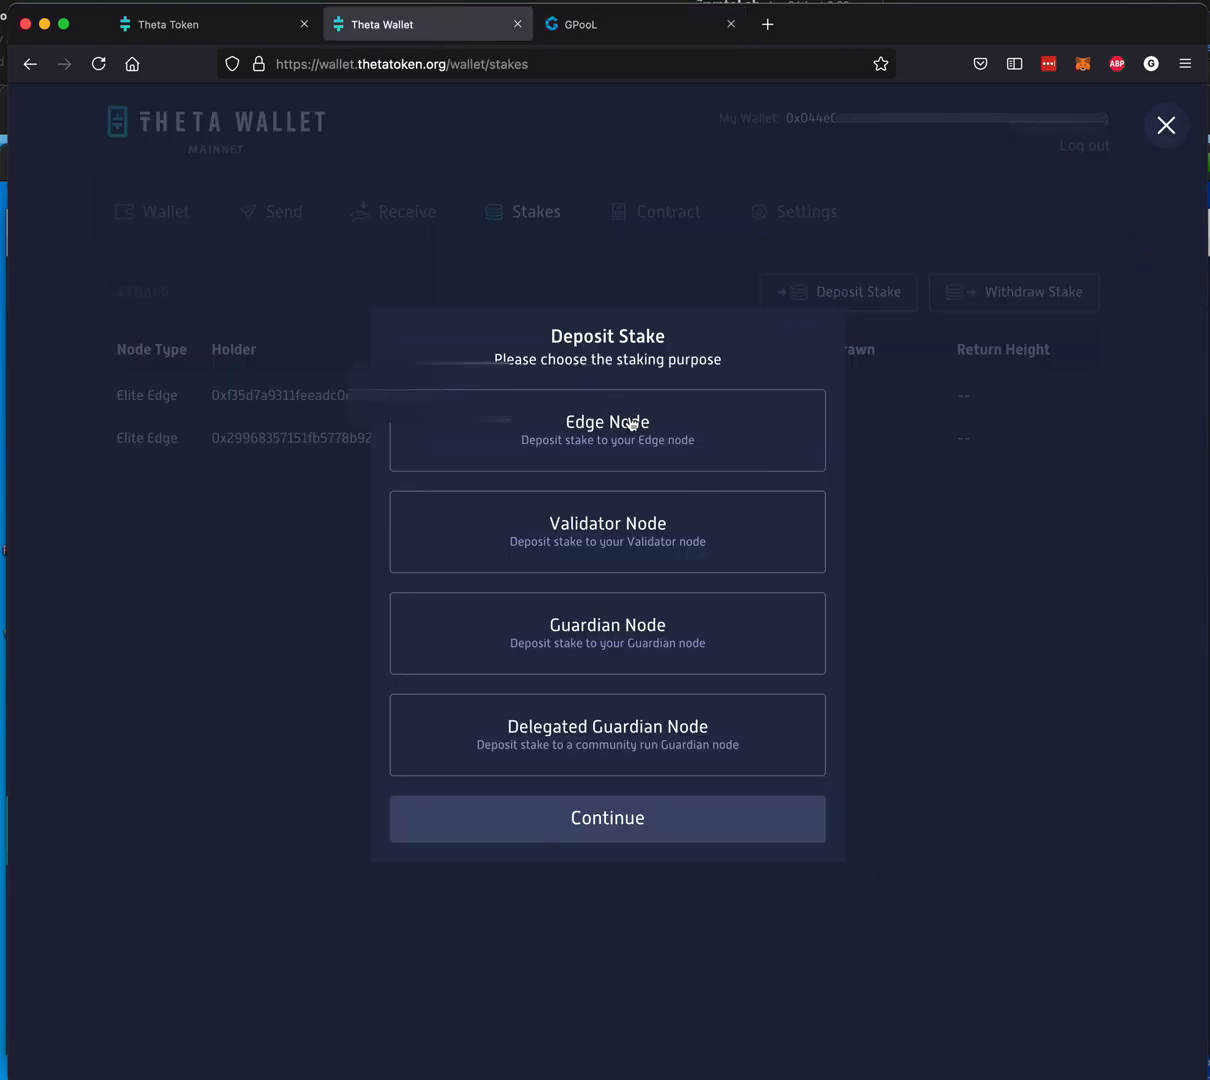
click(1164, 124)
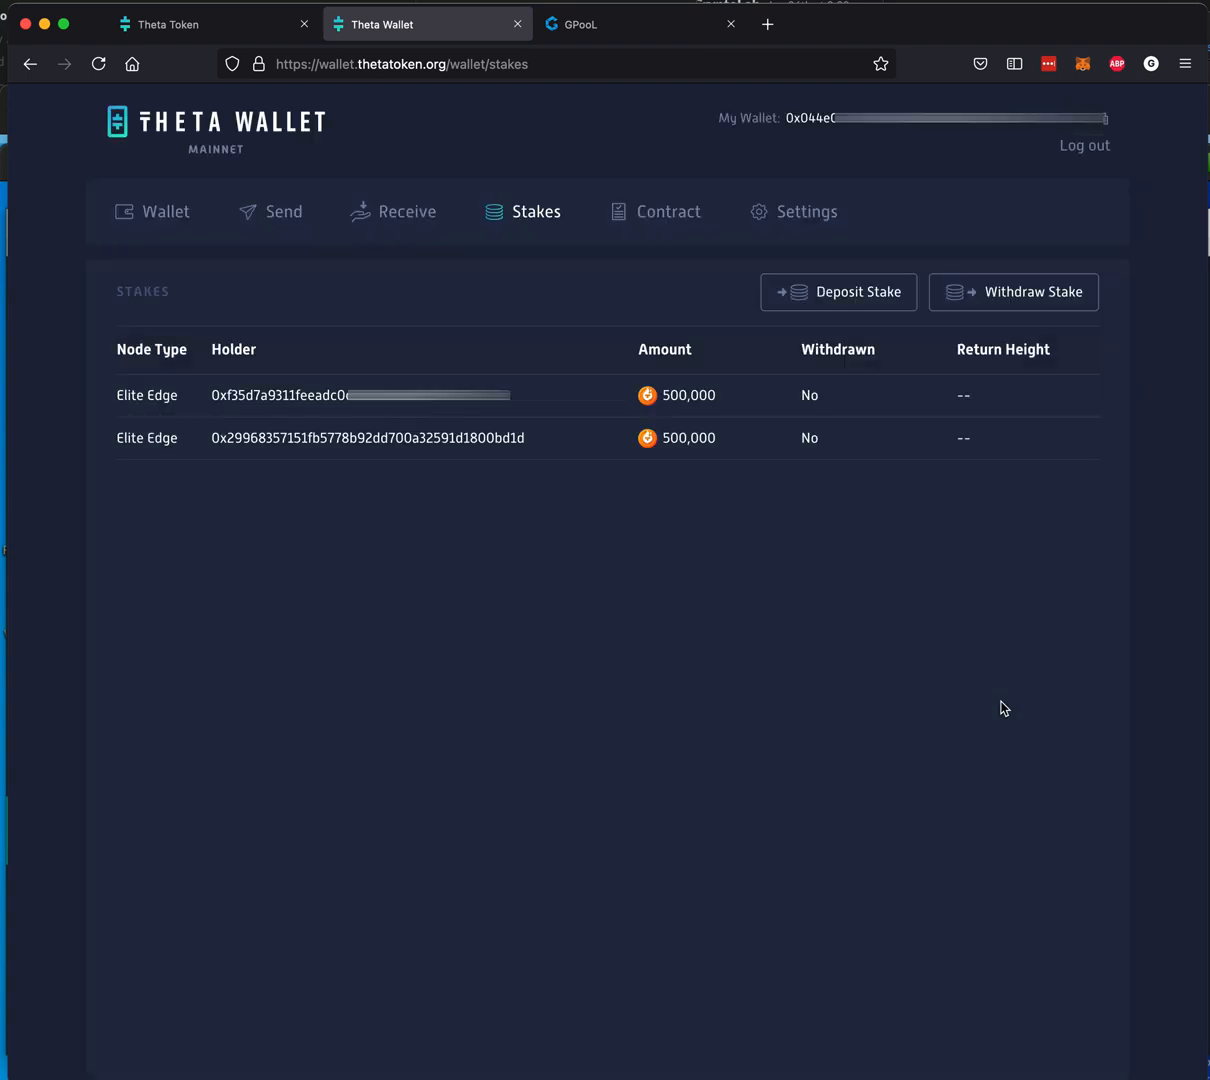